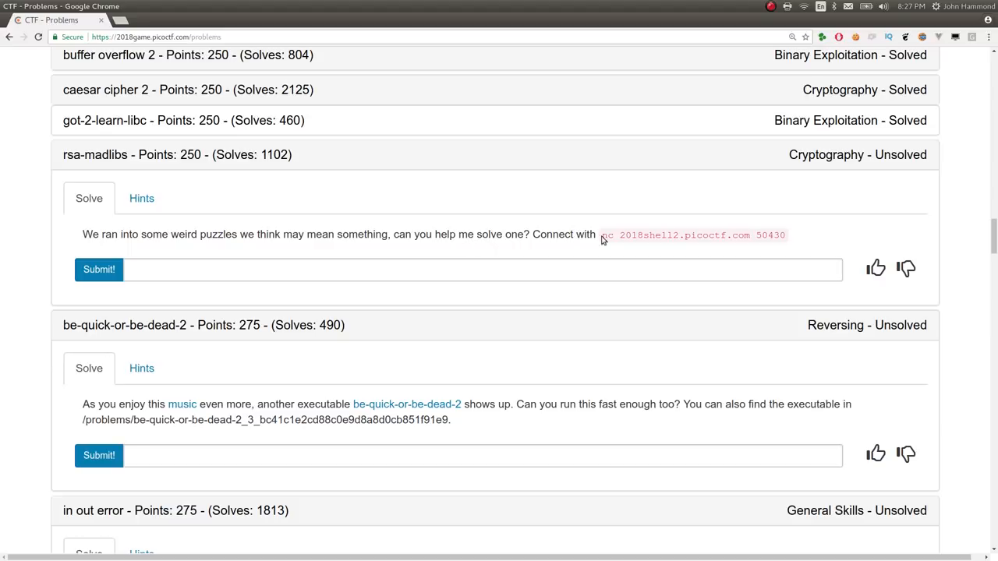
- Connect to the challenge service with nc 2018shell2.picoctf.com 50430 to see the first q and p puzzle
{"action": "left_click_drag", "start_coordinate": [600, 234], "coordinate": [788, 234]}
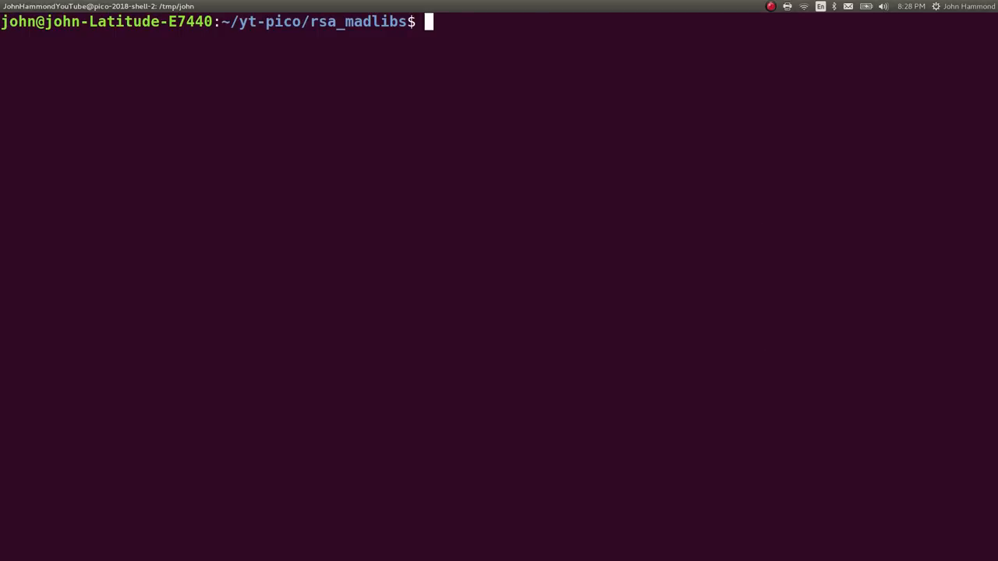
{"action": "type", "text": "nc 2018shell2.picoctf.com 50430"}
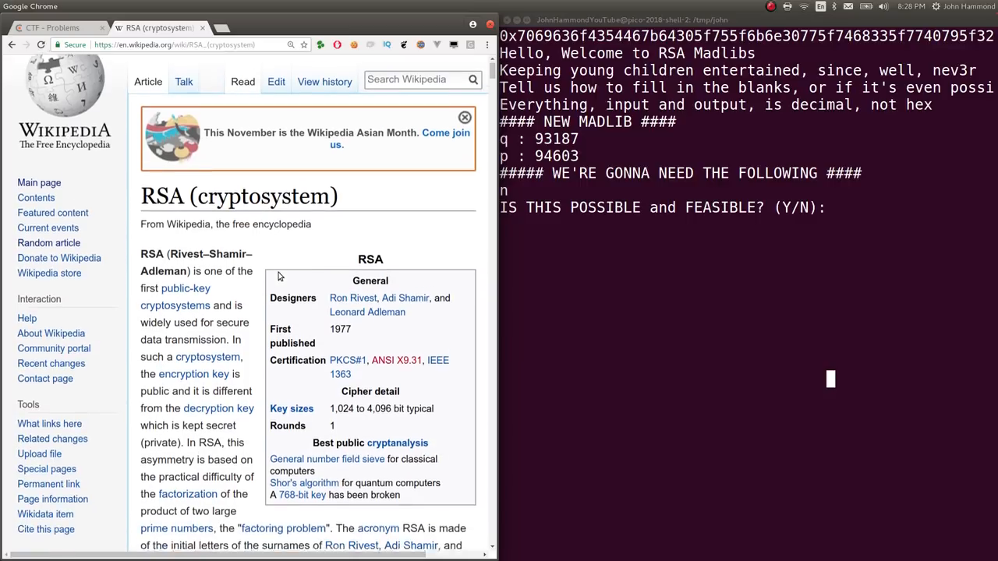
- Scroll the Wikipedia RSA article to Key generation, then stop the challenge connection with Ctrl+C
{"action": "scroll", "scroll_direction": "down", "scroll_amount": 3}
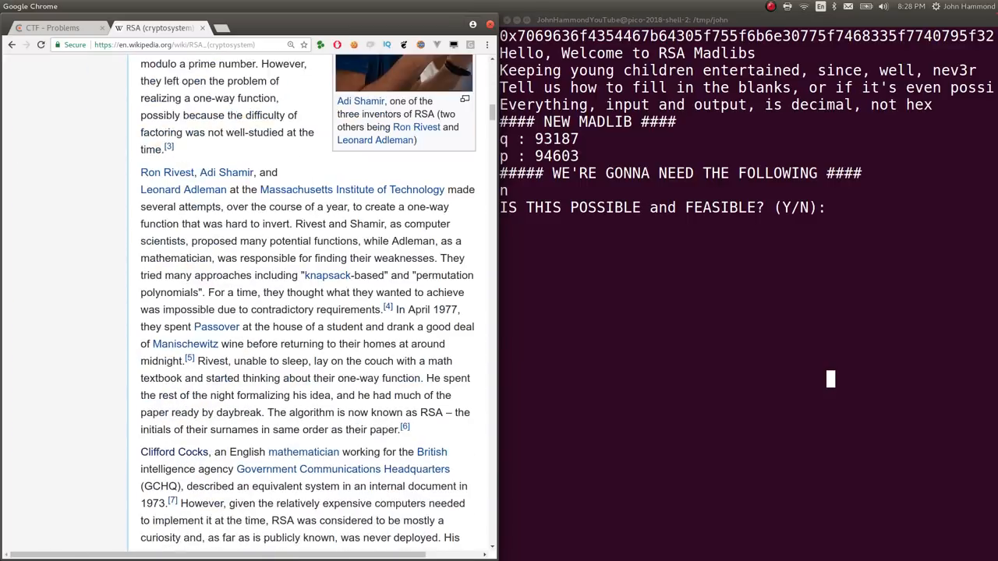
{"action": "scroll", "scroll_direction": "down", "scroll_amount": 3}
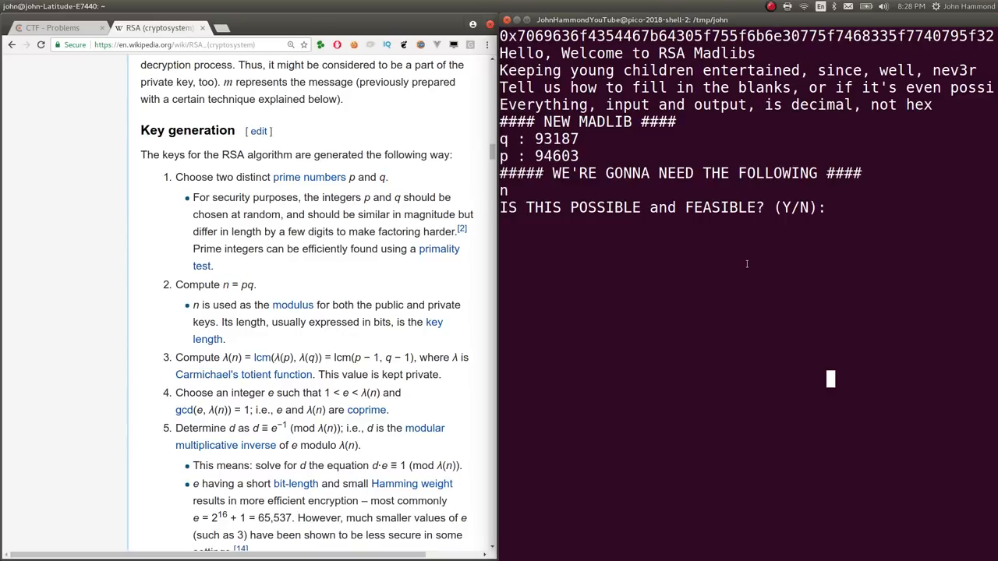
{"action": "key", "text": "ctrl+c"}
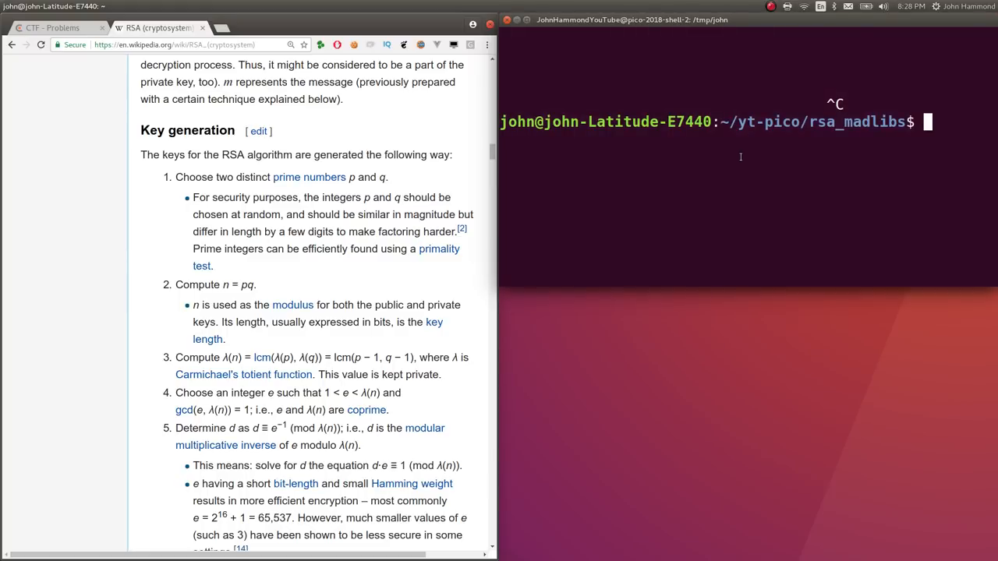
- Create ape.py with a shebang, pwn import, host/port, s = pwn.remote(host, port) and s.close()
{"action": "type", "text": "subl ape.py"}
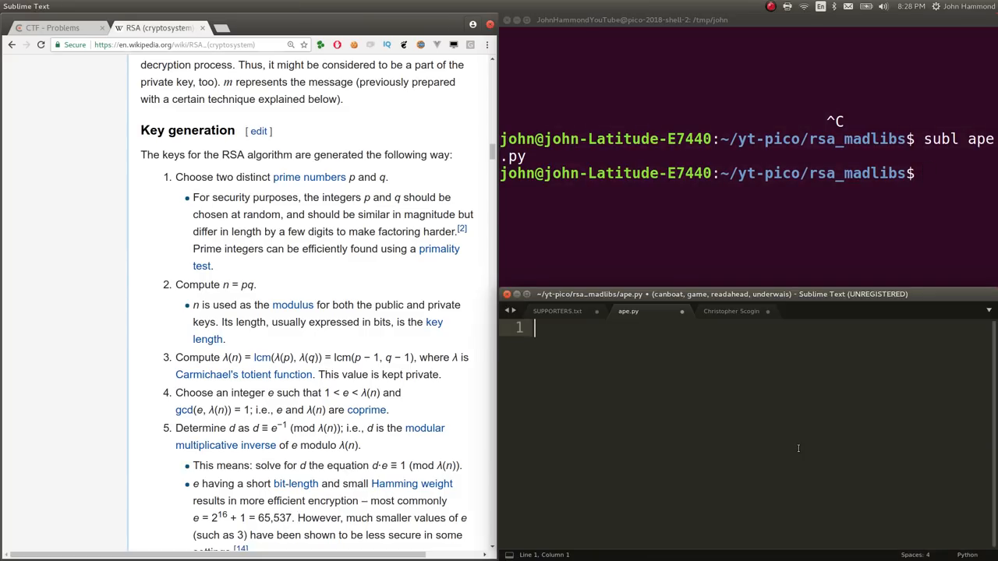
{"action": "type", "text": "#!/usr/bin/env python"}
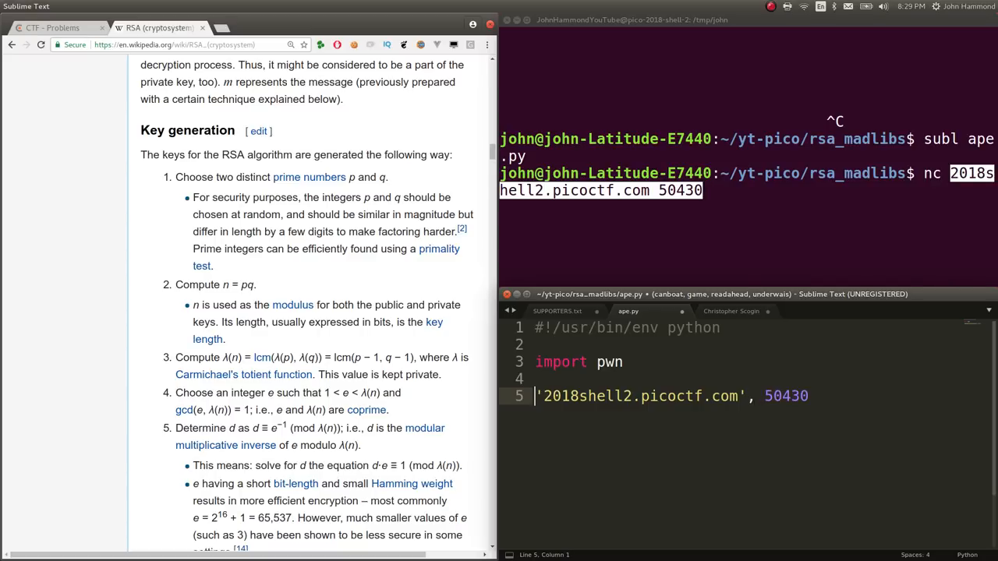
{"action": "type", "text": "host, port ="}
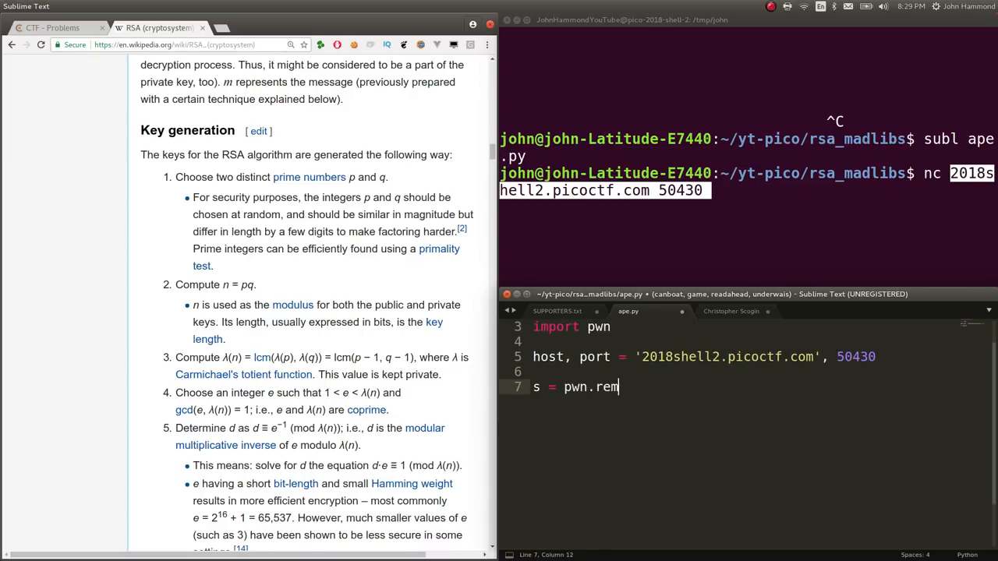
{"action": "type", "text": "ote(h"}
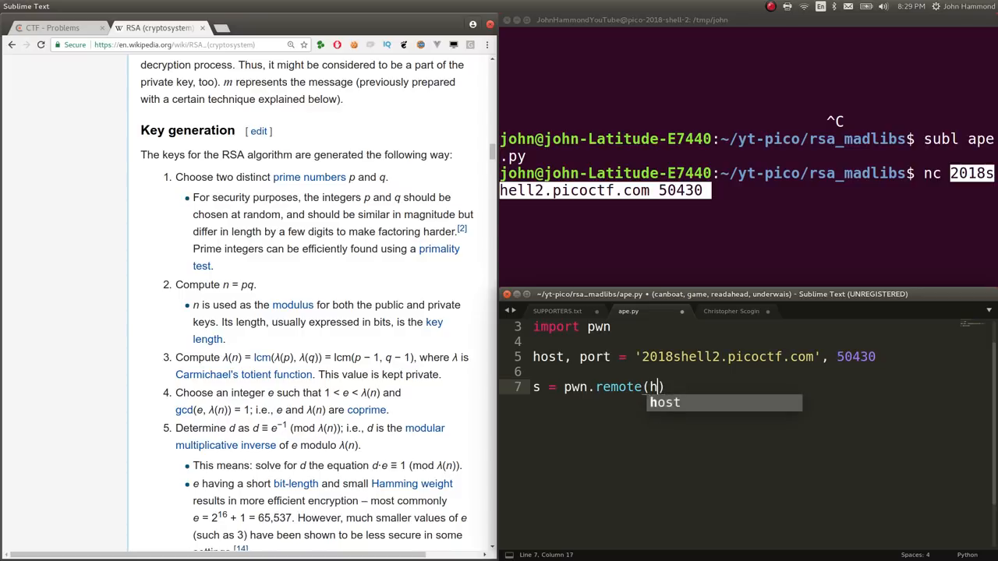
{"action": "type", "text": "ost, port"}
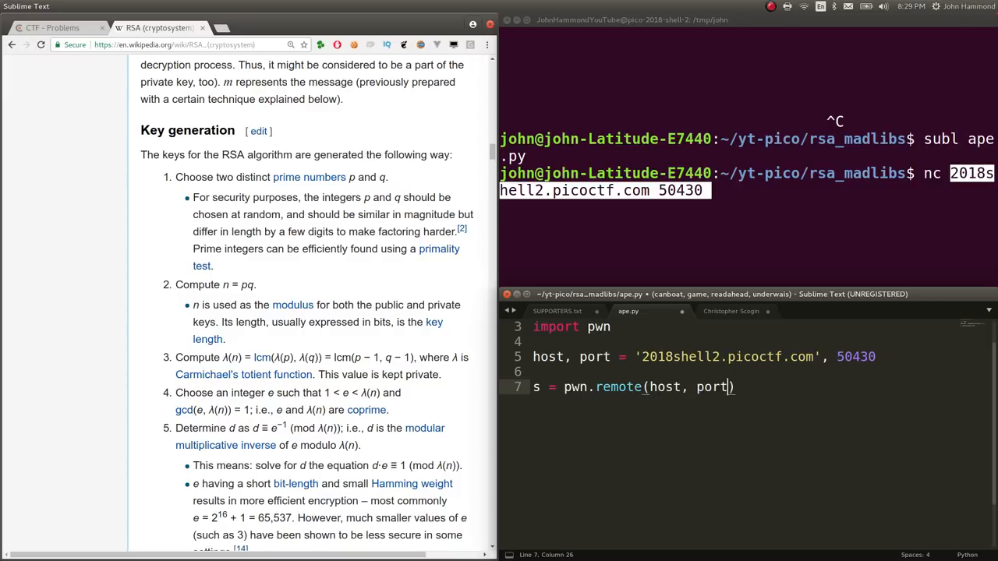
{"action": "type", "text": "s.close()"}
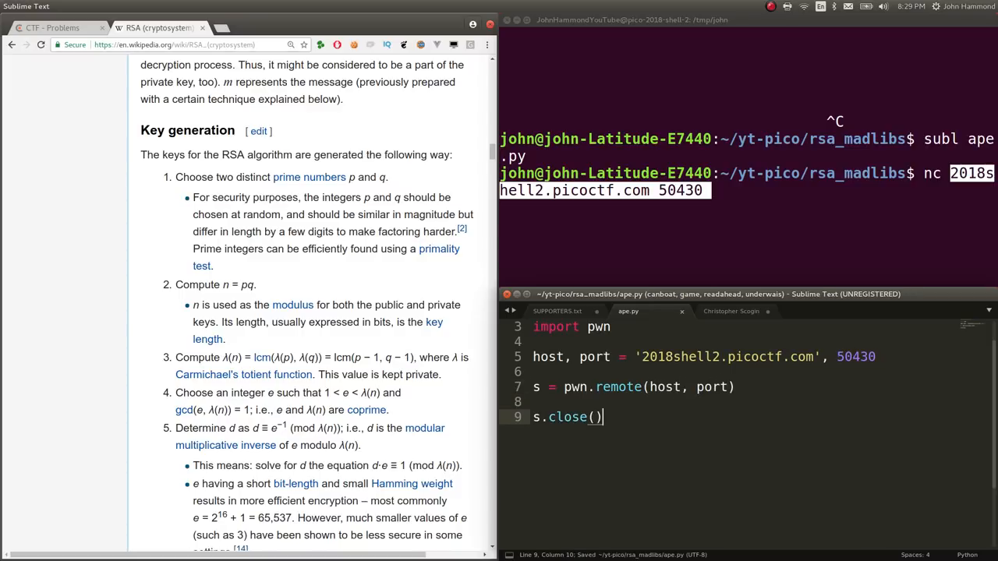
- Run python ape.py to test the connection, then interrupt it
{"action": "type", "text": "pico/rsa_madlibs$ p"}
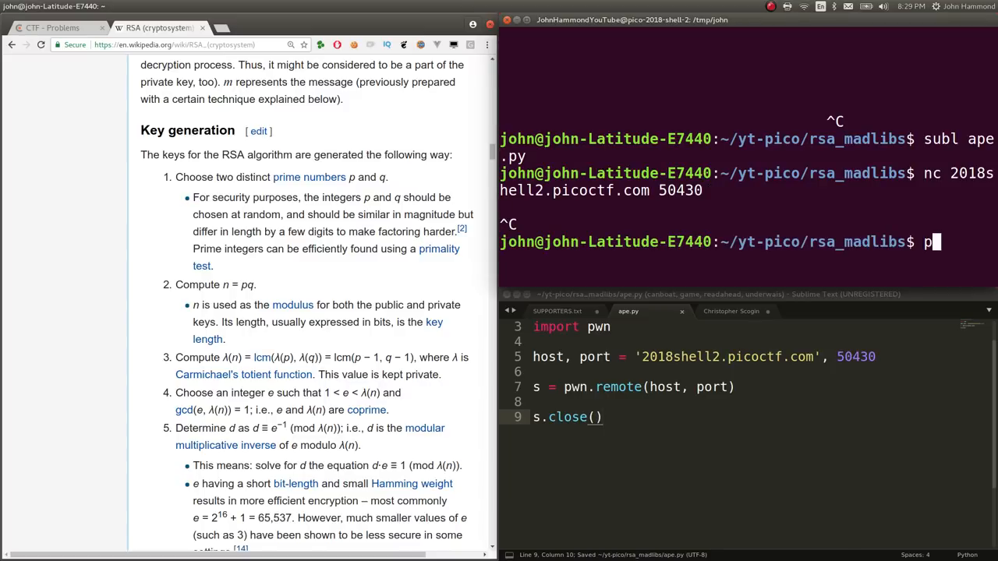
{"action": "type", "text": "ython ape.py"}
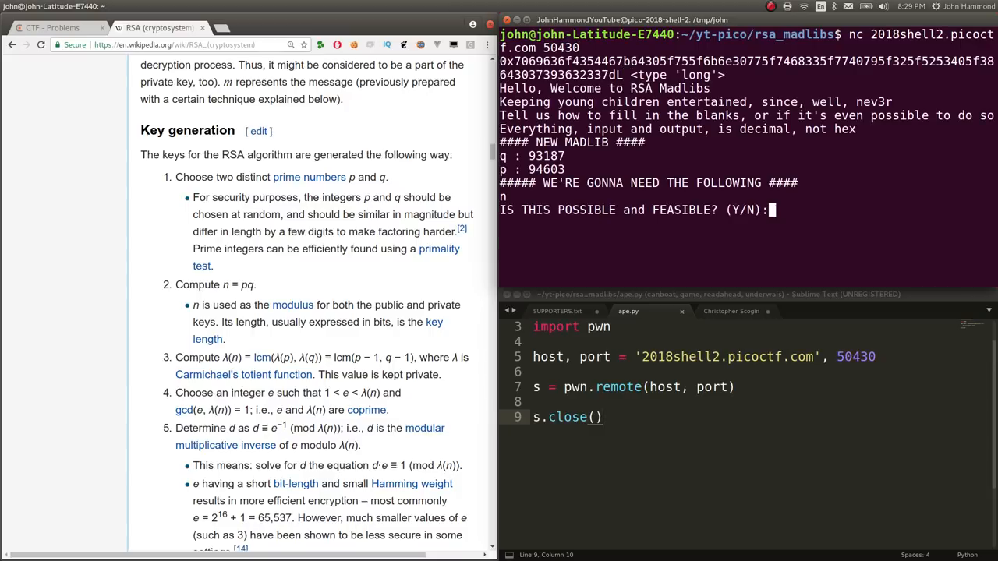
{"action": "key", "text": "ctrl+c"}
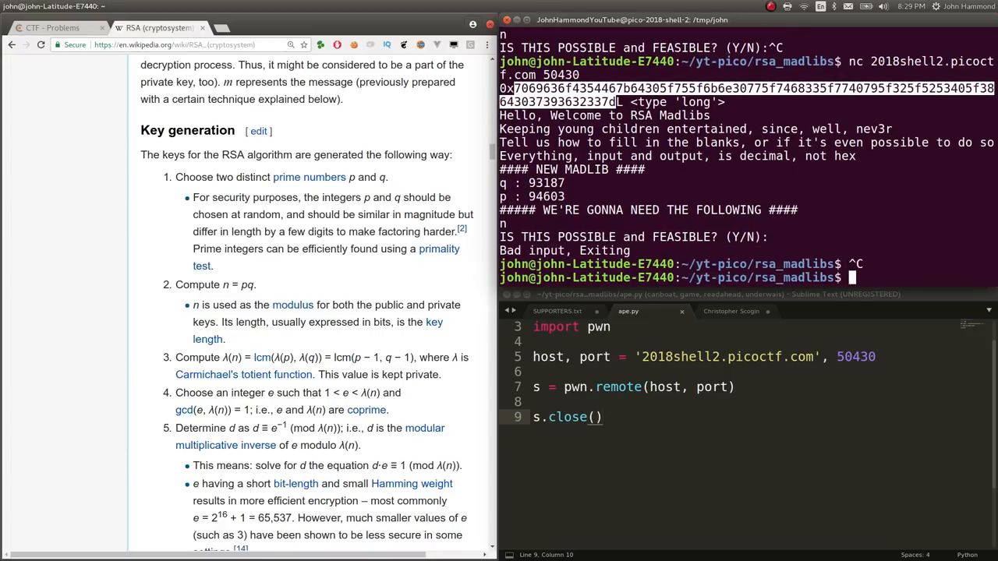
- Decode the hex greeting into picoCTF text in a Python session, then reconnect to the service
{"action": "type", "text": "python"}
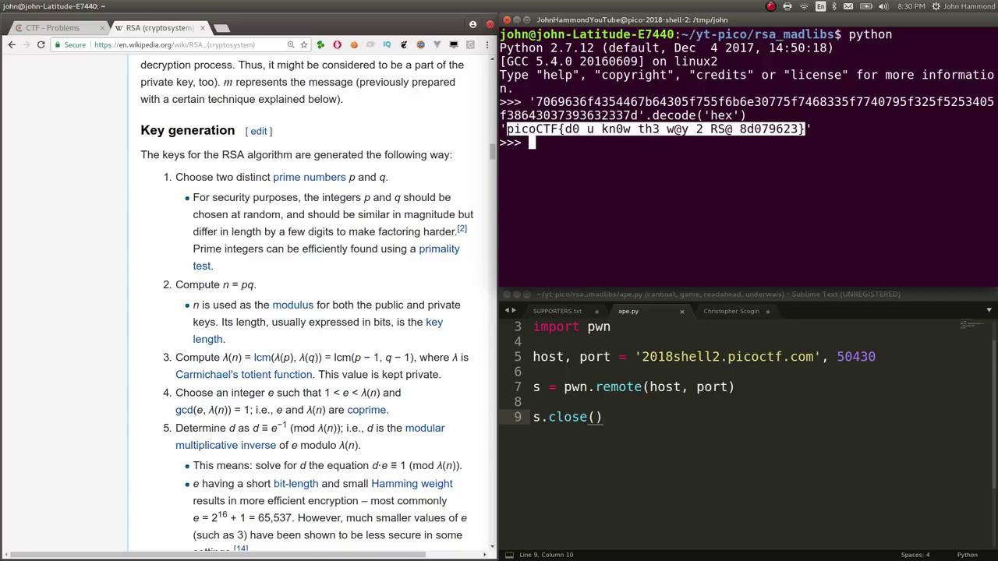
{"action": "left_click", "coordinate": [603, 418]}
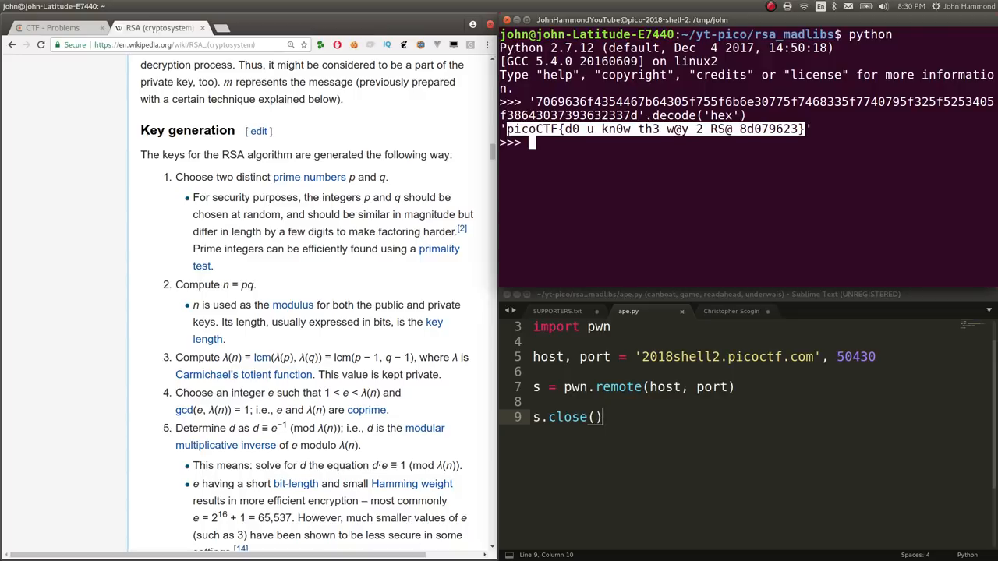
{"action": "right_click", "coordinate": [518, 142]}
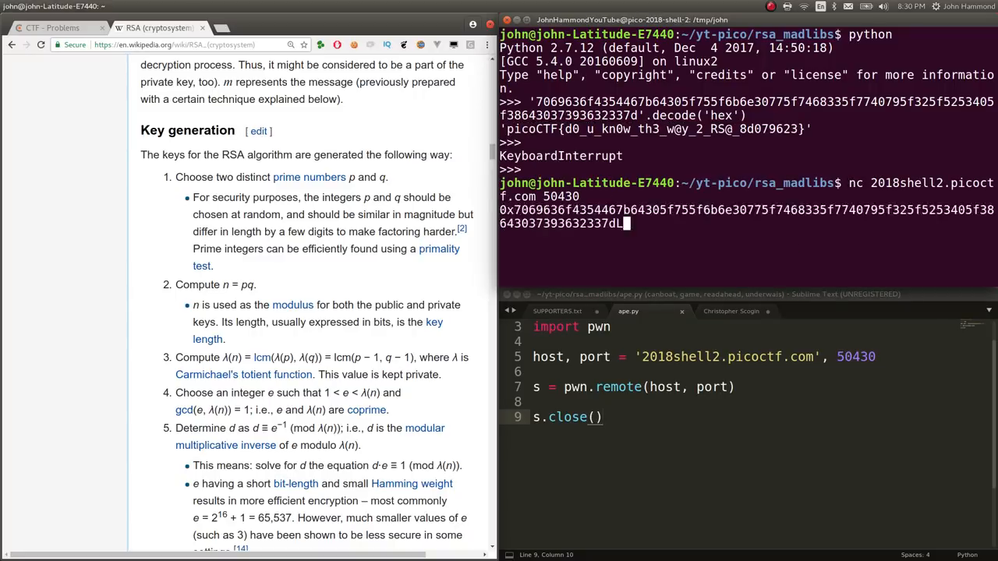
{"action": "right_click", "coordinate": [558, 227]}
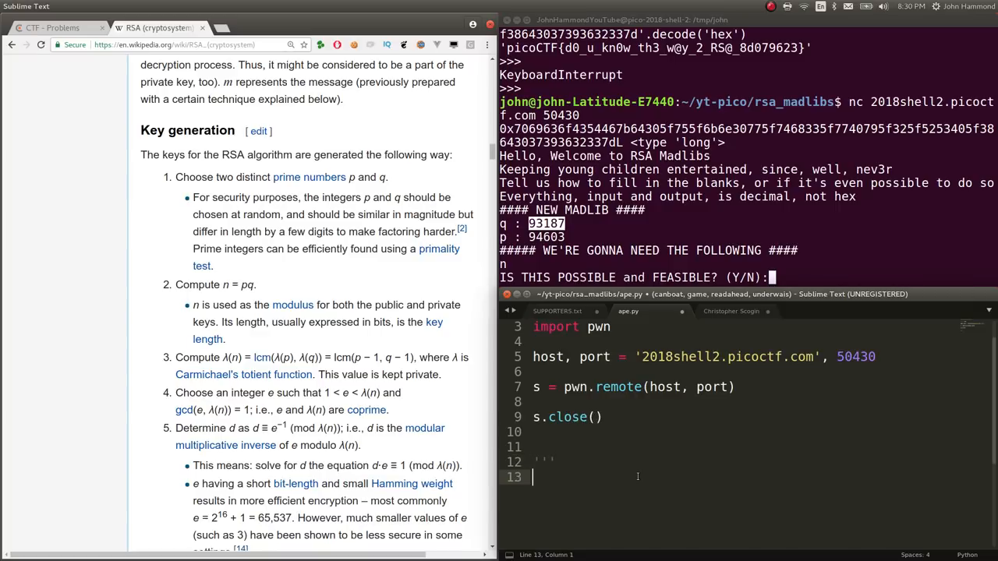
{"action": "type", "text": "p : 93187"}
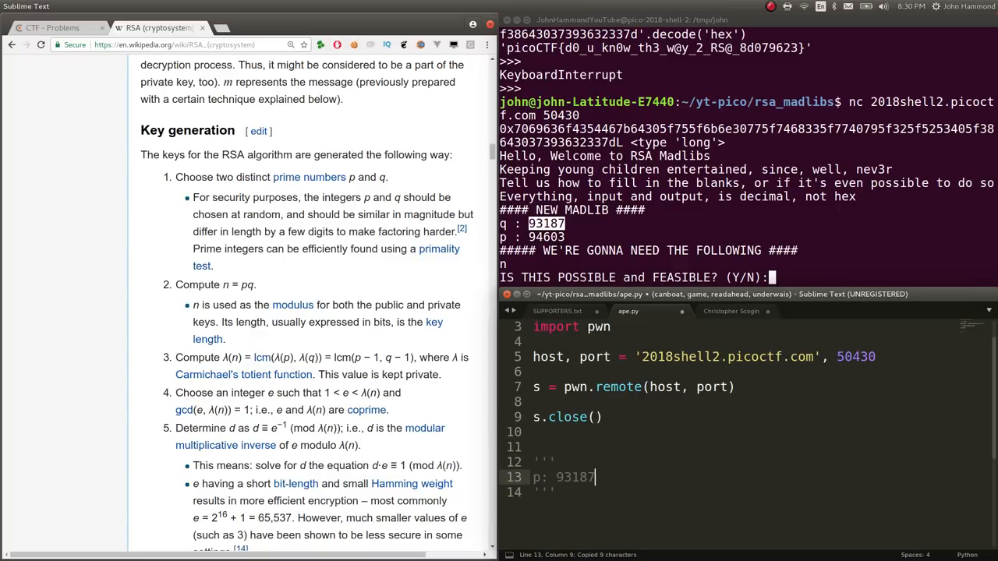
{"action": "key", "text": "ctrl+c"}
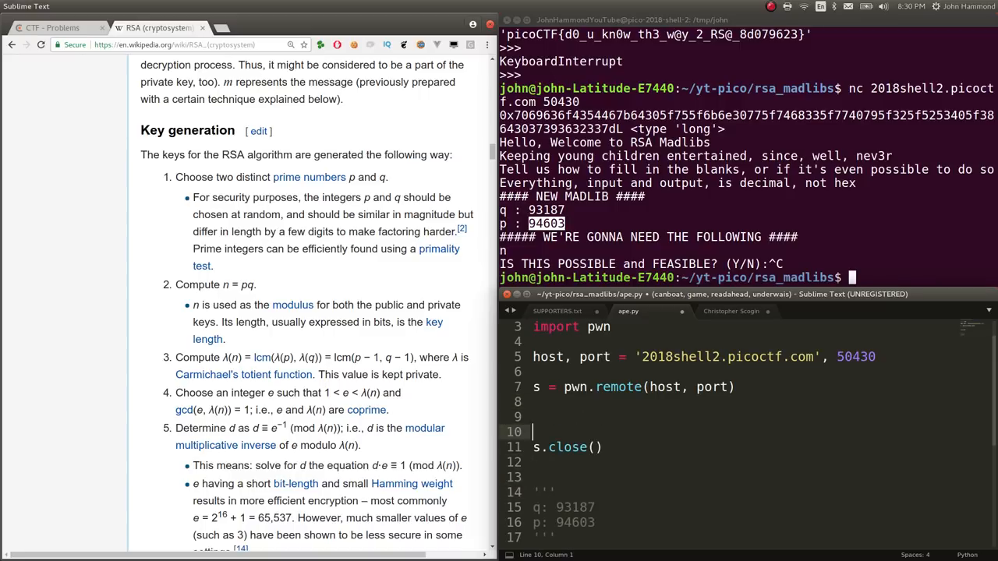
{"action": "type", "text": "s.sendline()"}
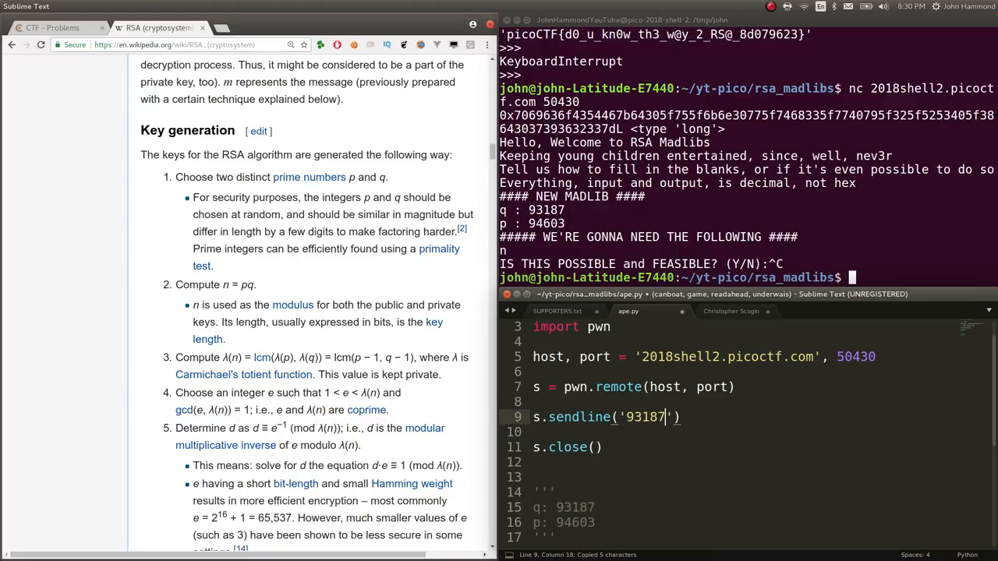
{"action": "type", "text": "str()"}
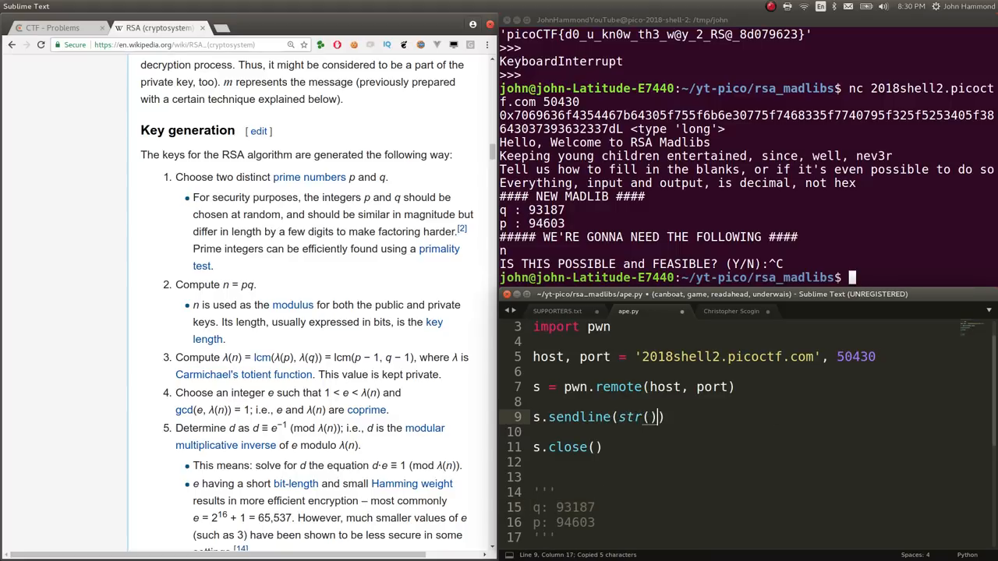
{"action": "type", "text": "93187 *"}
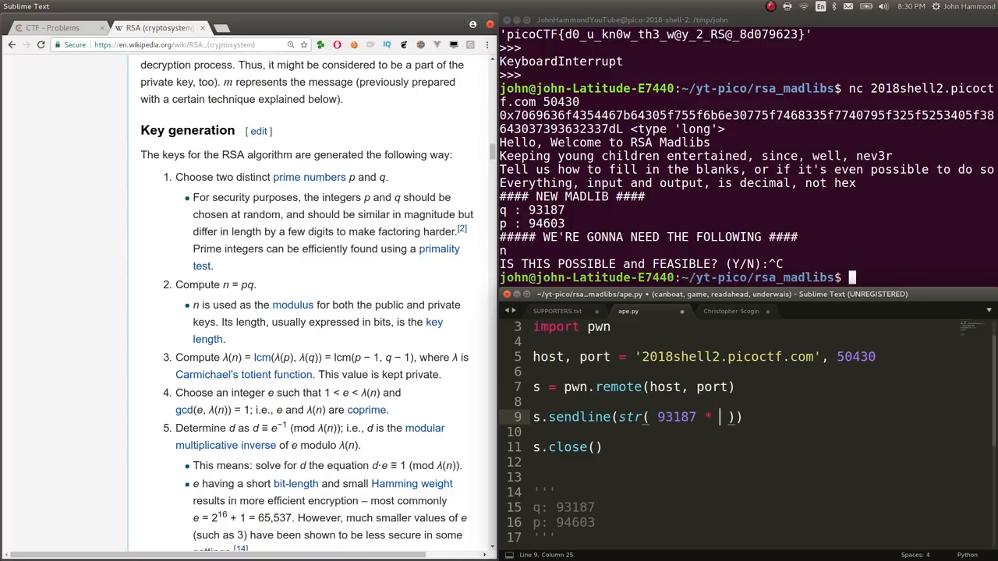
{"action": "double_click", "coordinate": [570, 522]}
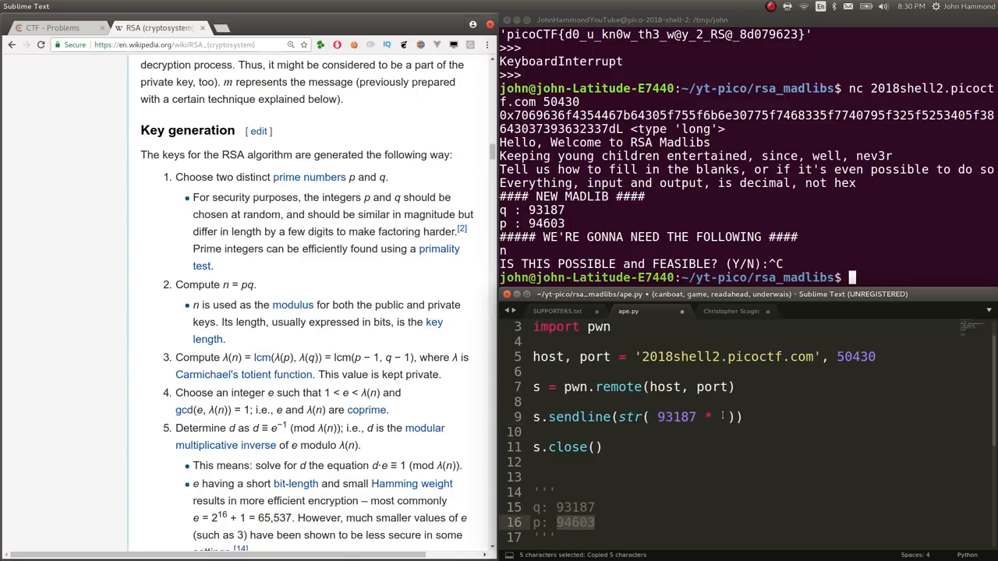
{"action": "type", "text": "94603"}
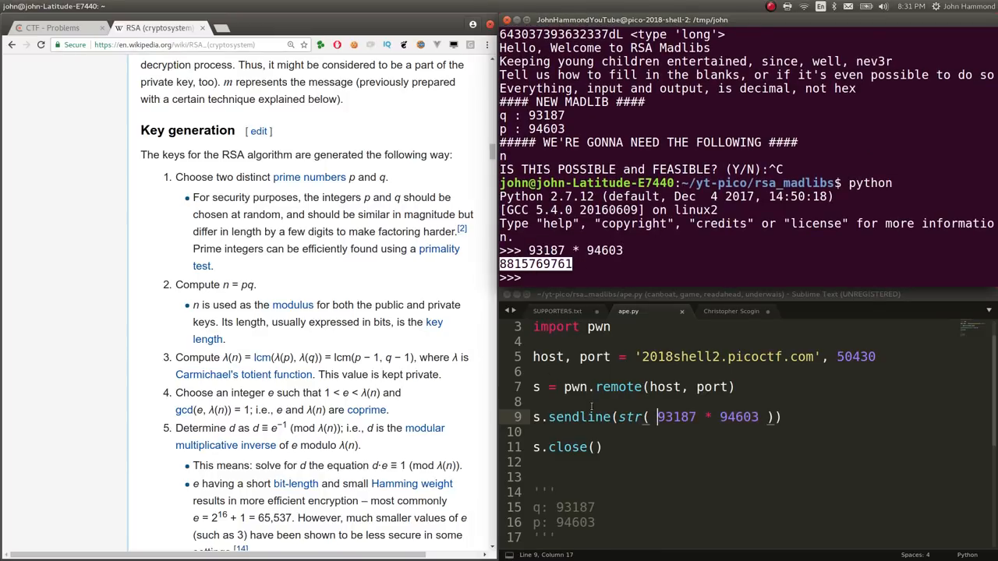
{"action": "type", "text": "# 8815769761"}
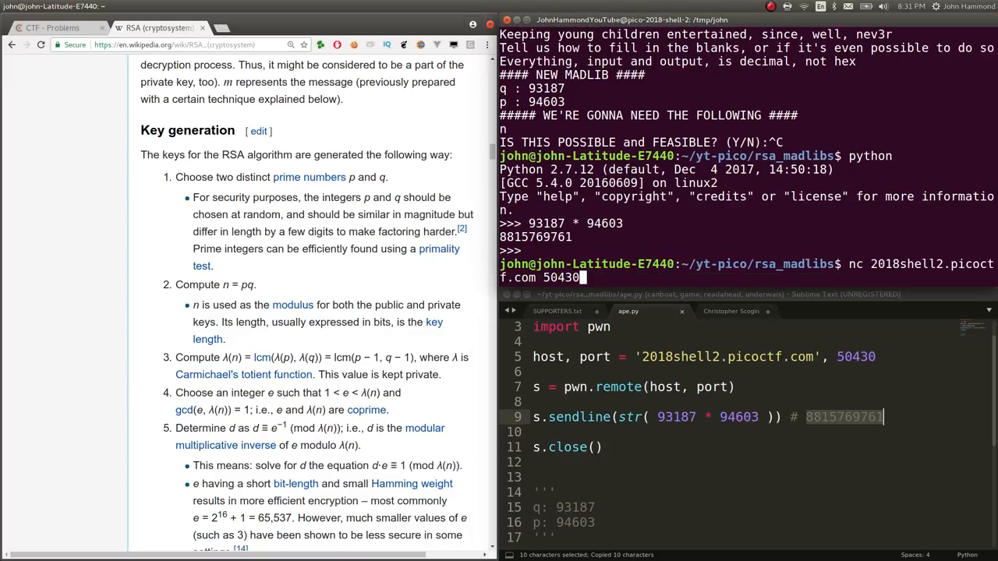
{"action": "type", "text": "y"}
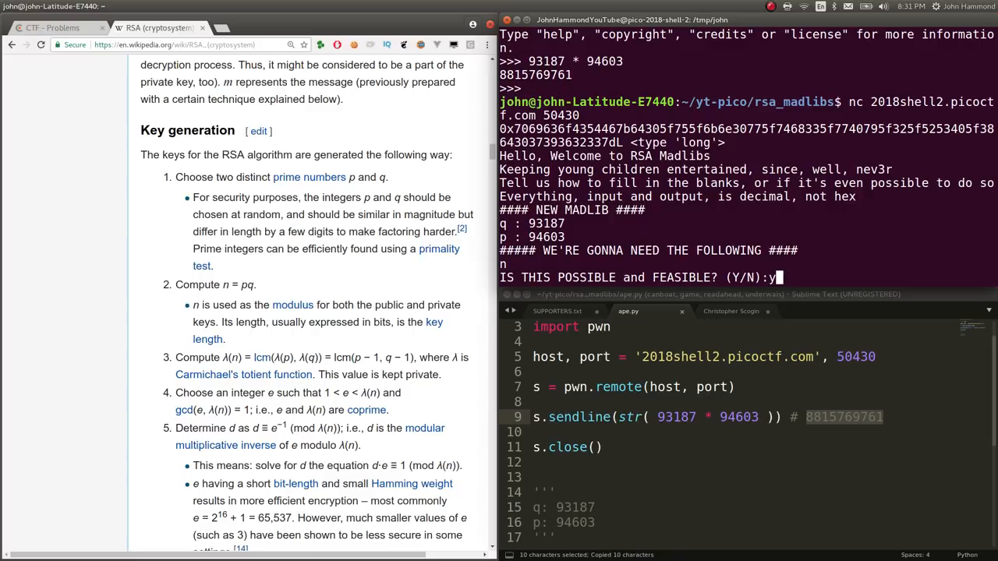
{"action": "type", "text": "s.sendline('y"}
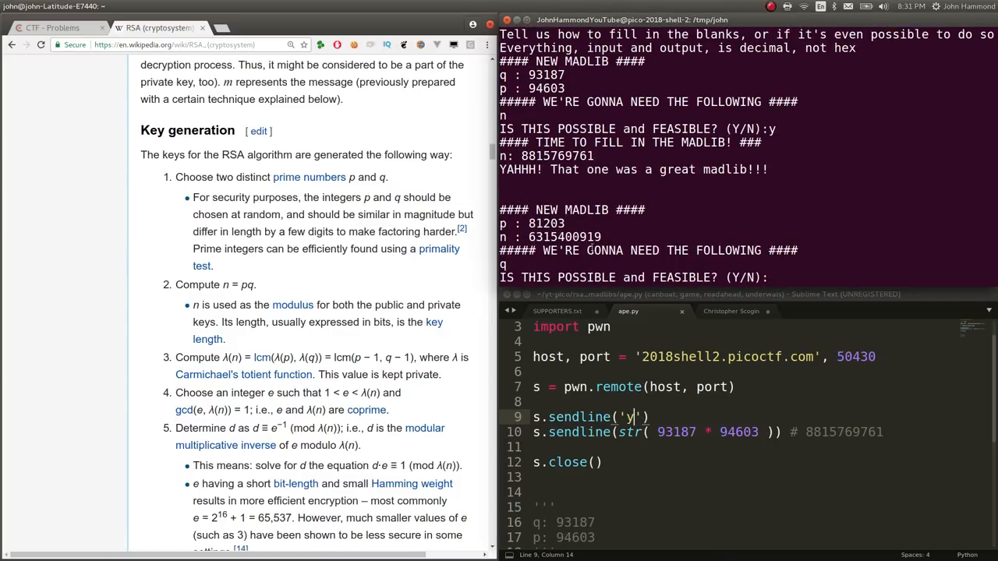
{"action": "right_click", "coordinate": [577, 237]}
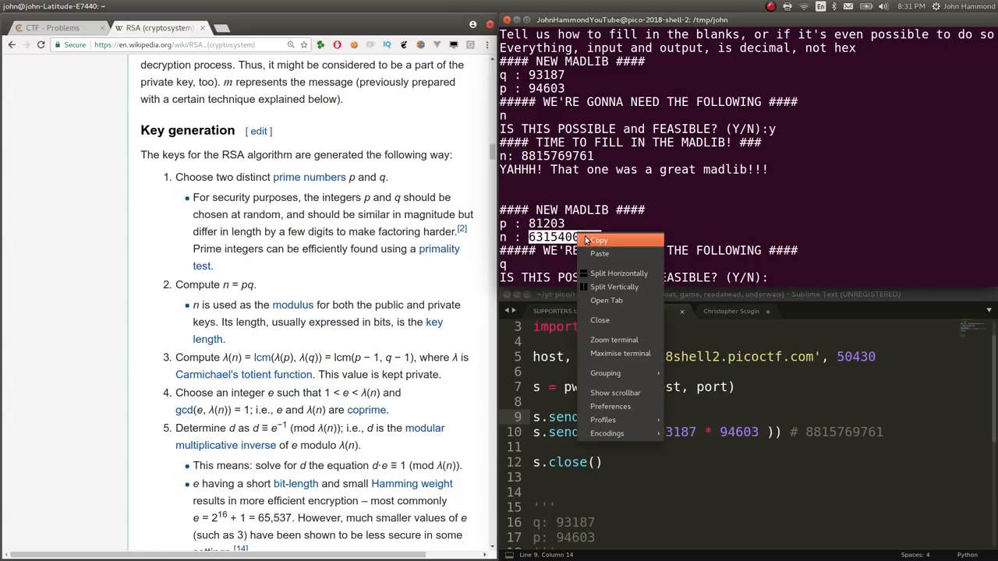
{"action": "left_click", "coordinate": [599, 240]}
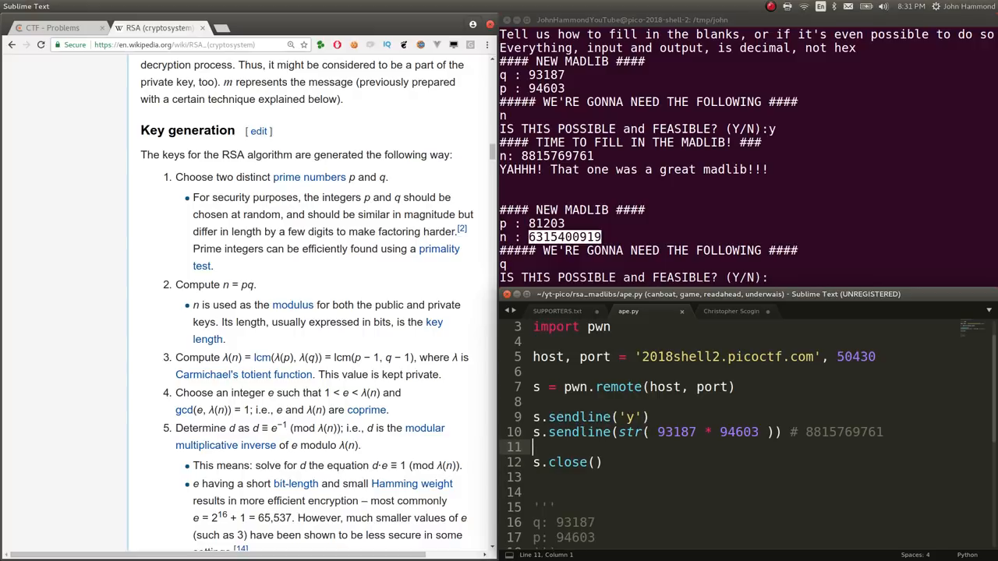
{"action": "type", "text": "s.se"}
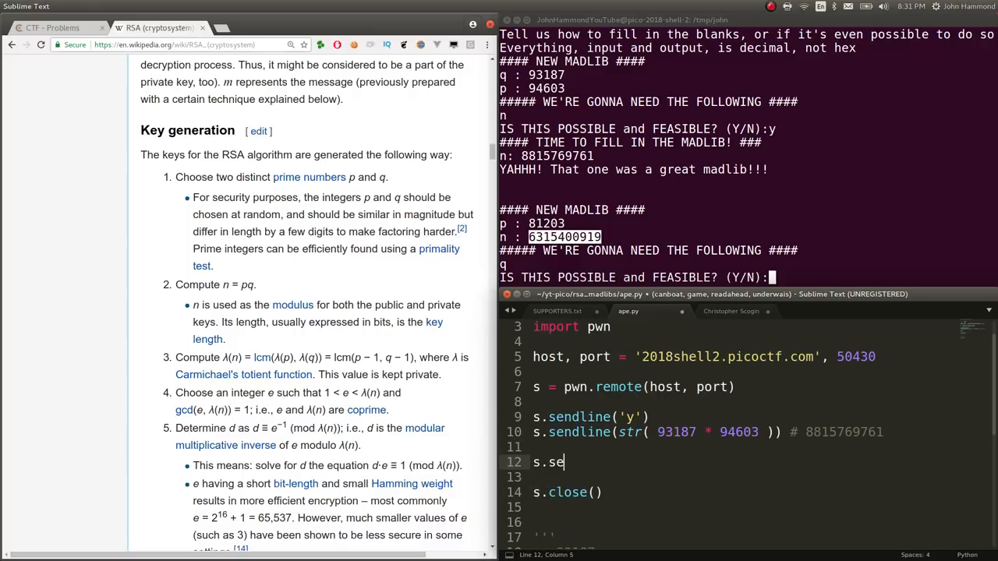
{"action": "type", "text": "ndline('y')"}
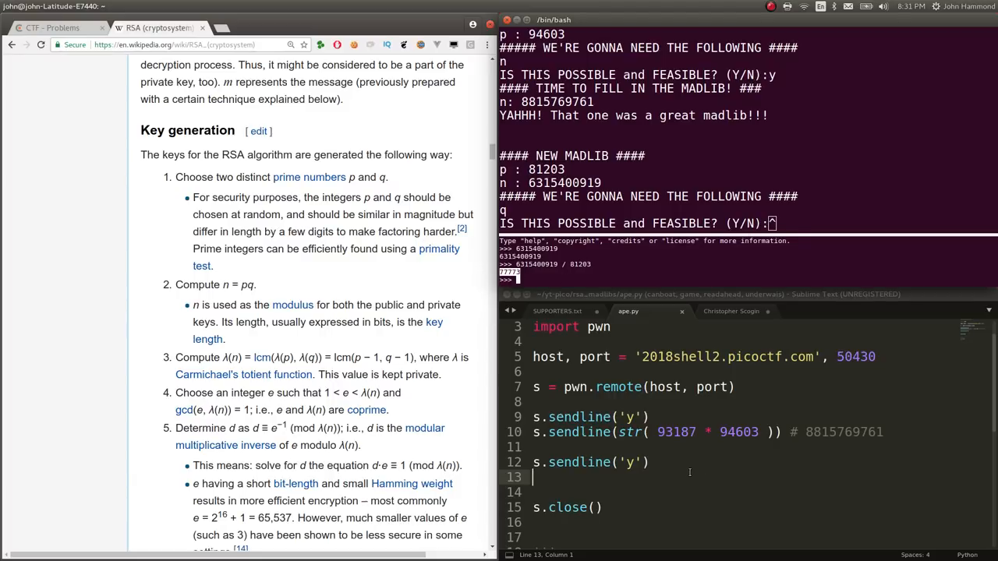
- Add s.sendline(str()) # 77773 for q, then kill the running session with Ctrl+C
{"action": "type", "text": "s.sendline()"}
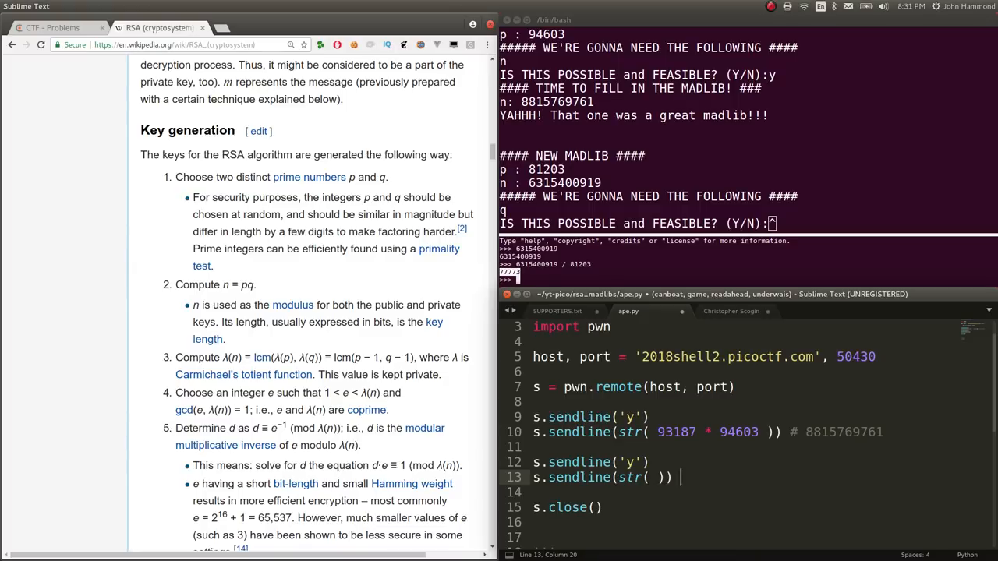
{"action": "type", "text": "# 77773"}
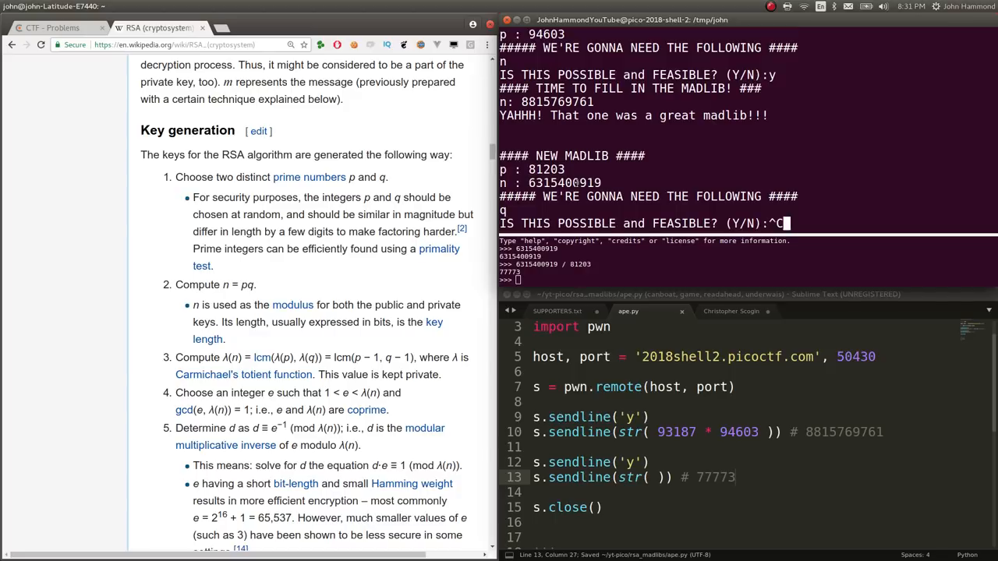
{"action": "key", "text": "ctrl+c"}
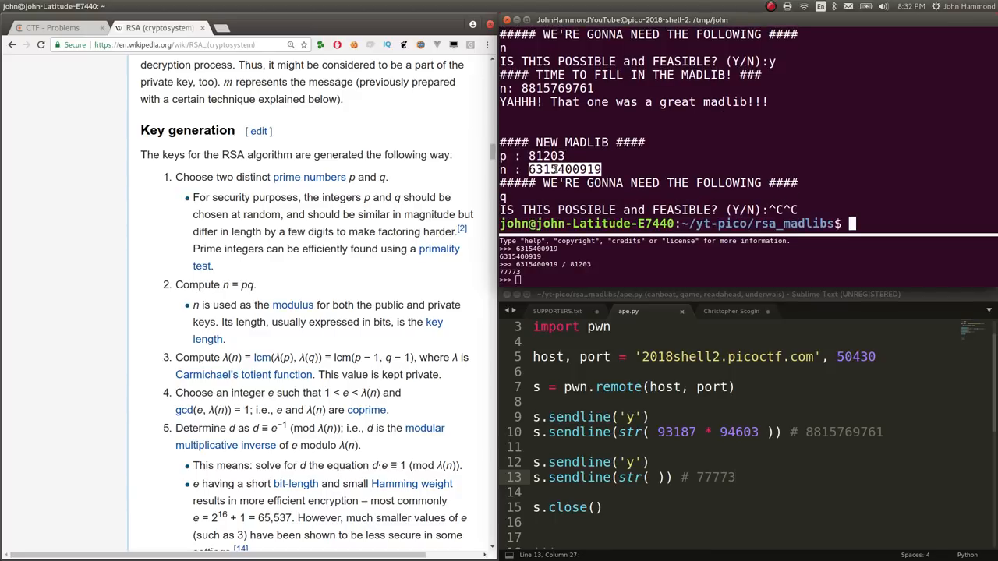
{"action": "left_click", "coordinate": [652, 478]}
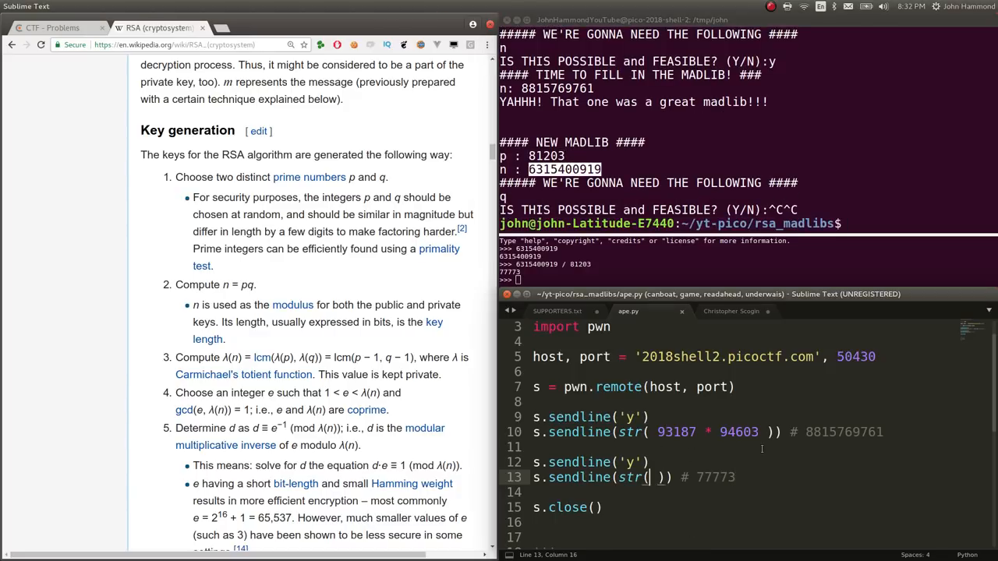
{"action": "type", "text": "6315400919 / 81203"}
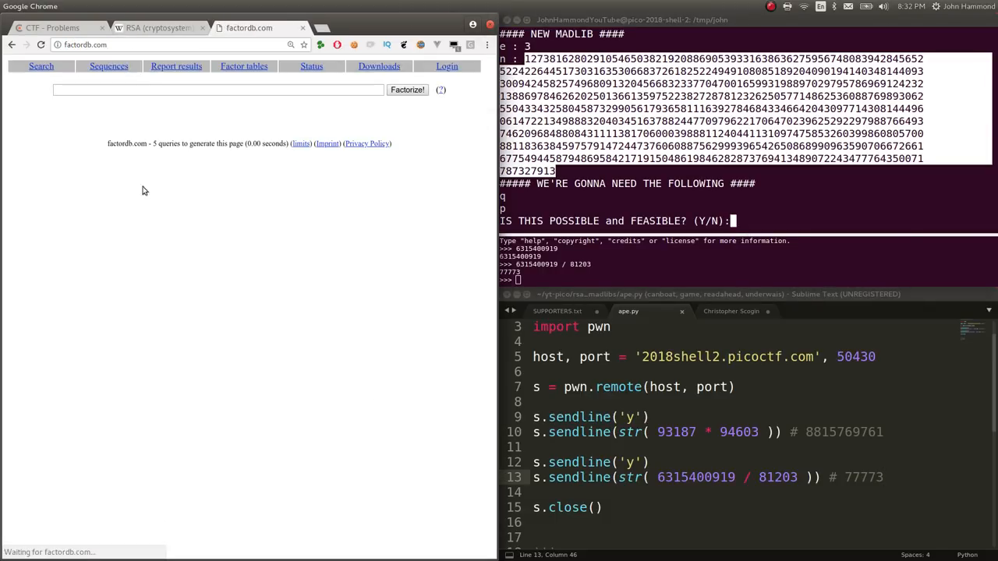
{"action": "left_click", "coordinate": [407, 89]}
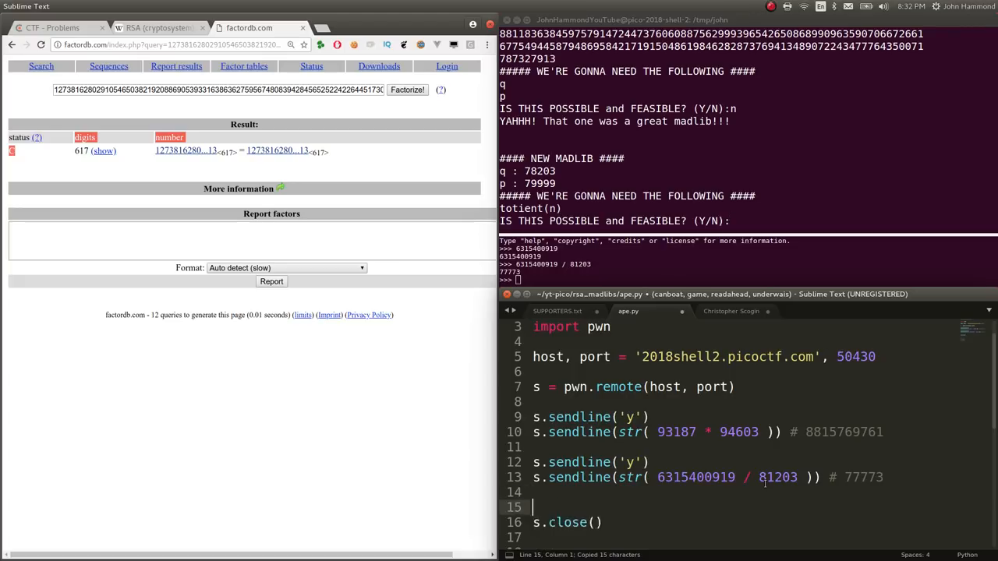
- Add s.sendline('n') to decline factoring and evaluate (78203 - 1)*(79999 - 1) in the Python shell
{"action": "type", "text": "s.sendline('n')"}
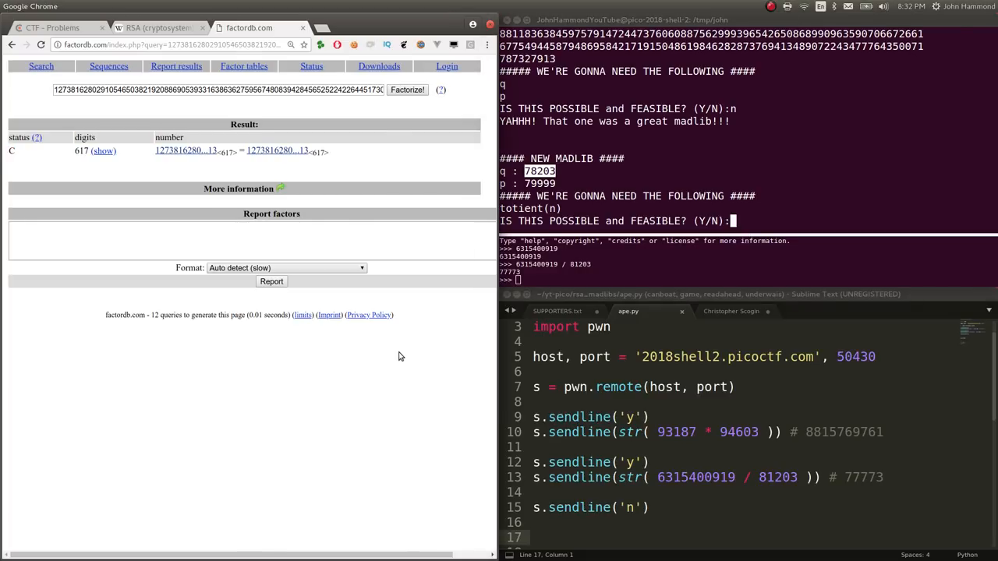
{"action": "left_click", "coordinate": [156, 26]}
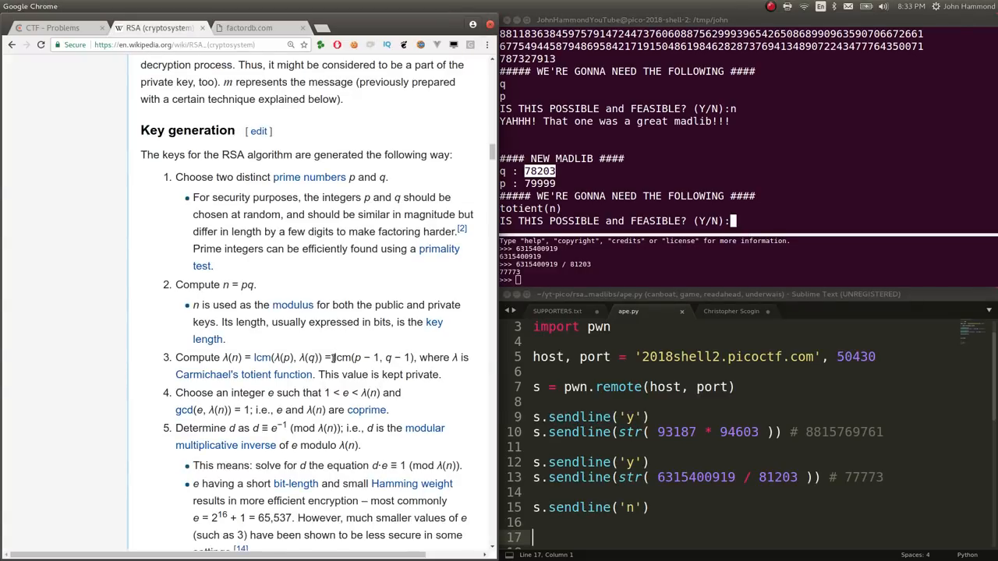
{"action": "scroll", "scroll_direction": "down", "scroll_amount": 3}
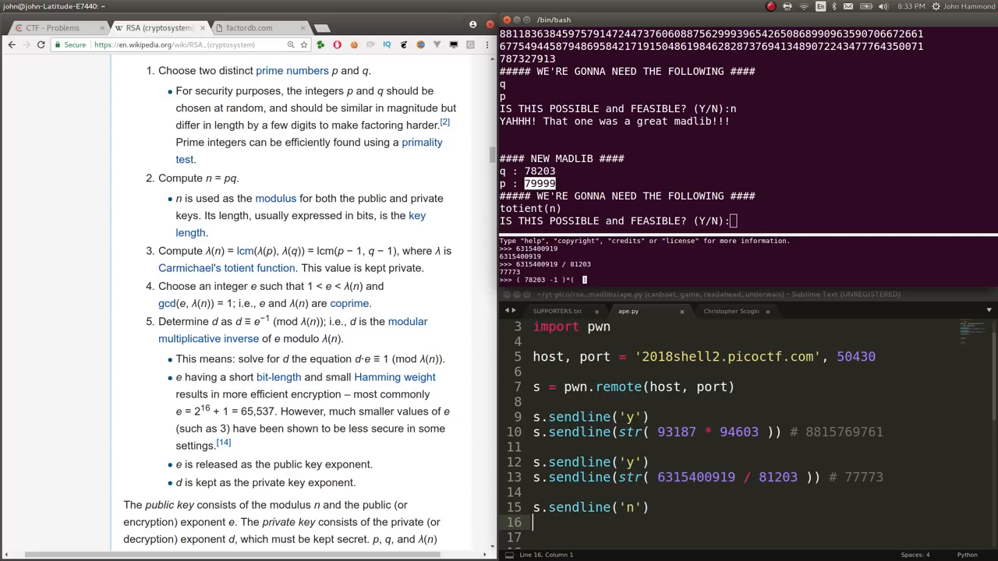
{"action": "key", "text": "Return"}
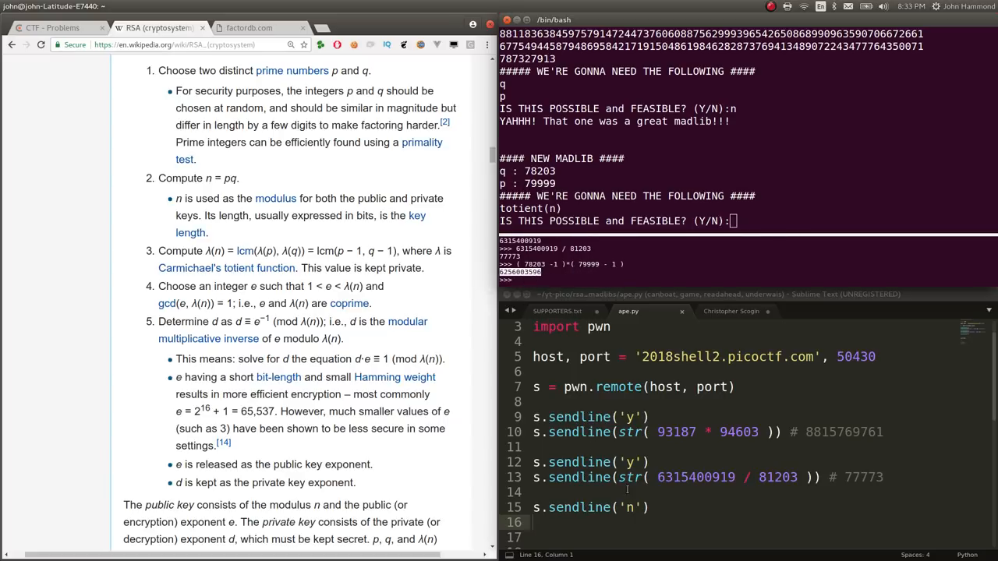
{"action": "type", "text": "s.sendline"}
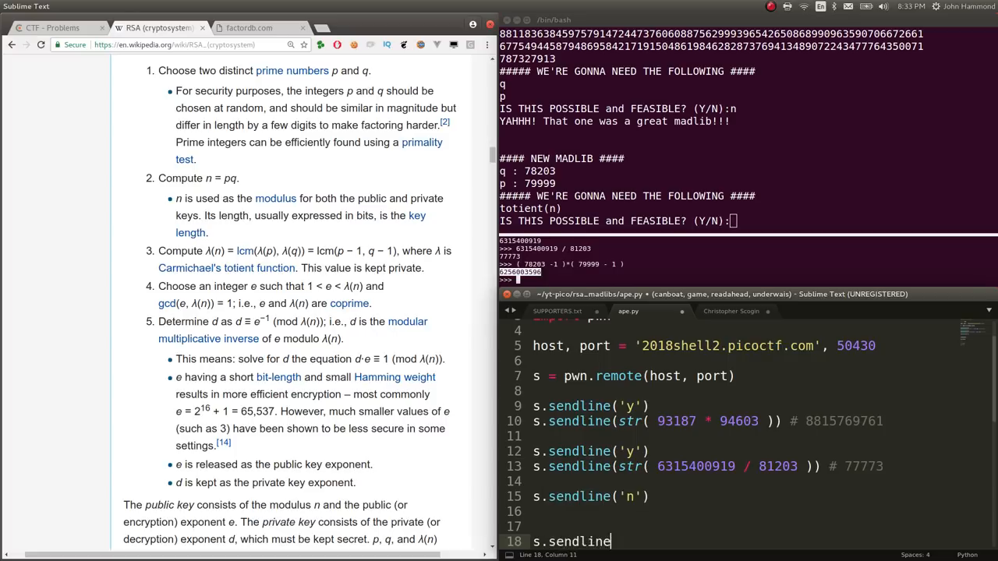
{"action": "type", "text": "('y')"}
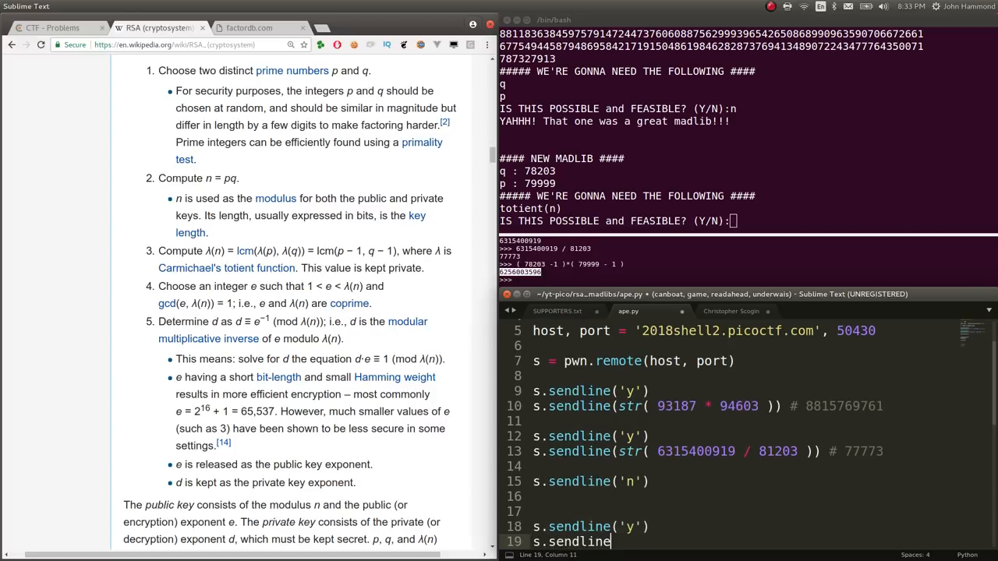
{"action": "type", "text": "(str()())"}
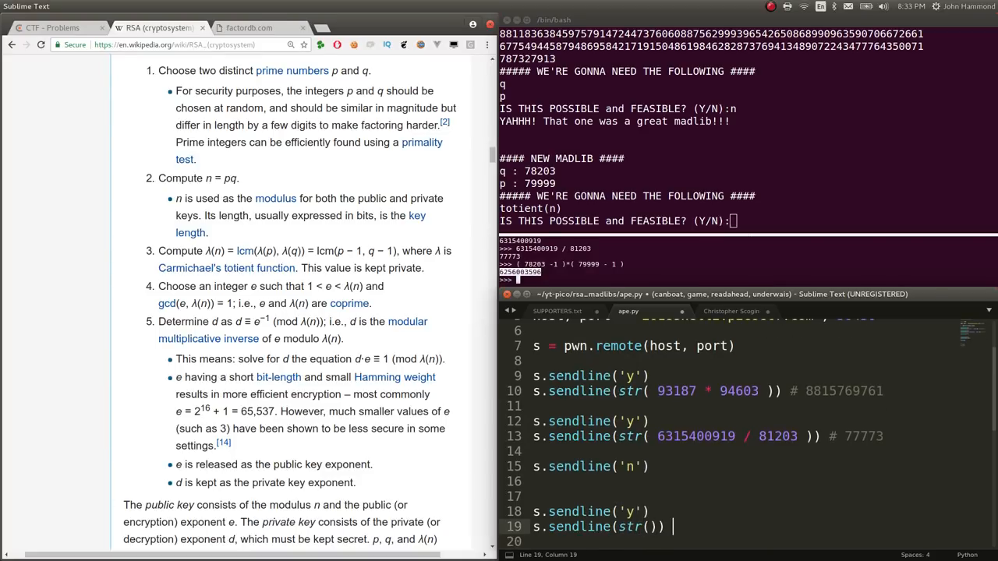
{"action": "type", "text": "# 6256003596"}
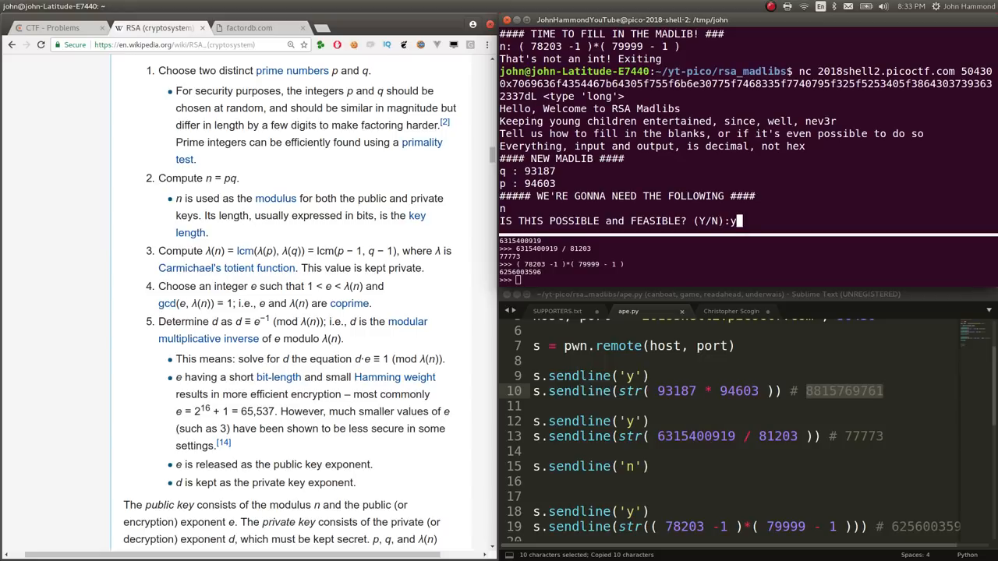
- Advance to the ciphertext madlib and add s.sendline(str(pow(plaintext, e, n))) with the long values pasted
{"action": "key", "text": "Return"}
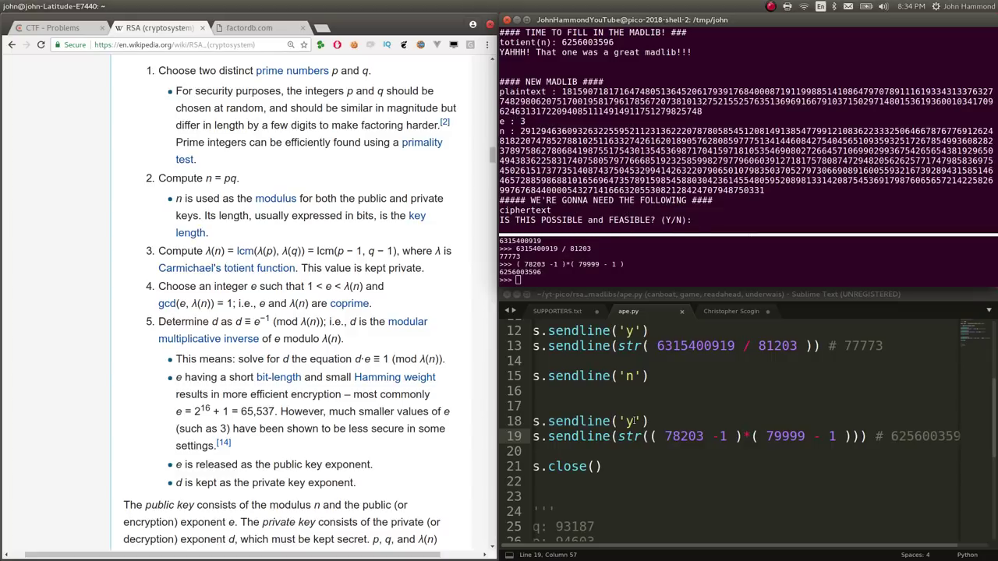
{"action": "type", "text": "s.sendline("}
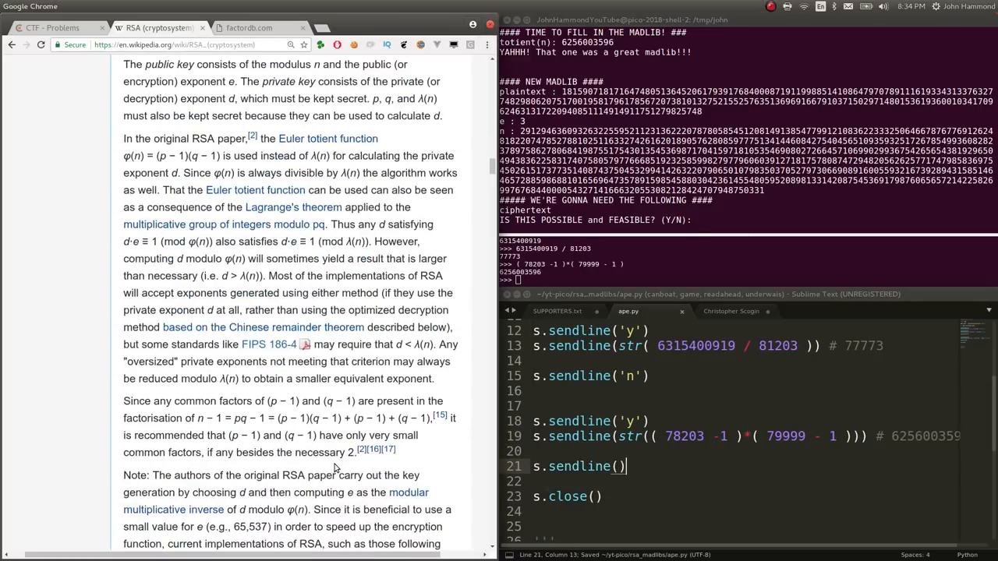
{"action": "scroll", "scroll_direction": "down", "scroll_amount": 3}
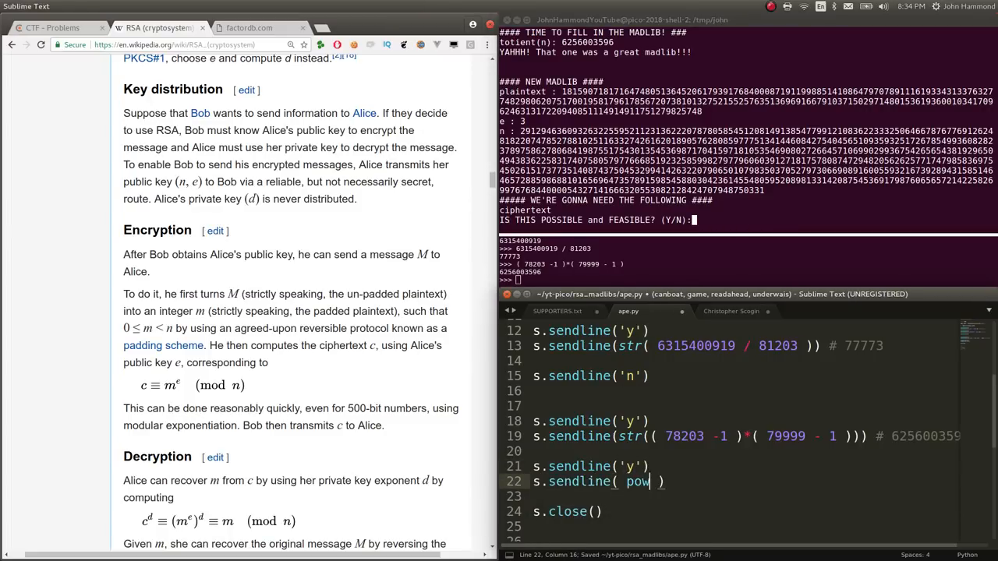
{"action": "type", "text": "str(pow()"}
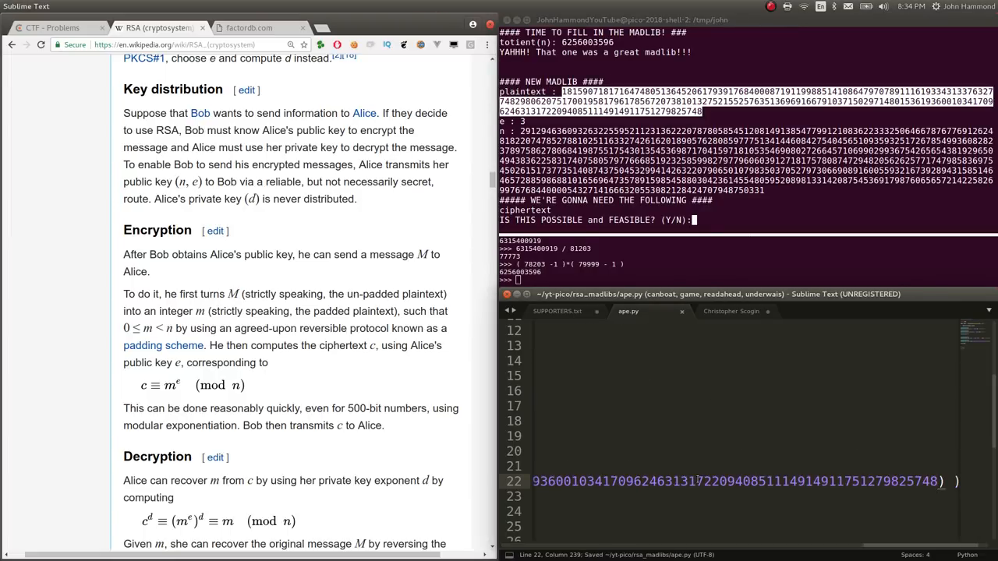
{"action": "type", "text": ", 2,"}
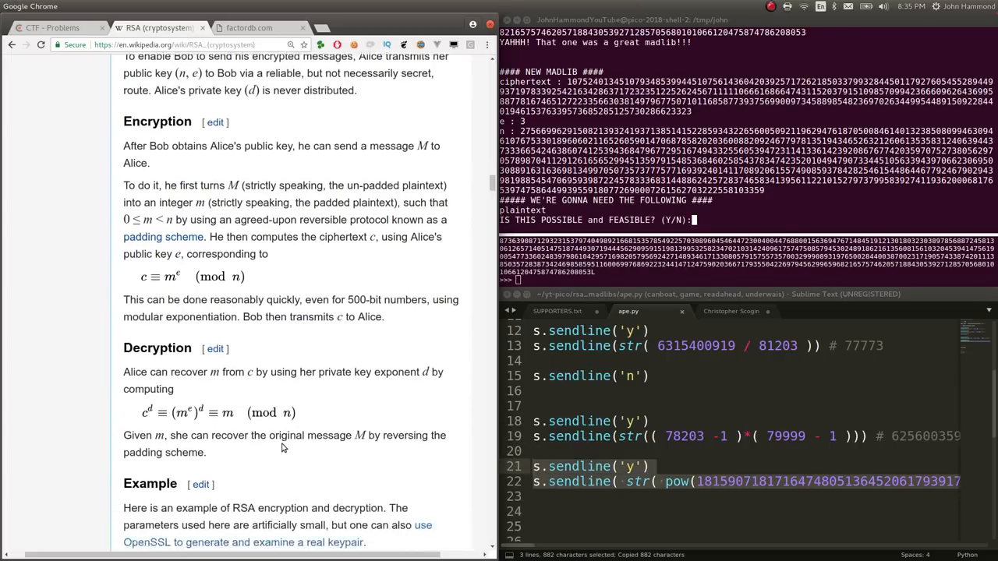
- Add s.sendline('n') to decline the plaintext madlib and check the new n on factordb
{"action": "scroll", "scroll_direction": "down", "scroll_amount": 3}
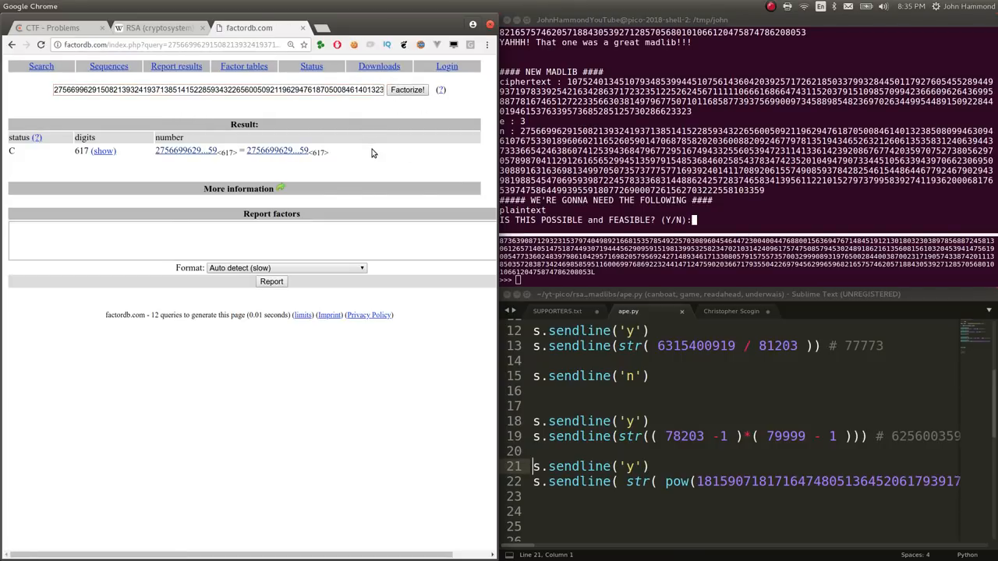
{"action": "type", "text": "n"}
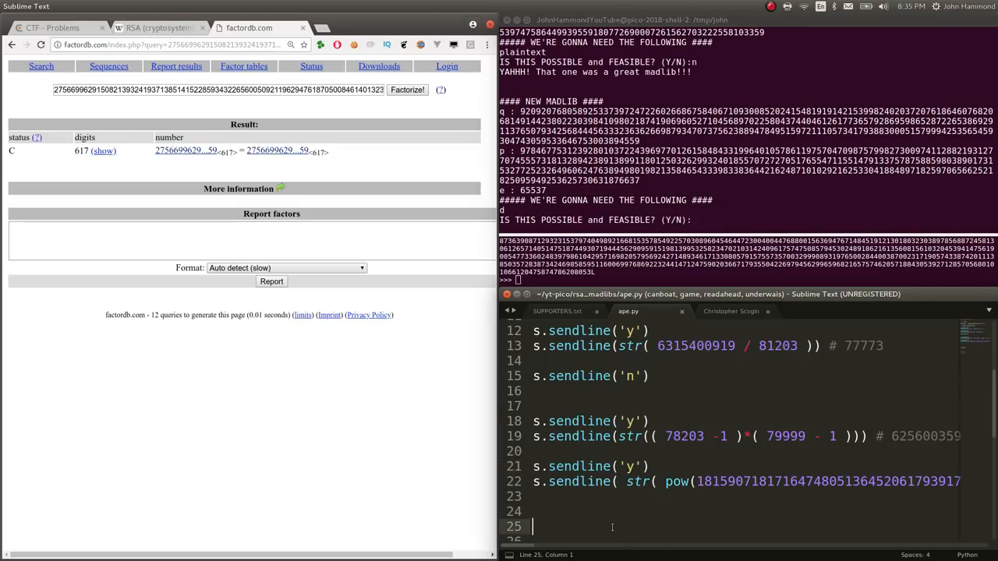
{"action": "type", "text": "s.sendline()"}
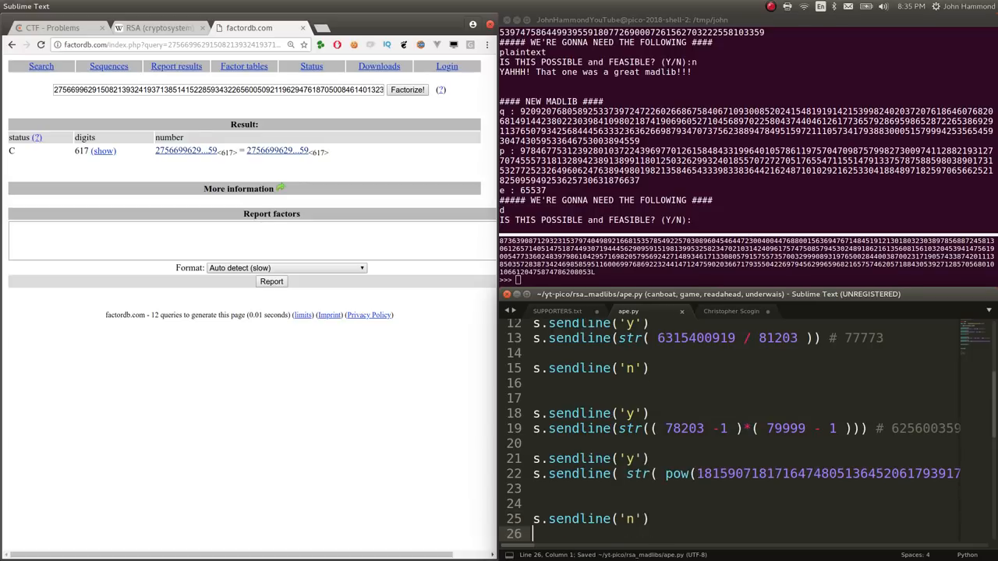
{"action": "scroll", "scroll_direction": "down", "scroll_amount": 3}
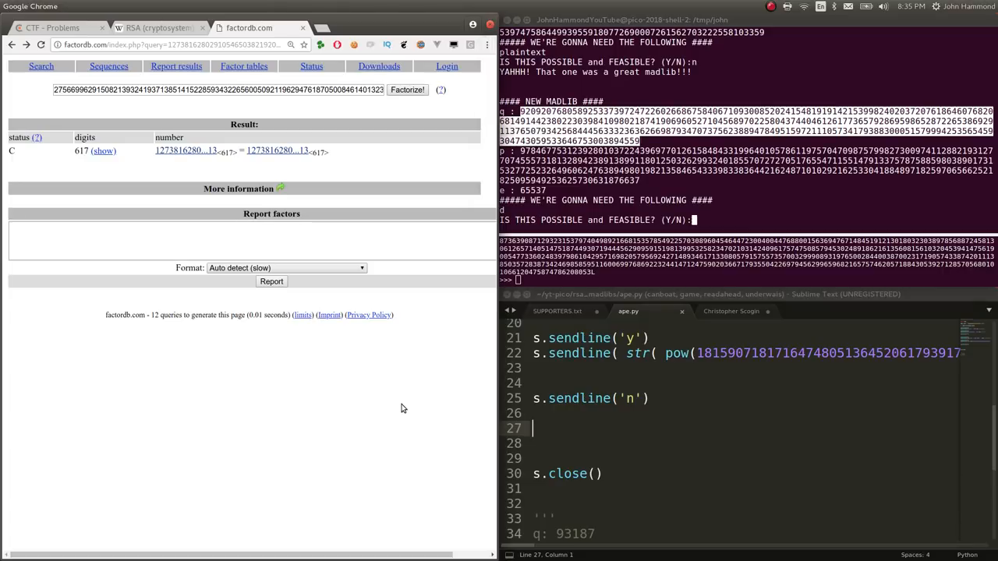
- Return to the Wikipedia RSA article and scroll to the signing messages section
{"action": "left_click", "coordinate": [155, 26]}
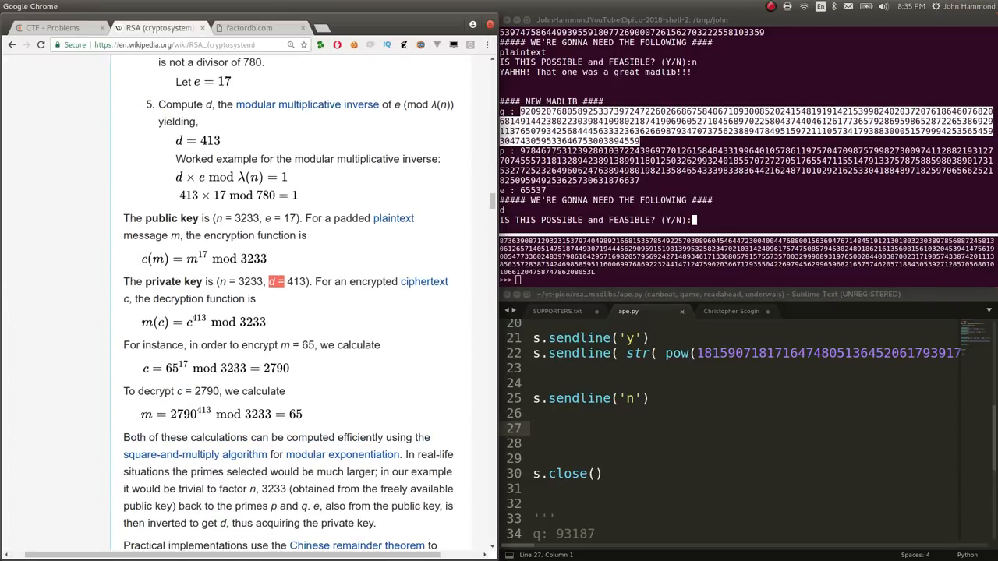
{"action": "scroll", "scroll_direction": "down", "scroll_amount": 3}
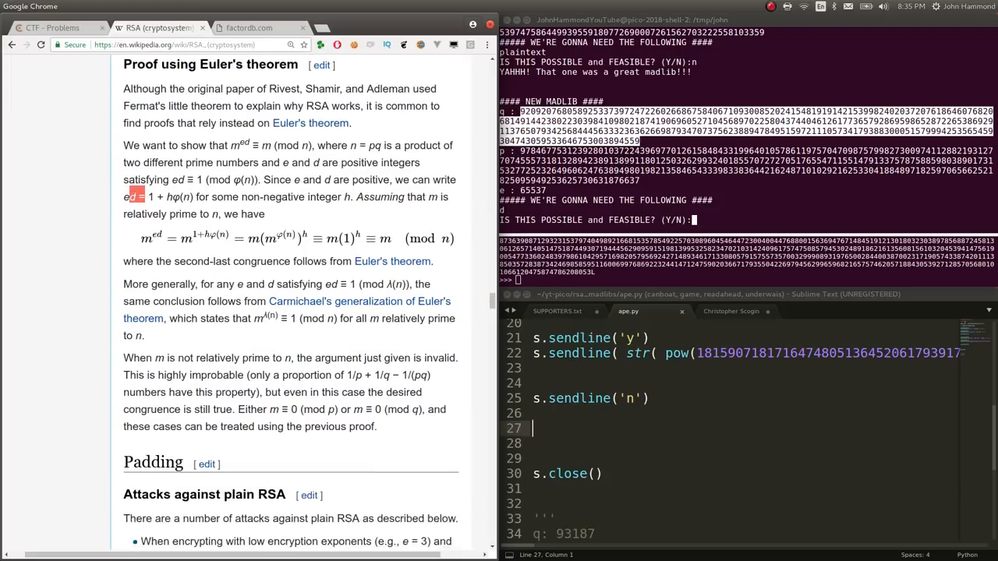
{"action": "scroll", "scroll_direction": "down", "scroll_amount": 3}
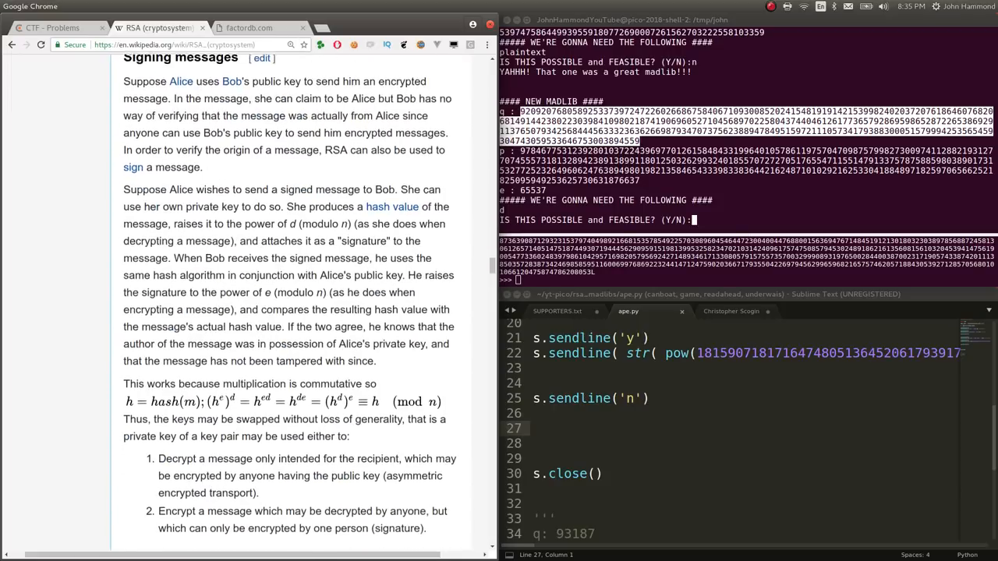
- Import inverse from Crypto.Util.number at the top of the script
{"action": "scroll", "scroll_direction": "down", "scroll_amount": 3}
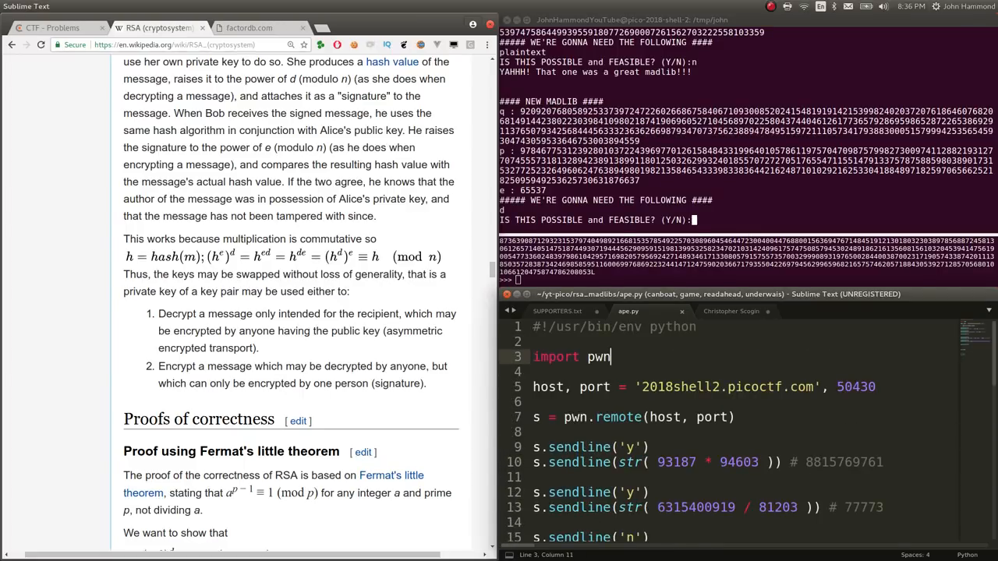
{"action": "type", "text": "from"}
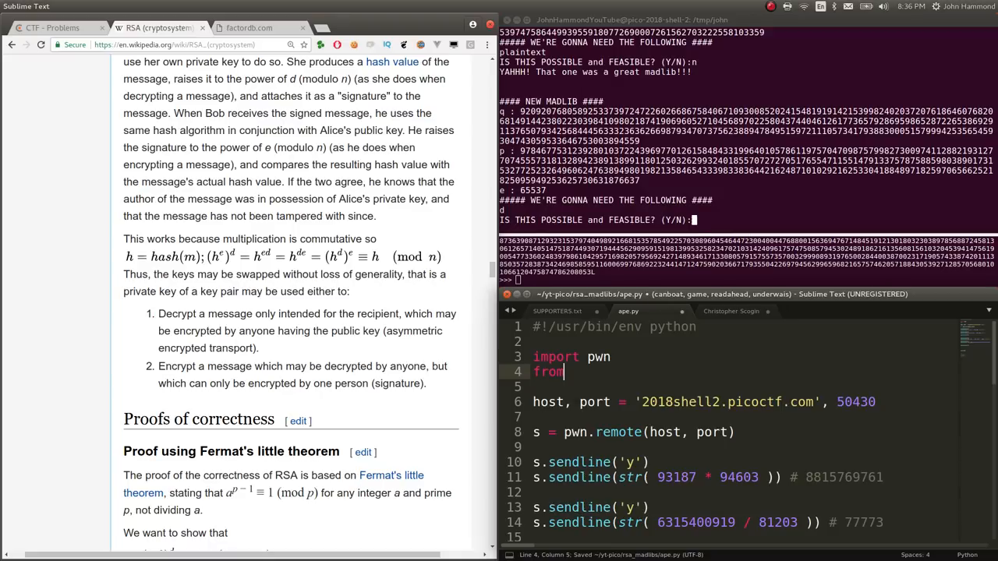
{"action": "type", "text": "Crypto.Uti"}
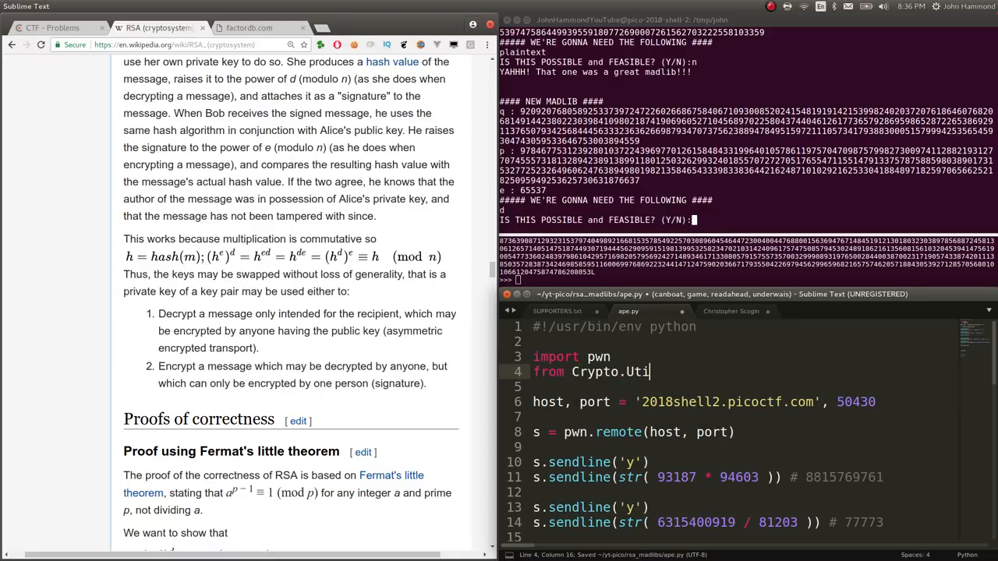
{"action": "type", "text": ".number im"}
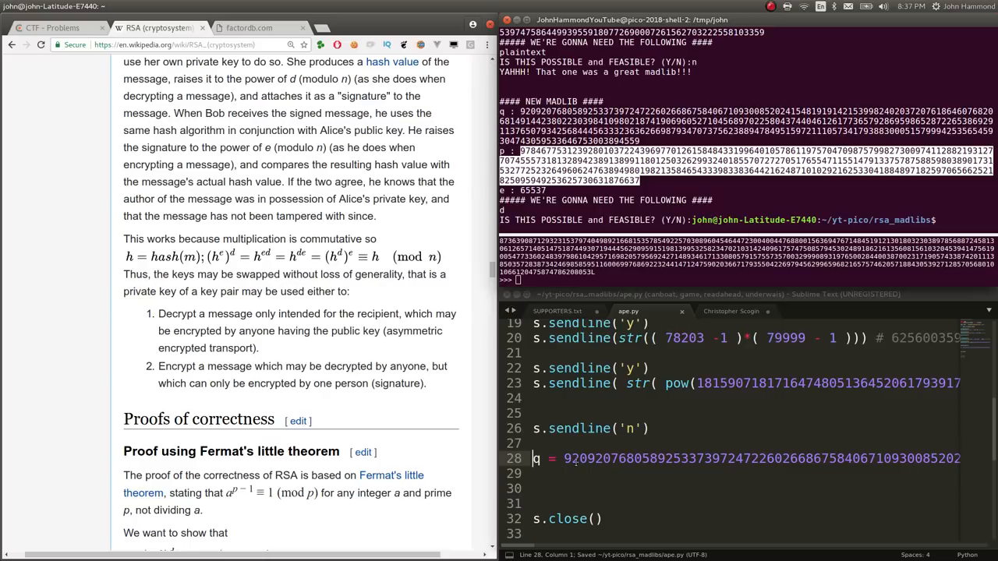
- Assign p and q, compute totient = (q-1)*(p-1) and d = inverse(e, totient)
{"action": "type", "text": "p ="}
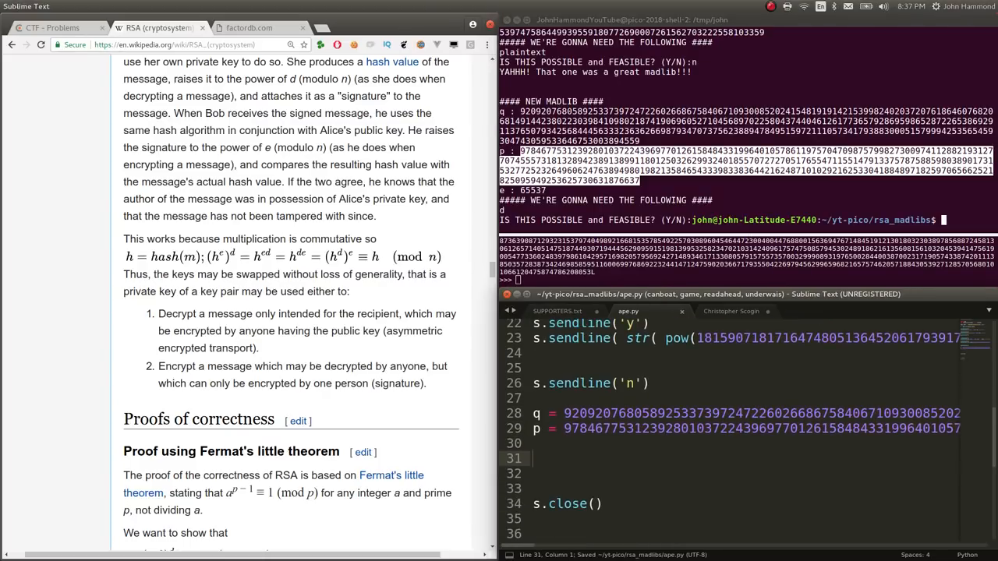
{"action": "type", "text": "totent"}
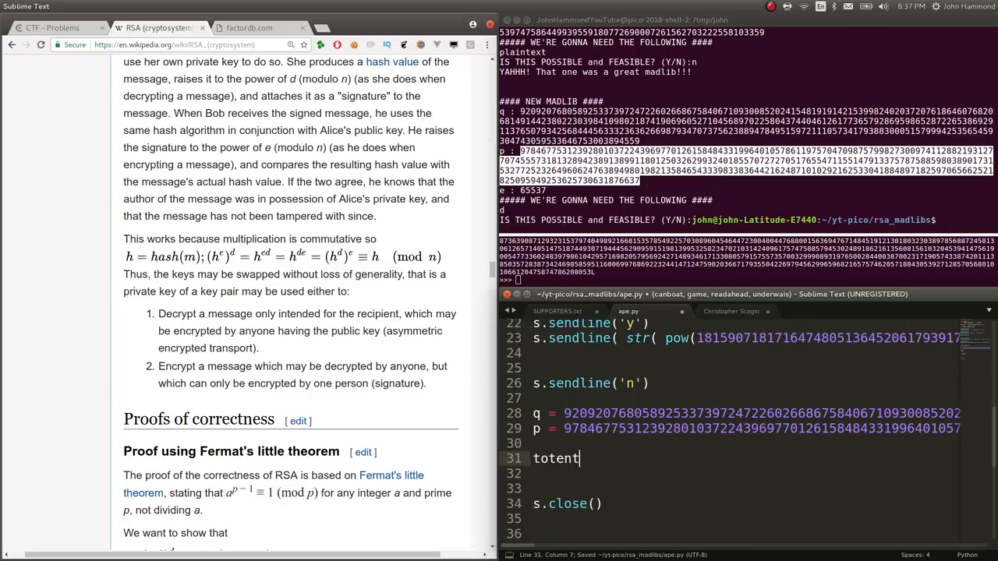
{"action": "type", "text": "= ()"}
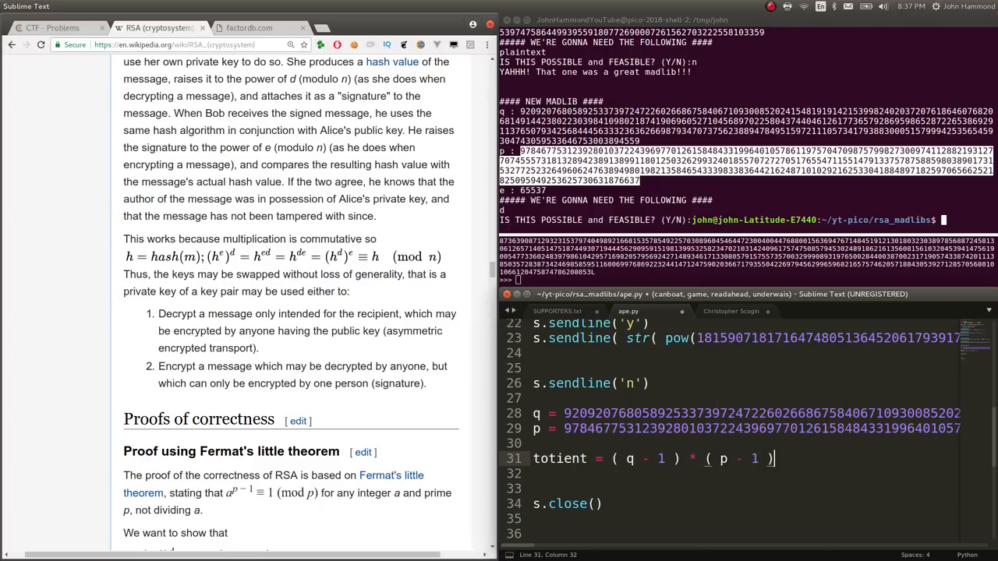
{"action": "type", "text": "d = inverse(phi,"}
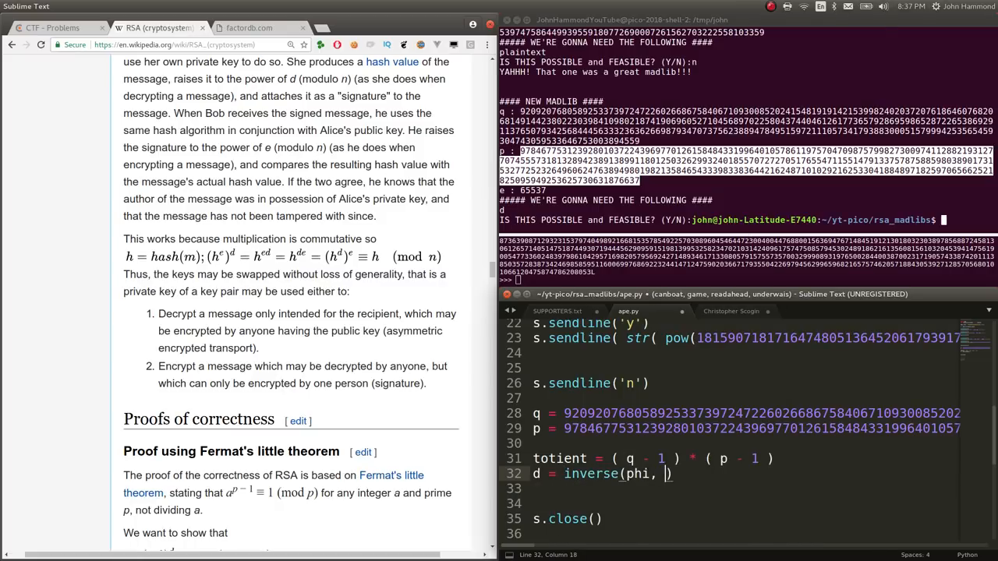
{"action": "type", "text": "e"}
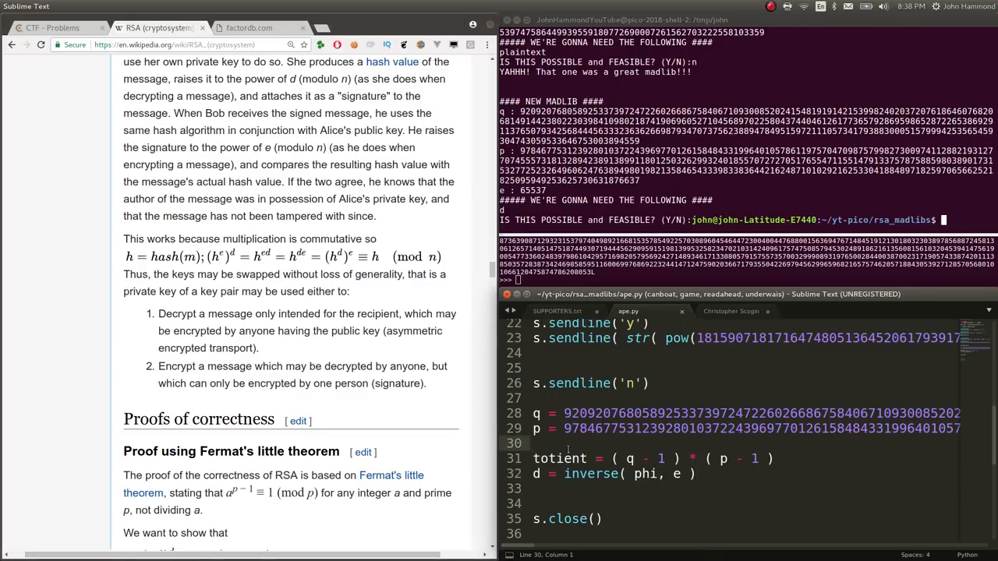
{"action": "scroll", "scroll_direction": "down", "scroll_amount": 3}
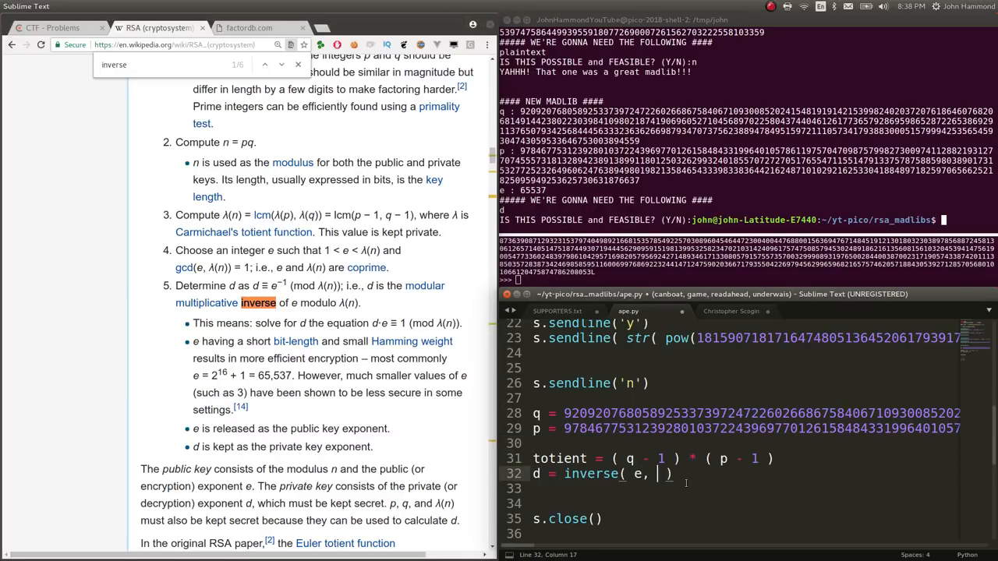
{"action": "type", "text": "teotn"}
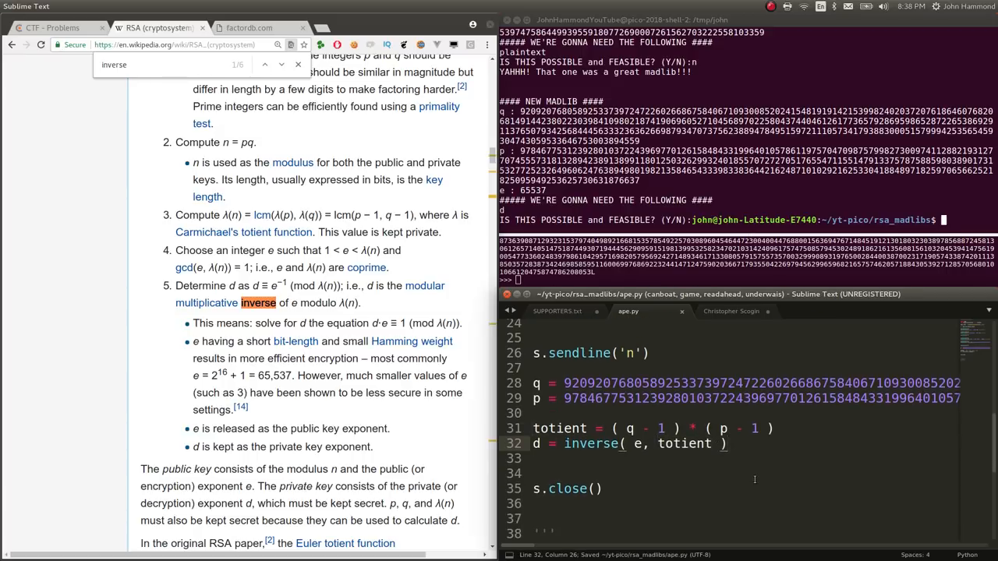
- Send 'y' to the server, print d, and send str(d)
{"action": "type", "text": "s"}
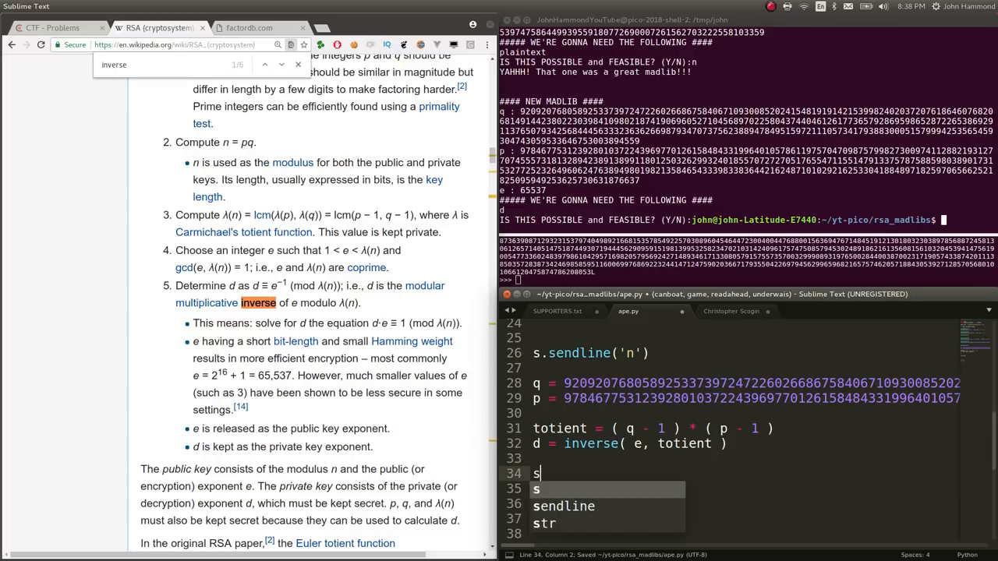
{"action": "type", "text": ".se"}
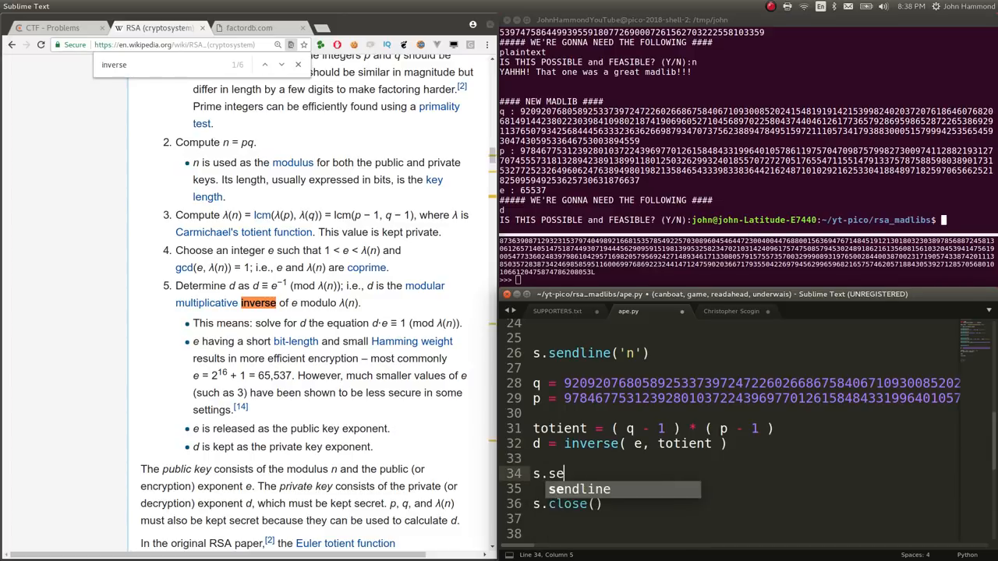
{"action": "type", "text": "ndline('y')"}
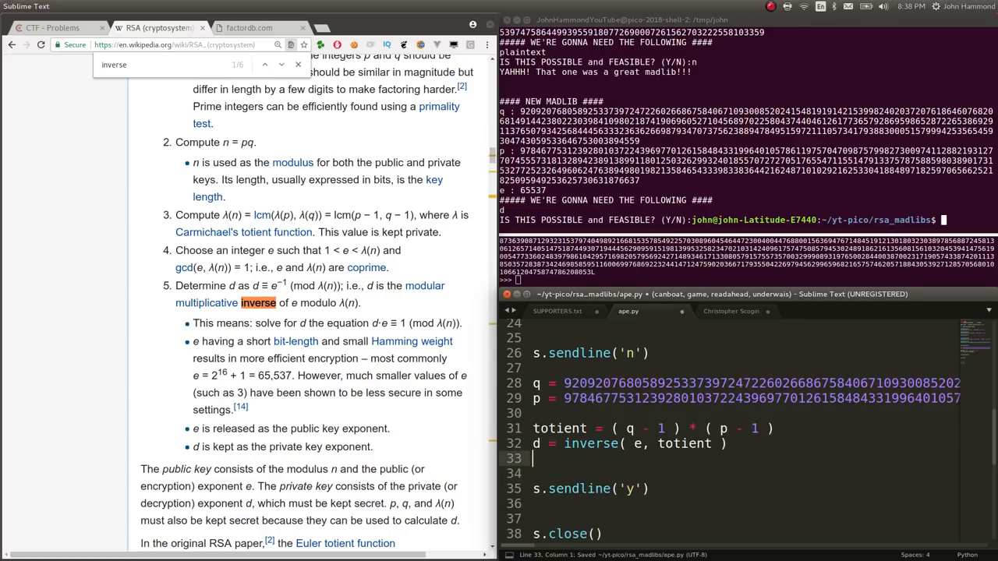
{"action": "type", "text": "print d"}
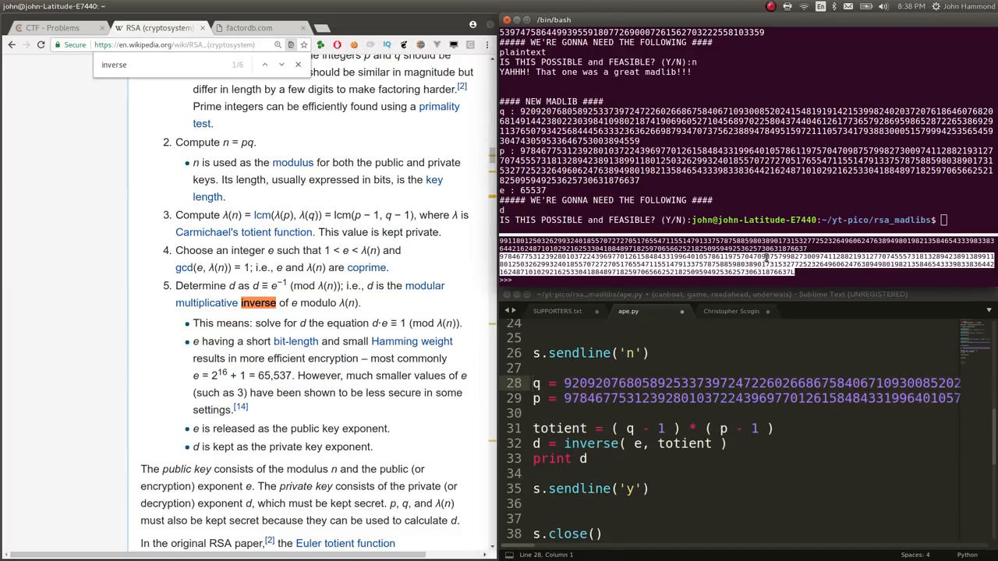
{"action": "type", "text": "s.sendline(str(d)) # 9784677531239280103722439697701261"}
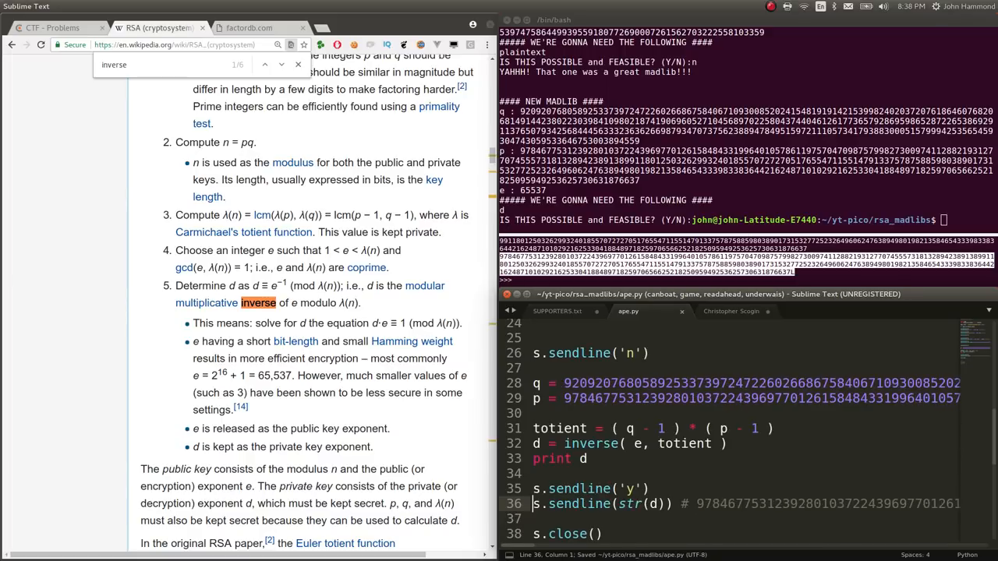
- Run the script to the d madlib and copy the long number the server gives
{"action": "scroll", "scroll_direction": "down", "scroll_amount": 3}
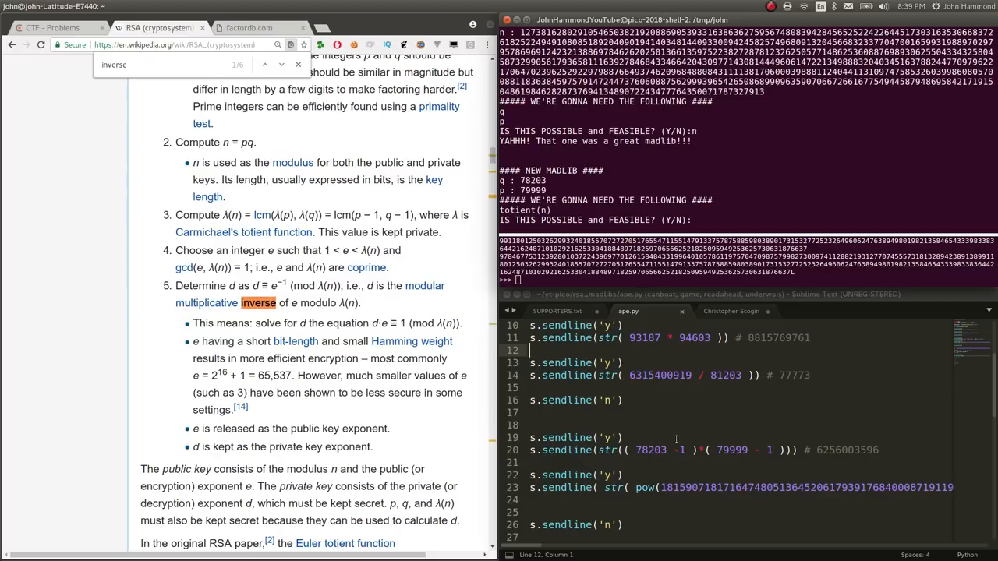
{"action": "double_click", "coordinate": [848, 449]}
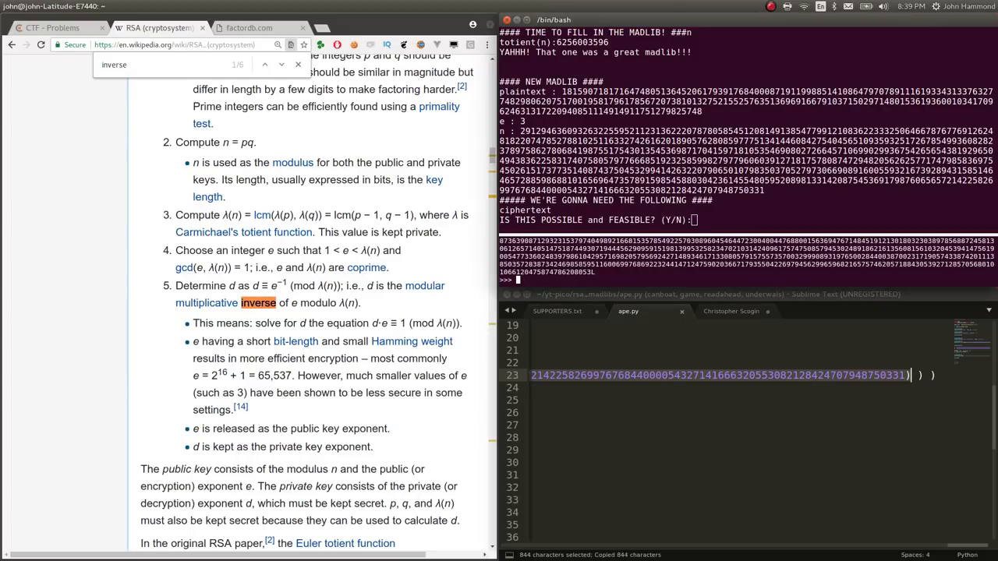
{"action": "key", "text": "ctrl+c"}
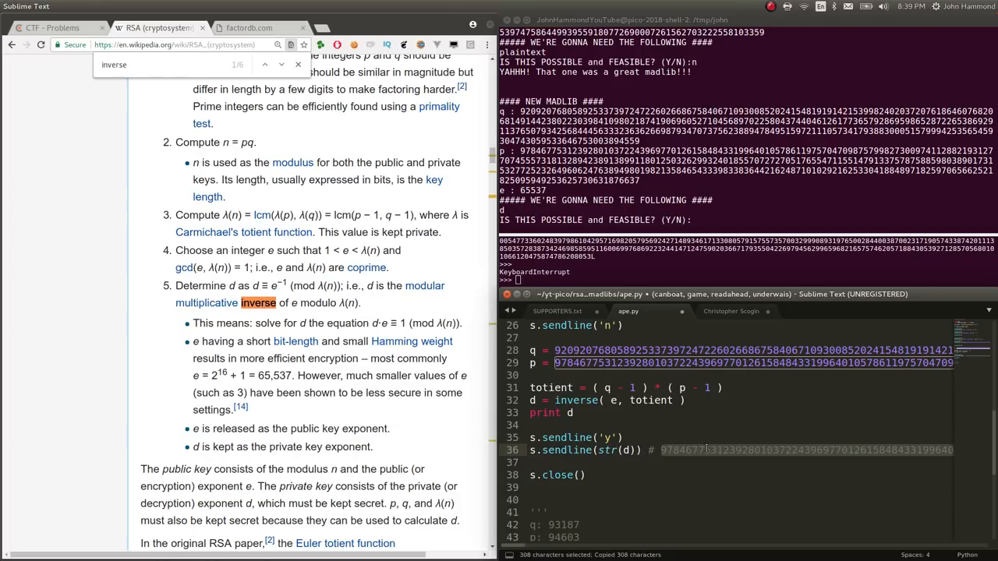
- Try the inverse calculation in a python shell, then define e = 65537 in the script
{"action": "type", "text": "y"}
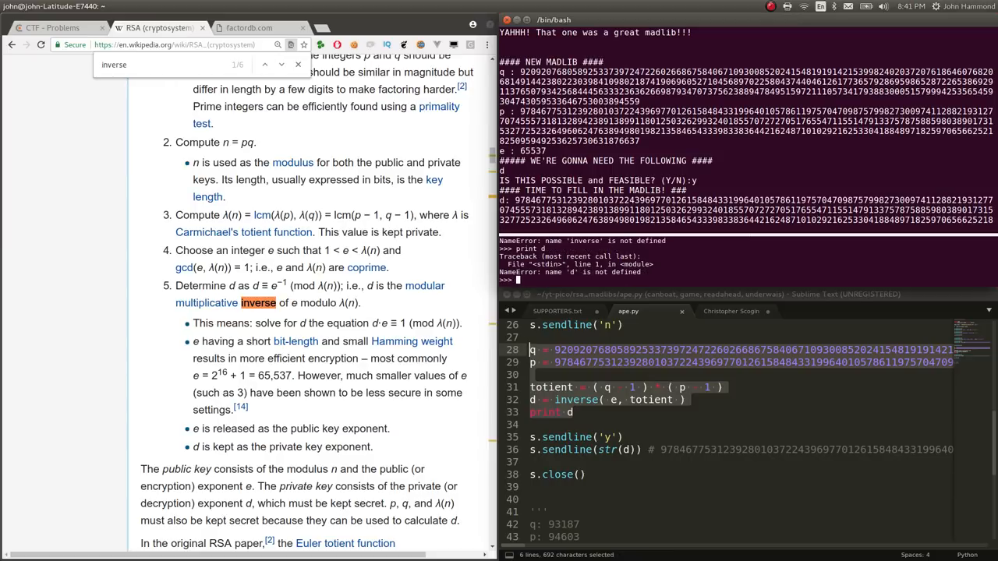
{"action": "type", "text": "from Cry"}
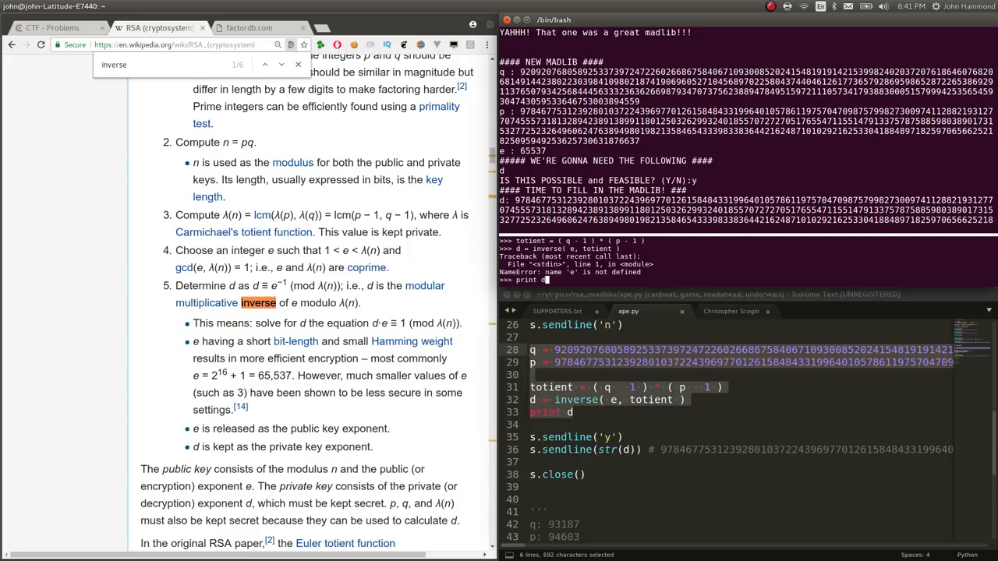
{"action": "key", "text": "Return"}
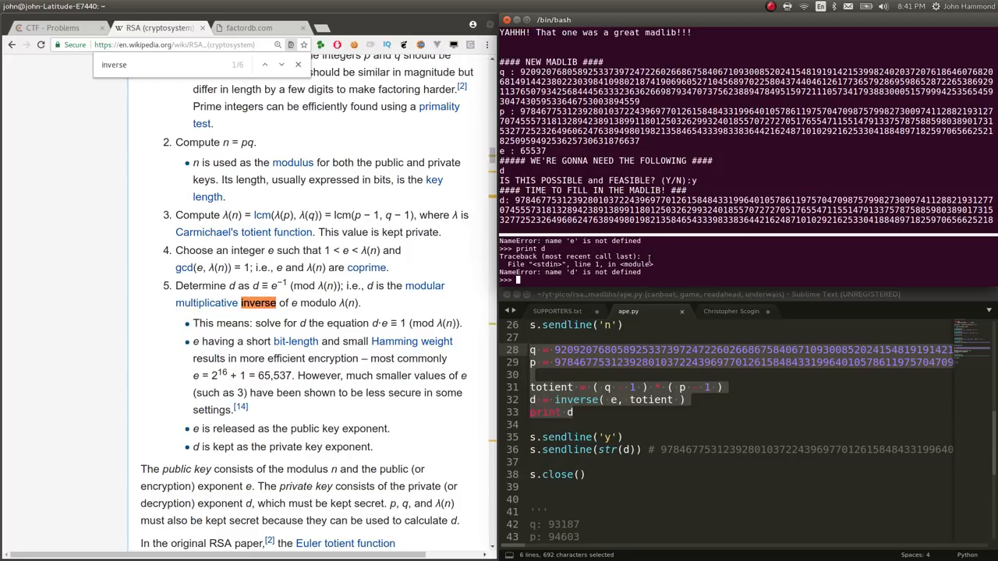
{"action": "type", "text": "e ="}
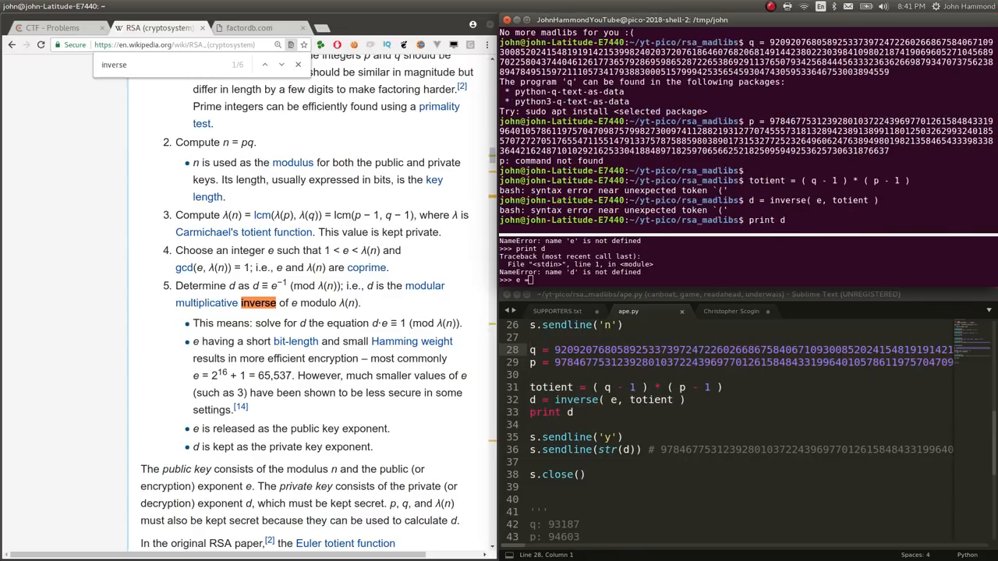
{"action": "key", "text": "Return"}
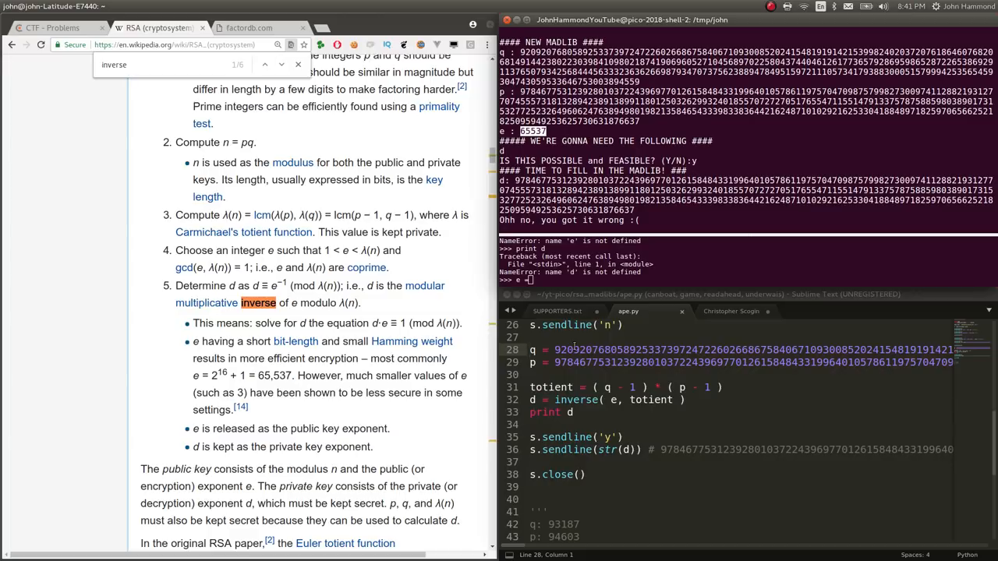
{"action": "type", "text": "e = 65537"}
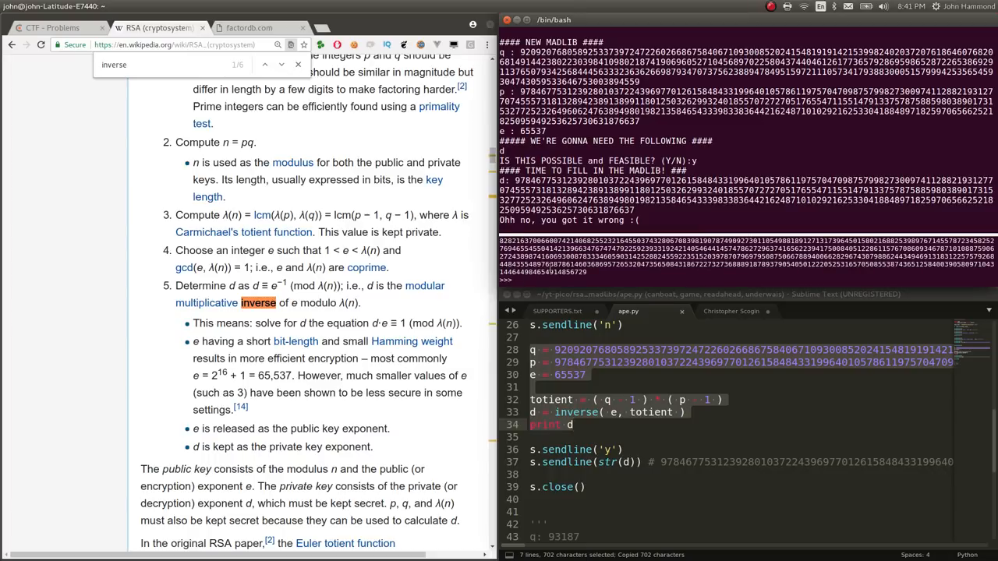
- Rerun ape.py and answer 'y' so the server accepts d and shows the ciphertext madlib
{"action": "left_click", "coordinate": [703, 461]}
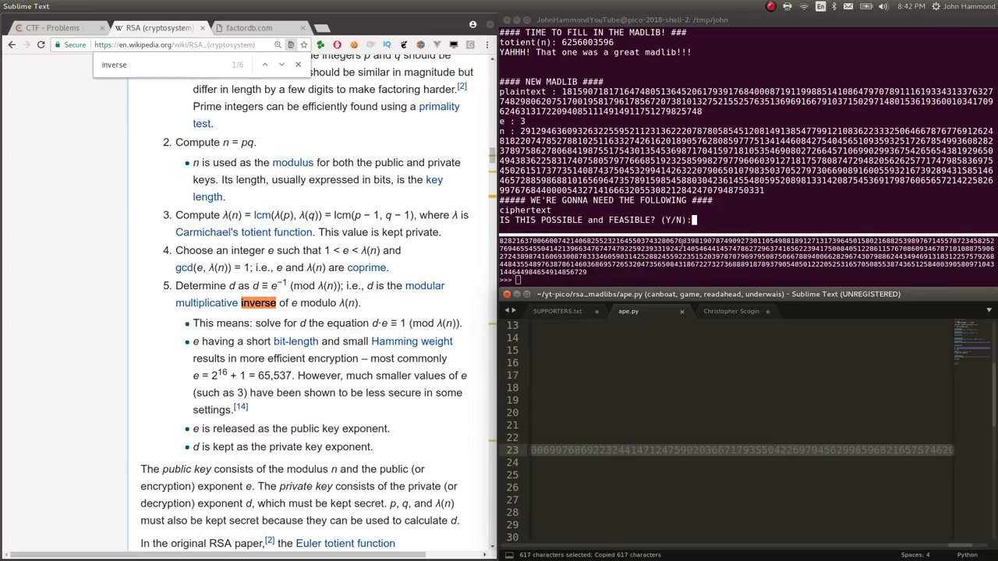
{"action": "type", "text": "y')"}
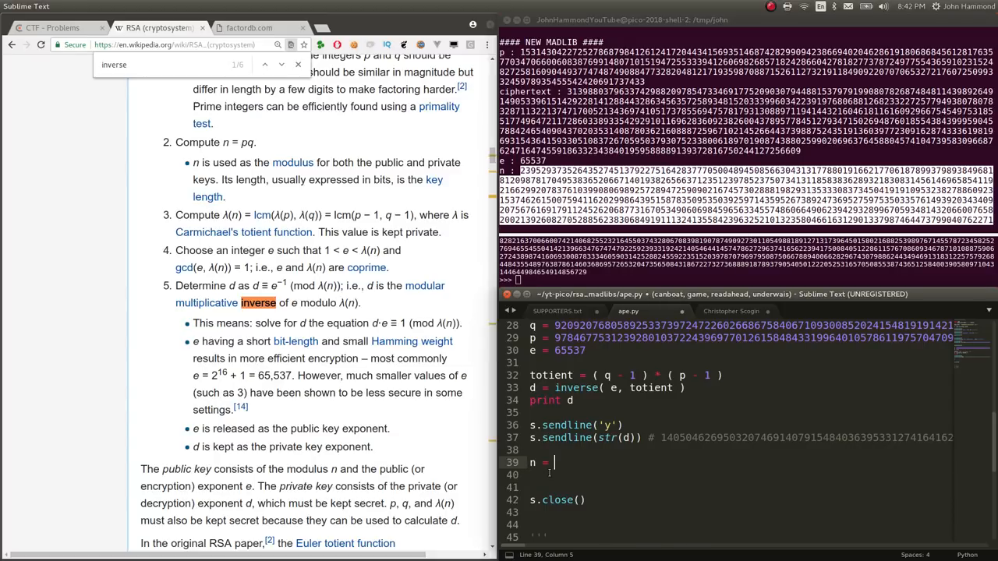
- Assign n and p, recover q = n / p, and paste the ciphertext into c
{"action": "type", "text": "2395293735264352745137922751642837770500489450856630431317788019"}
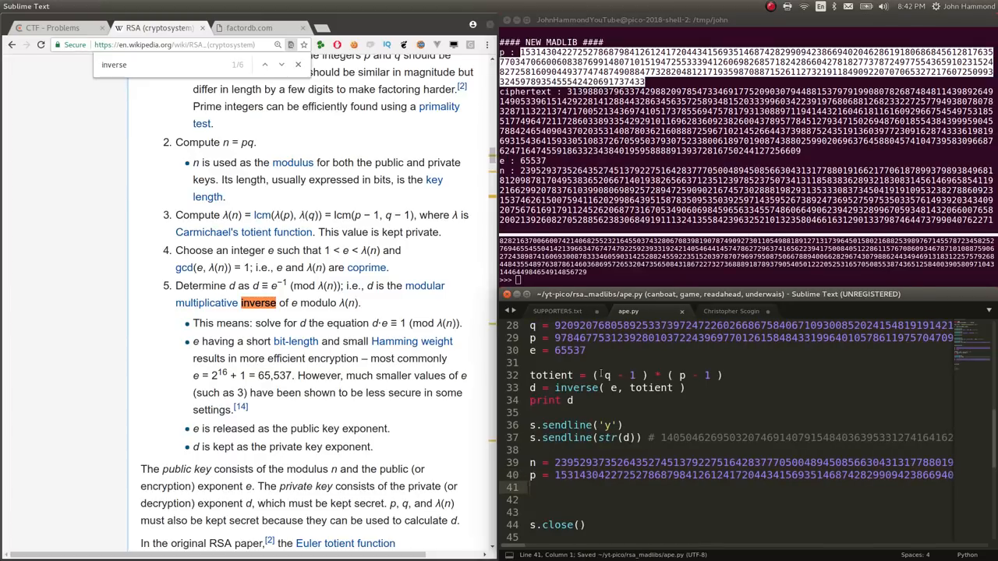
{"action": "type", "text": "q = n / p"}
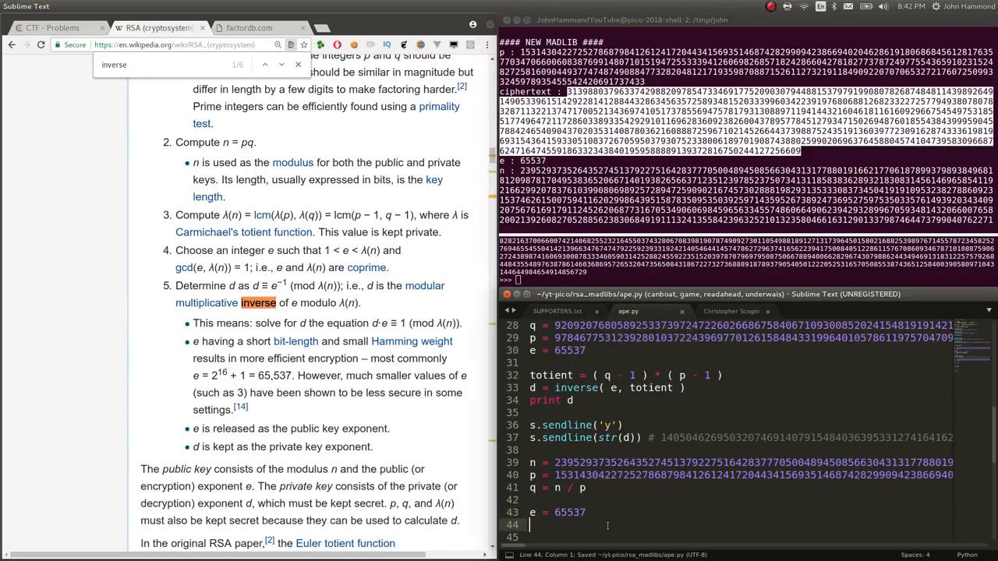
{"action": "type", "text": "c ="}
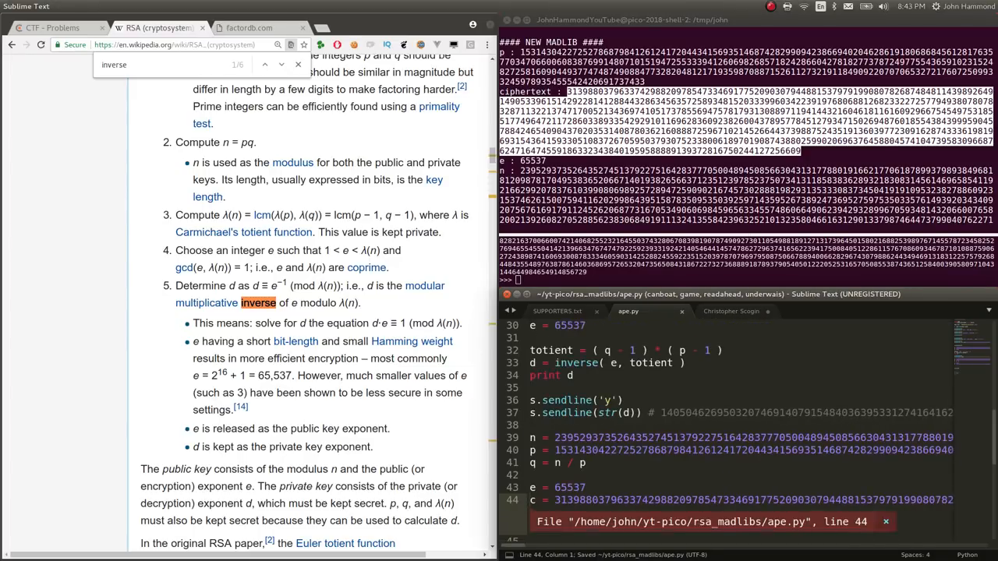
{"action": "scroll", "scroll_direction": "down", "scroll_amount": 3}
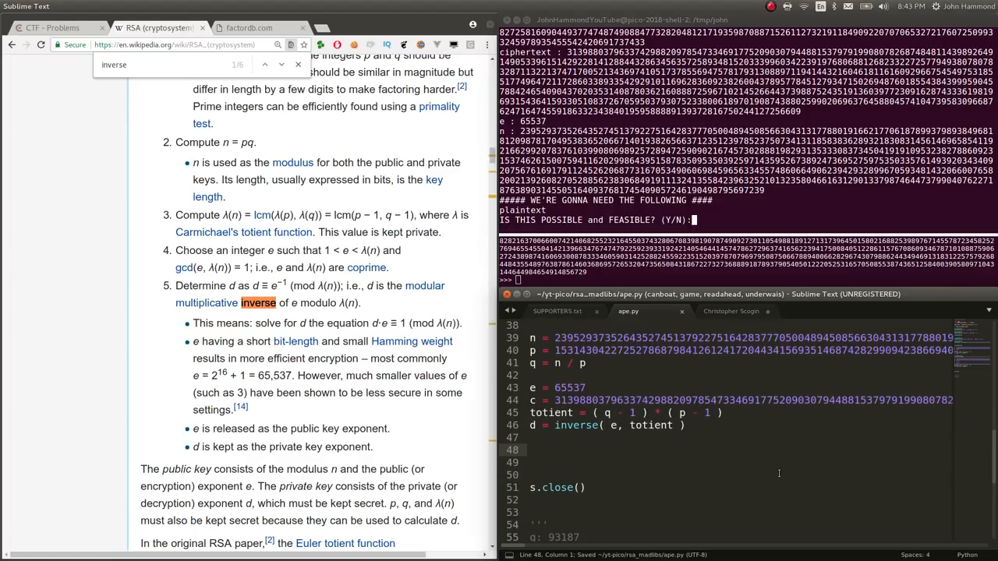
- Decrypt the ciphertext with m = pow(c, d, n)
{"action": "type", "text": "m ="}
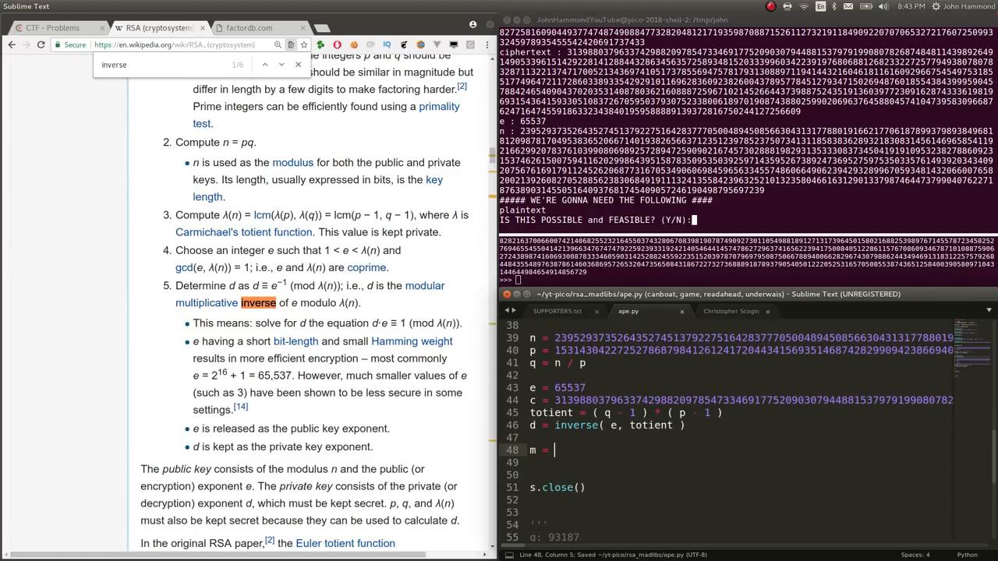
{"action": "type", "text": "pow(c"}
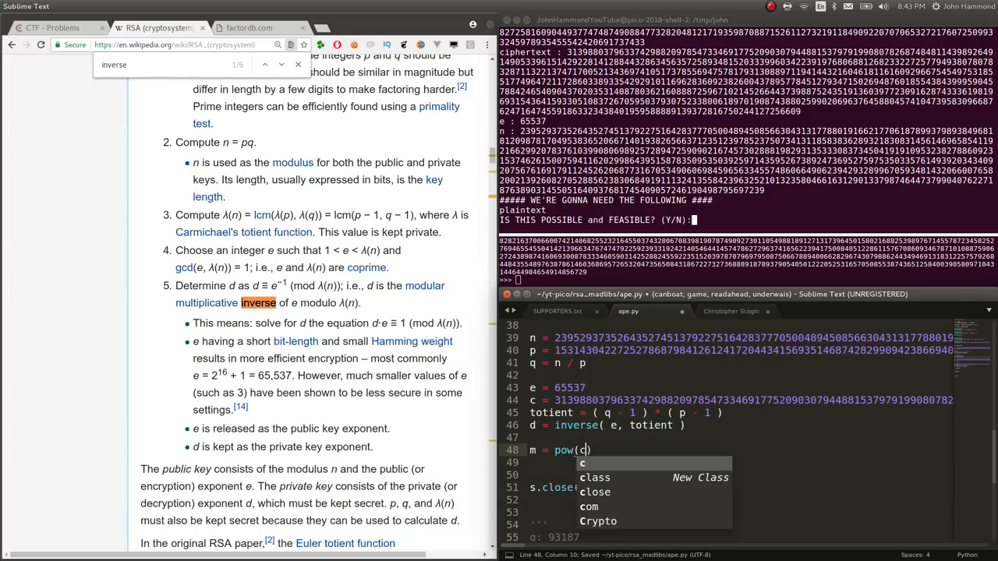
{"action": "type", "text": ",d,n"}
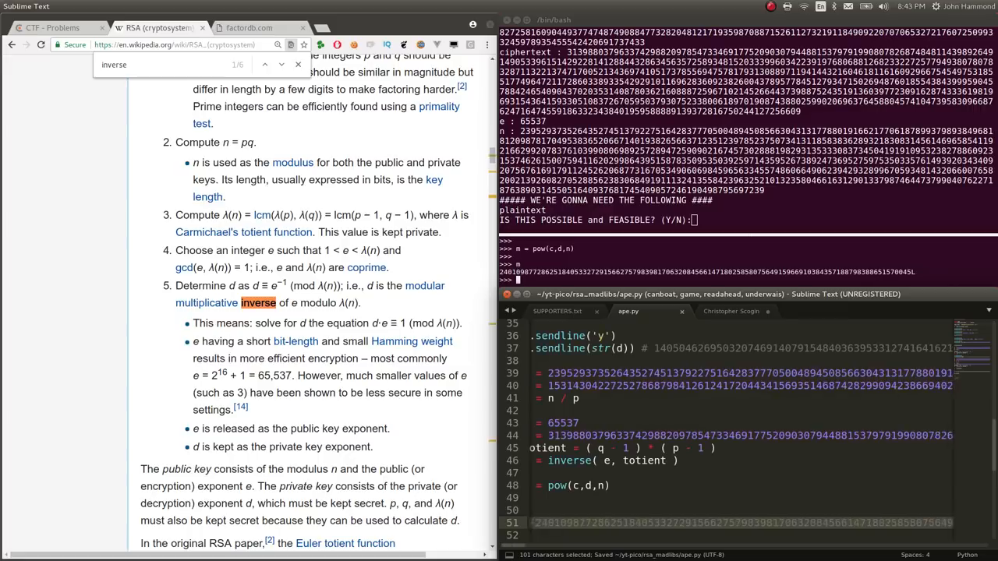
- Answer 'y', print s.recvall() after sending m, and rerun python ape.py
{"action": "type", "text": "y"}
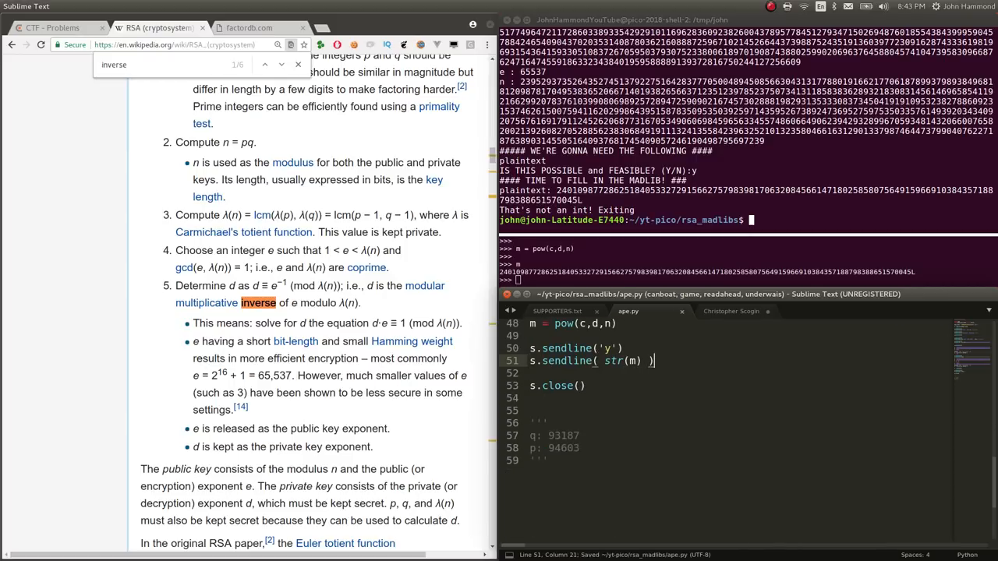
{"action": "type", "text": "s.r"}
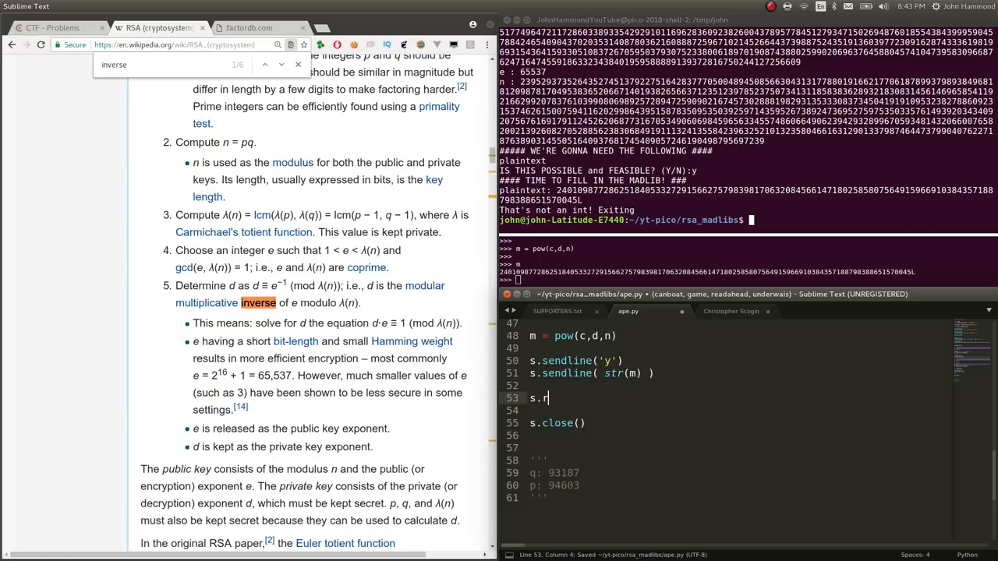
{"action": "type", "text": "ecvall("}
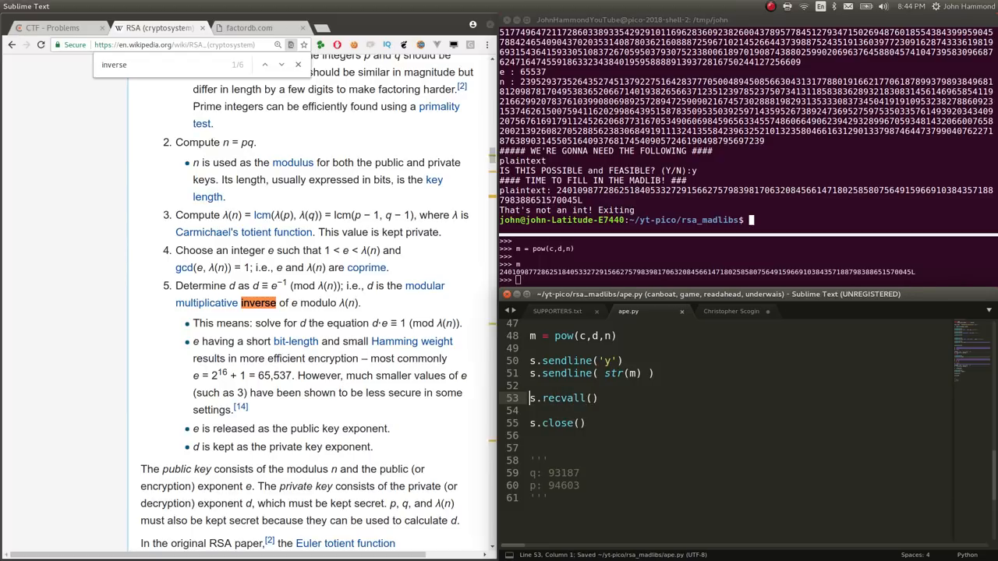
{"action": "type", "text": "print"}
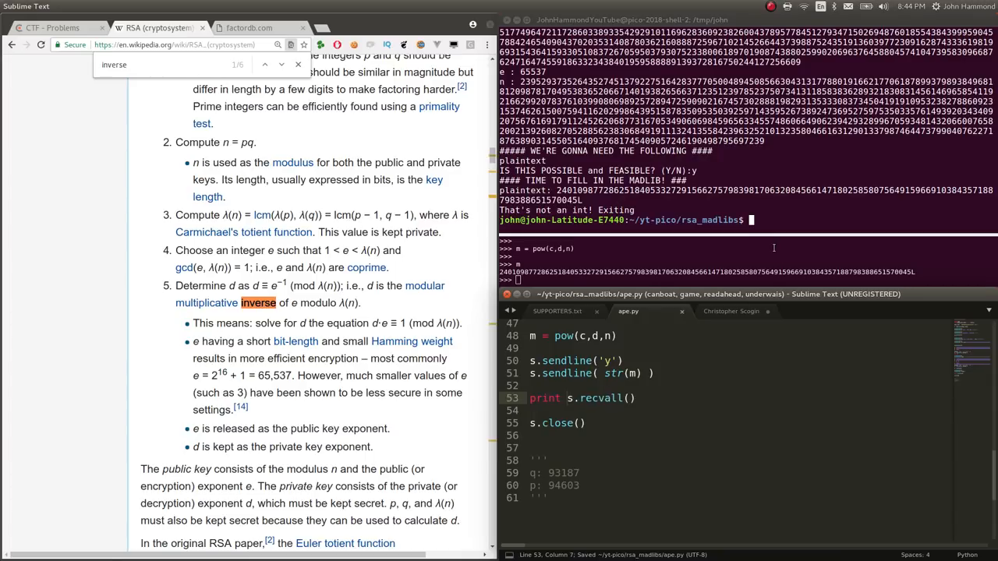
{"action": "type", "text": "pyth"}
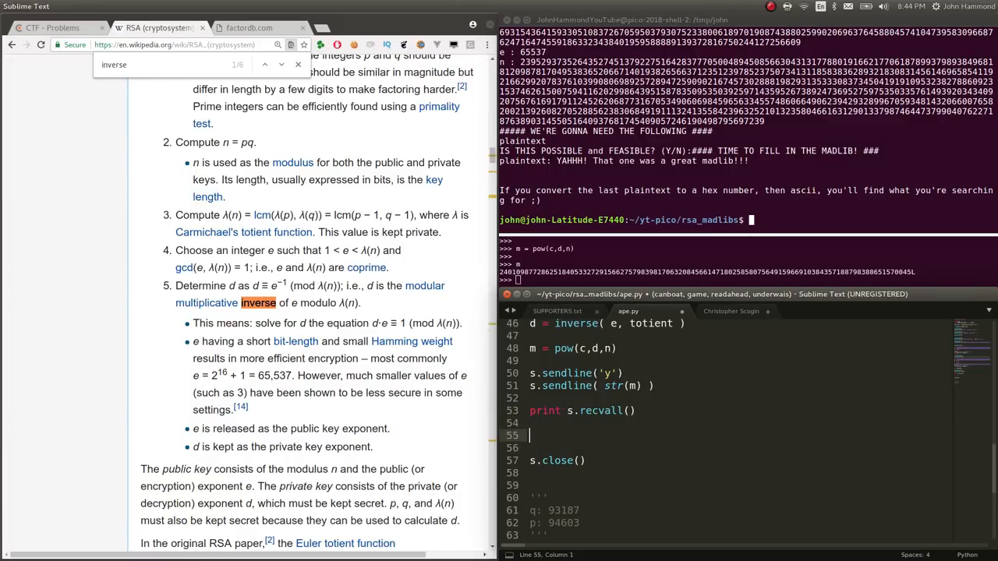
- Print the plaintext as hex(m)[2:] with the leading 0x stripped
{"action": "type", "text": "print m."}
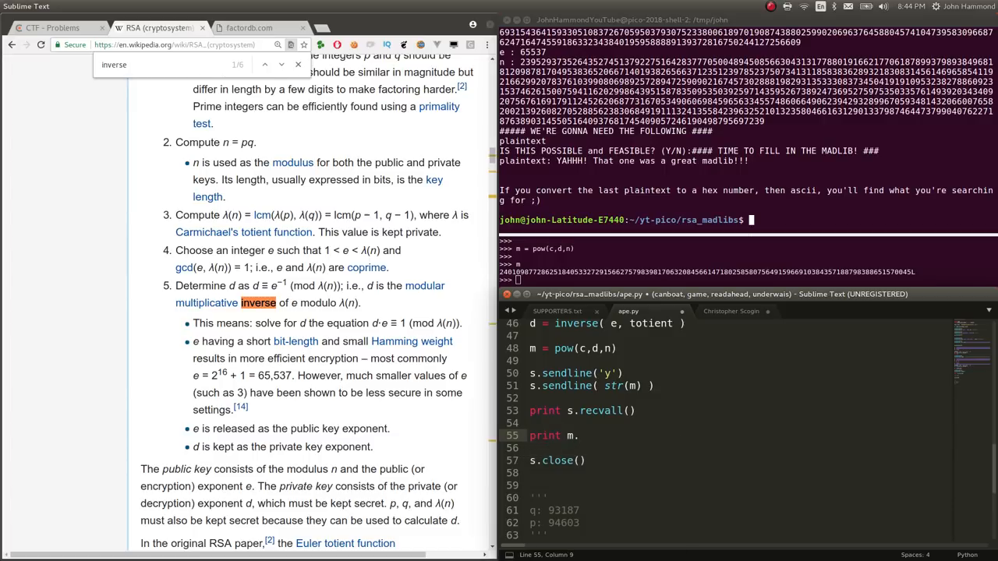
{"action": "type", "text": "de"}
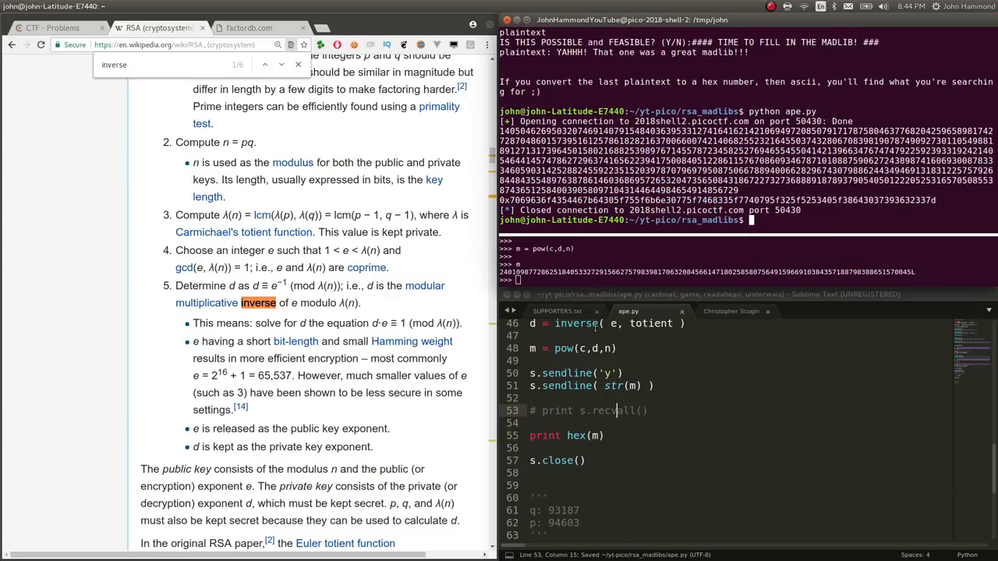
{"action": "left_click", "coordinate": [605, 435]}
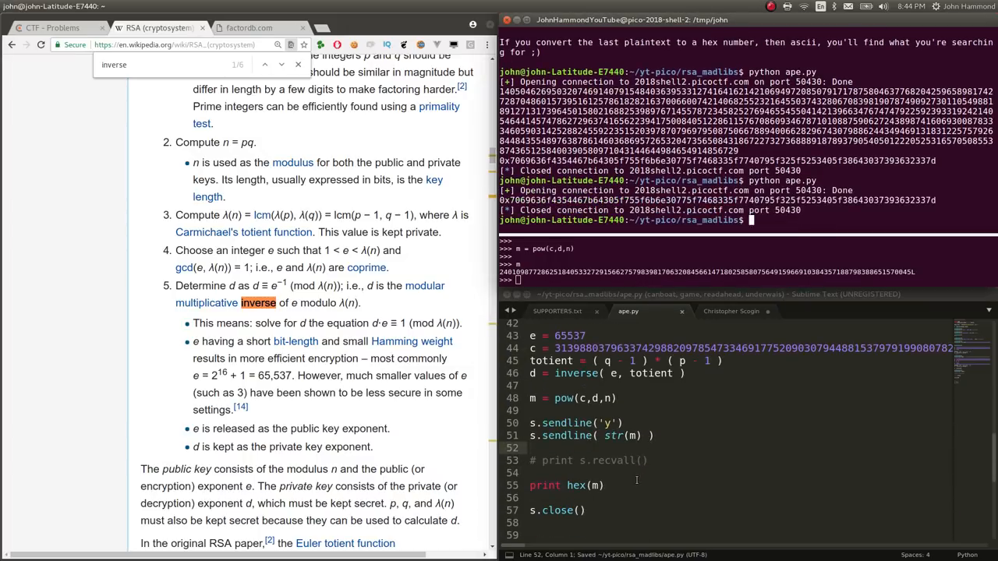
{"action": "type", "text": "[2]"}
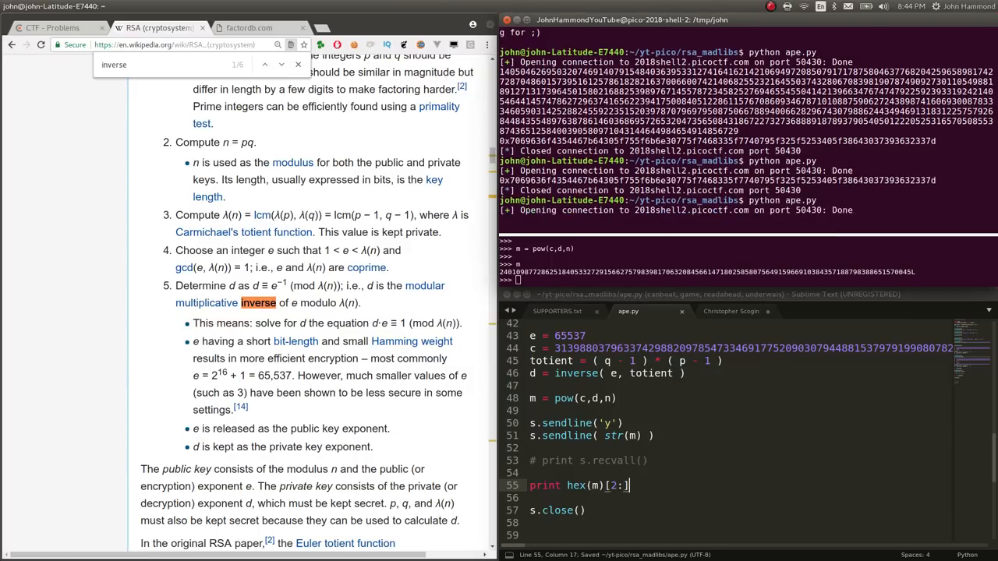
- Decode the hex string 7069636f...7d to text so the picoCTF flag prints
{"action": "type", "text": ".decod"}
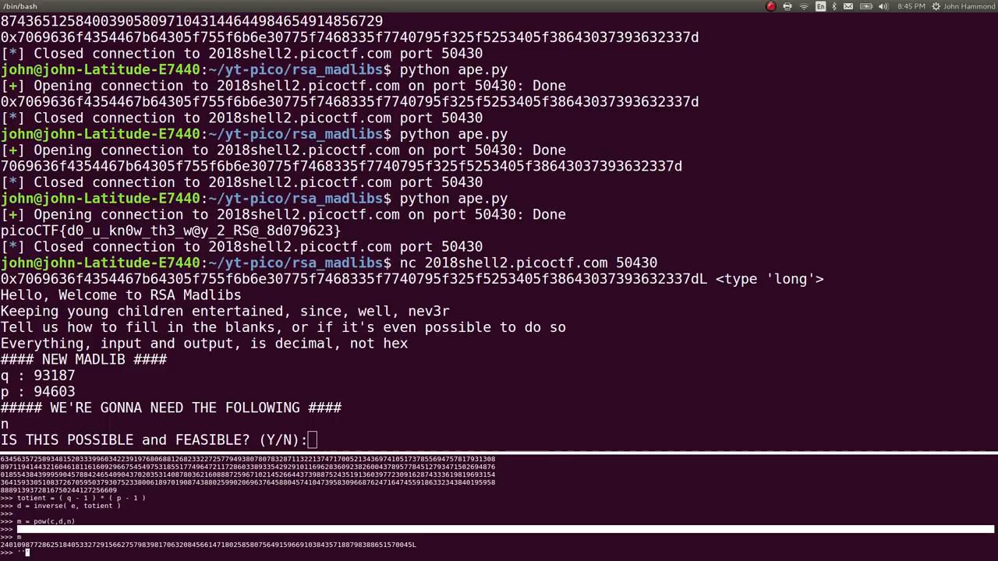
{"action": "type", "text": "'7069636f4354467b64305f755f6b6e30775f7468335f7740795f325f5253405f38643037393632337d'.decode('hex"}
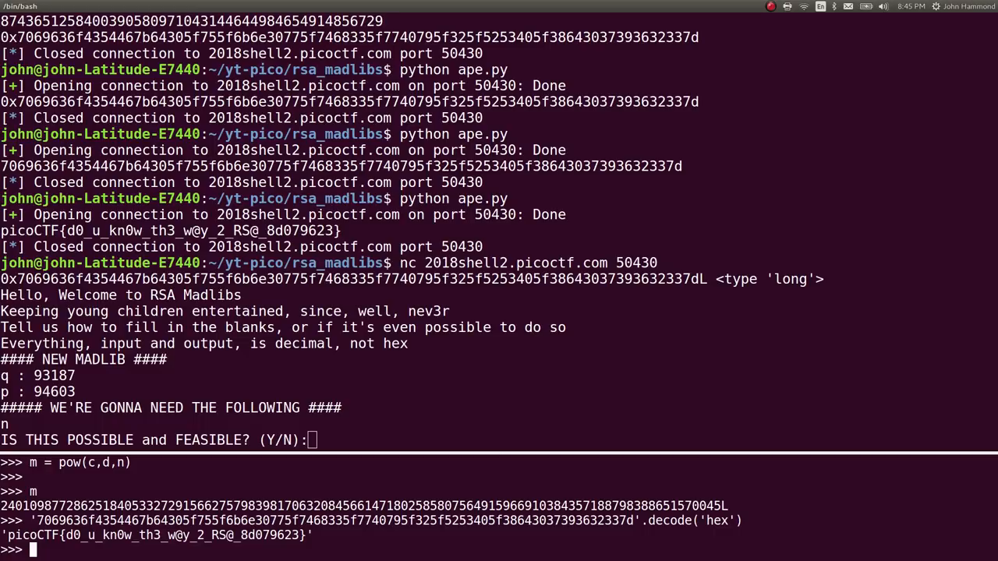
{"action": "key", "text": "ctrl+c"}
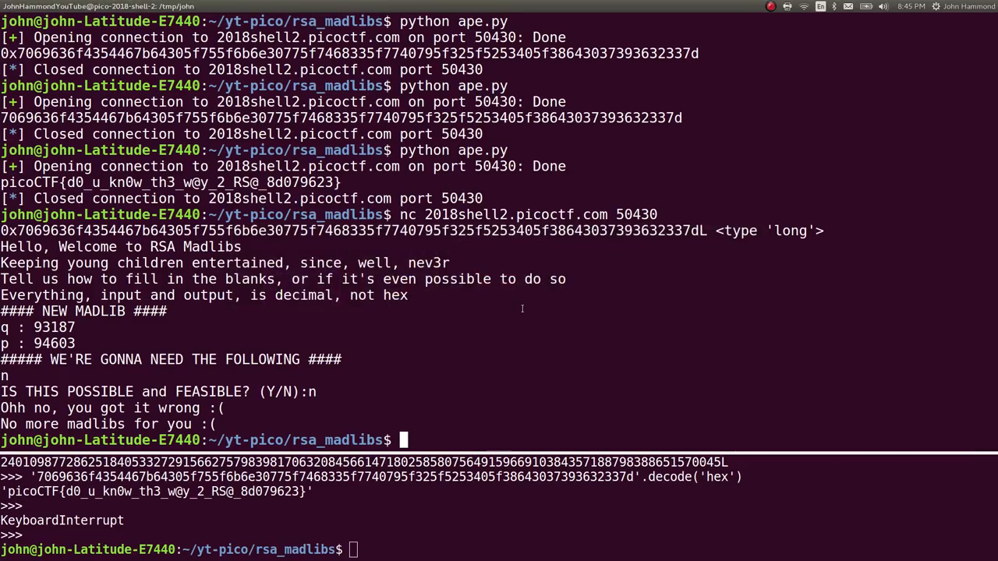
- Make get_flag.py executable and set pwn.context.log_level = 'critical' to silence connection messages
{"action": "type", "text": "chmod +x"}
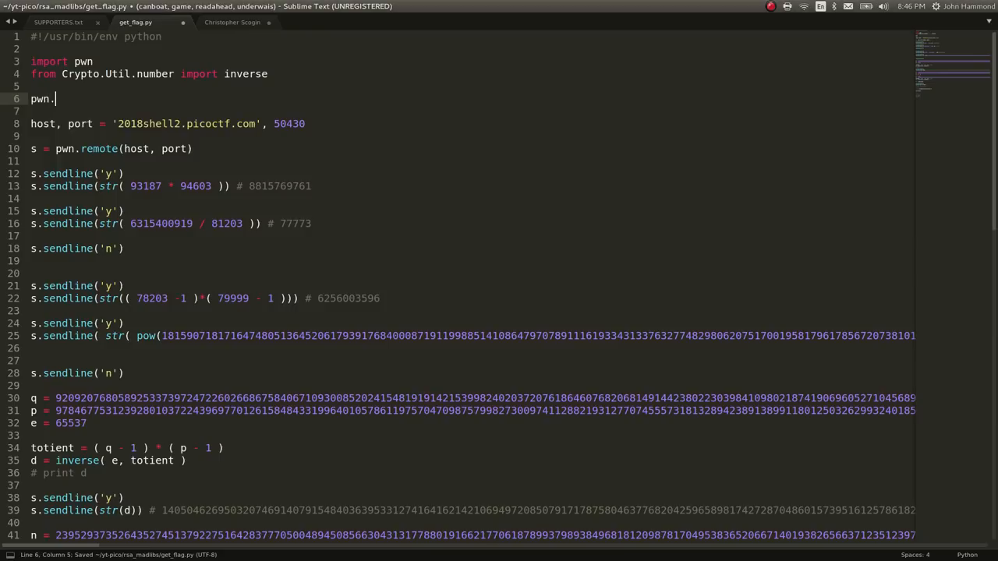
{"action": "type", "text": "context"}
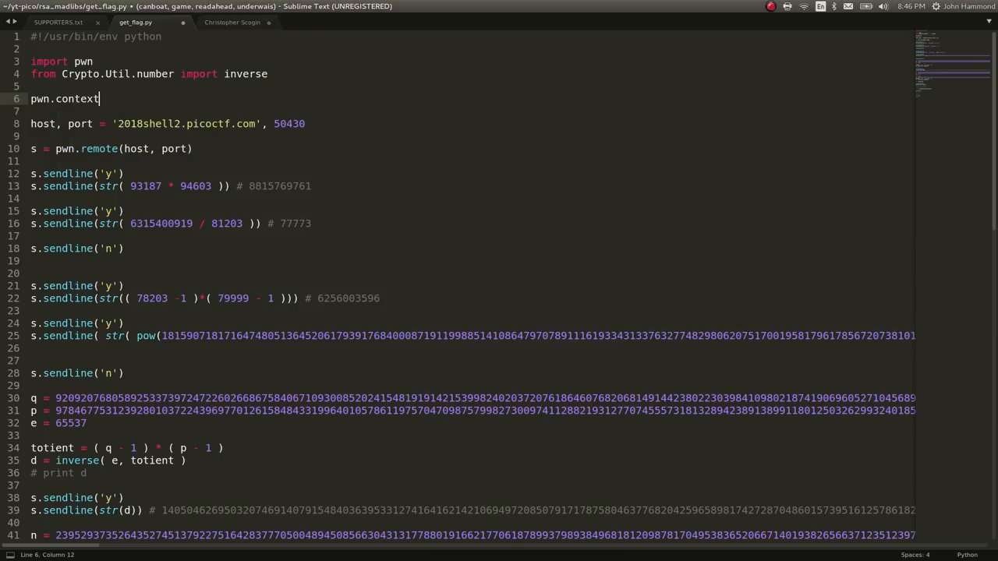
{"action": "type", "text": "_level = 'critical"}
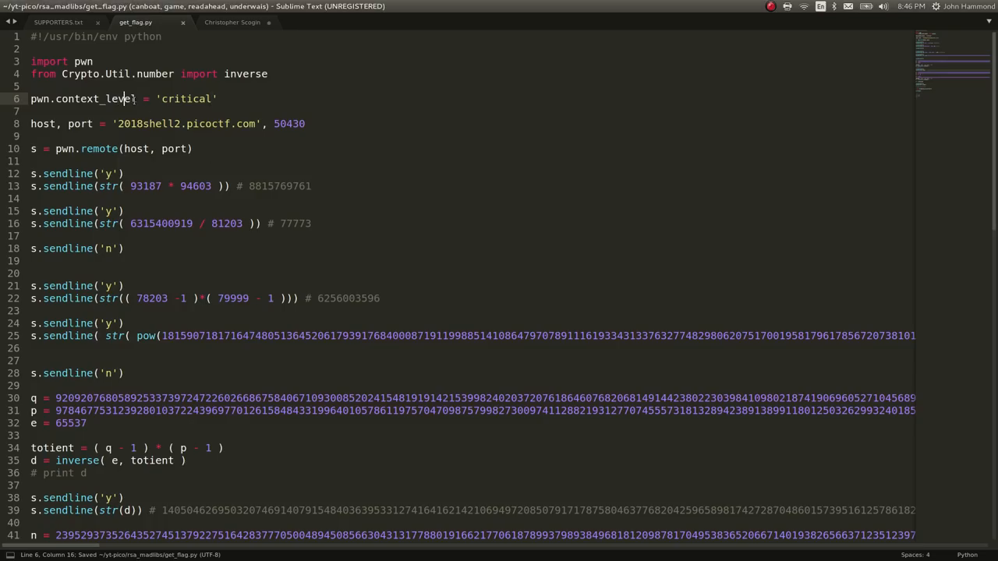
{"action": "double_click", "coordinate": [117, 99]}
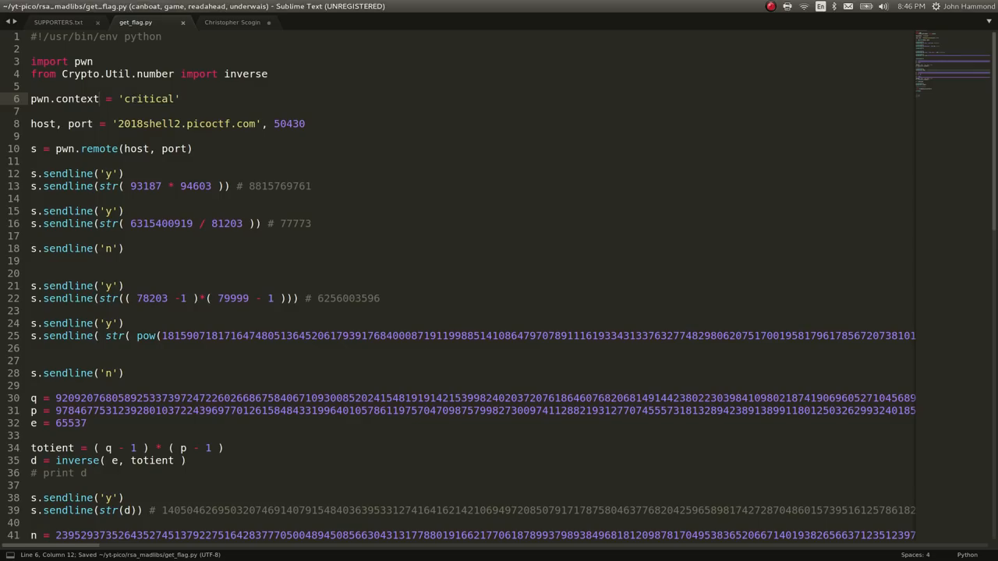
{"action": "type", "text": "ow"}
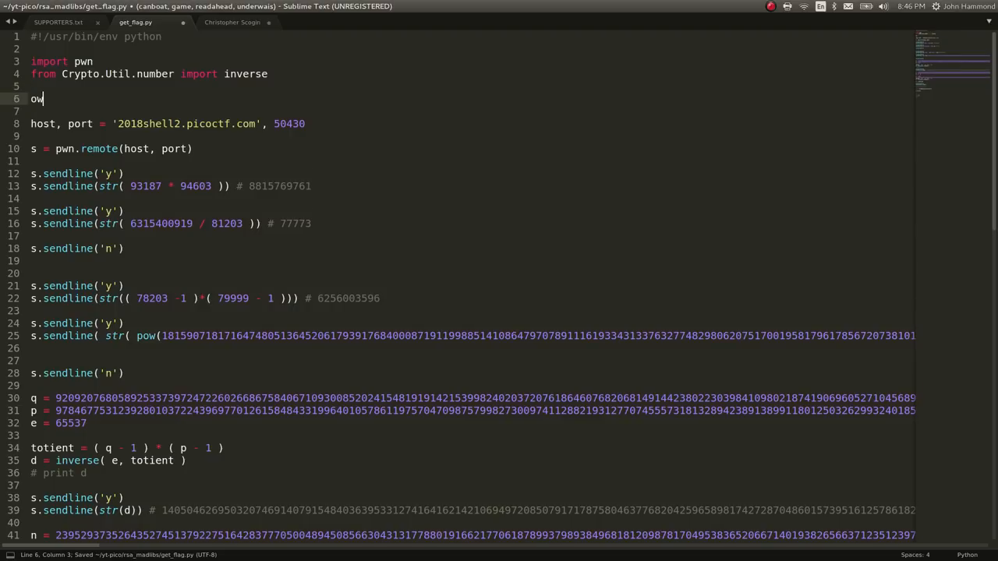
{"action": "type", "text": "pwn.conext.log_level"}
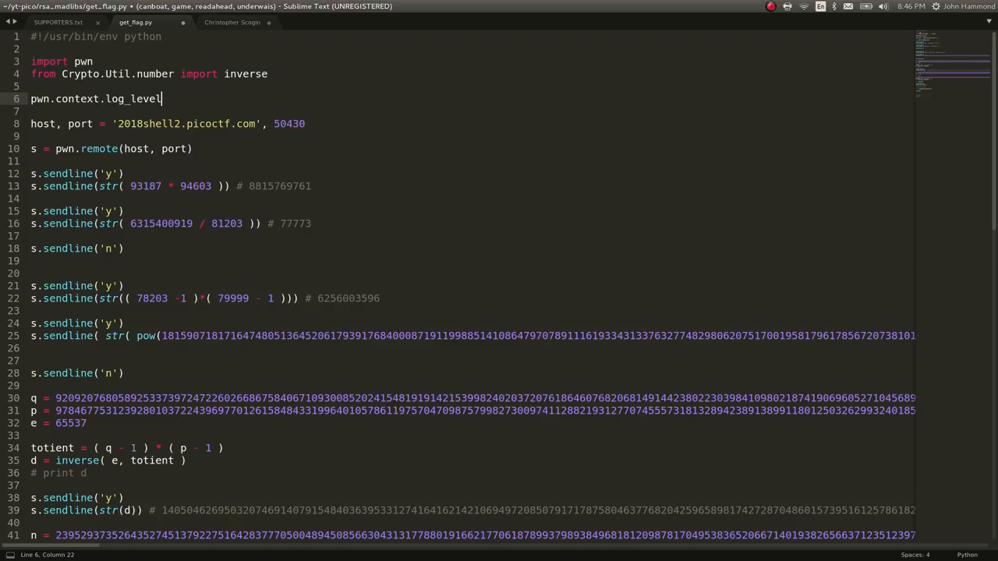
{"action": "type", "text": "= 'critical'"}
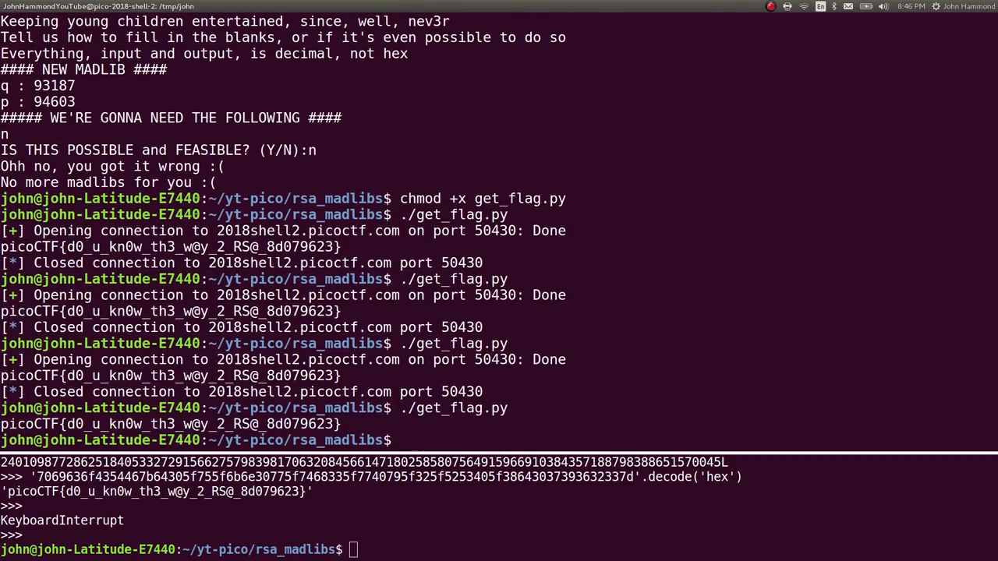
- Redirect ./get_flag.py output into flag.txt, cd up, and start an mv of rsa_madlibs
{"action": "double_click", "coordinate": [59, 358]}
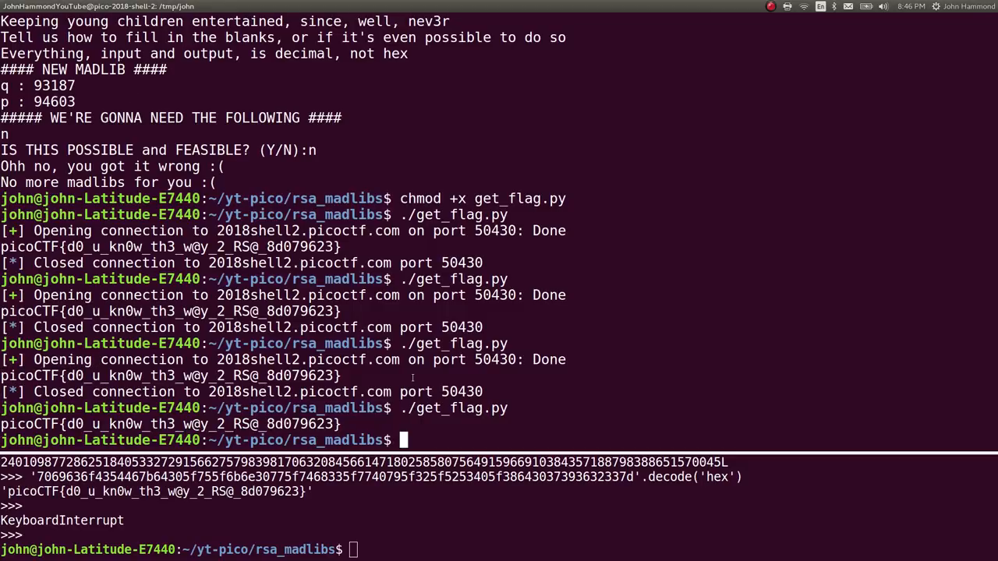
{"action": "type", "text": "cd"}
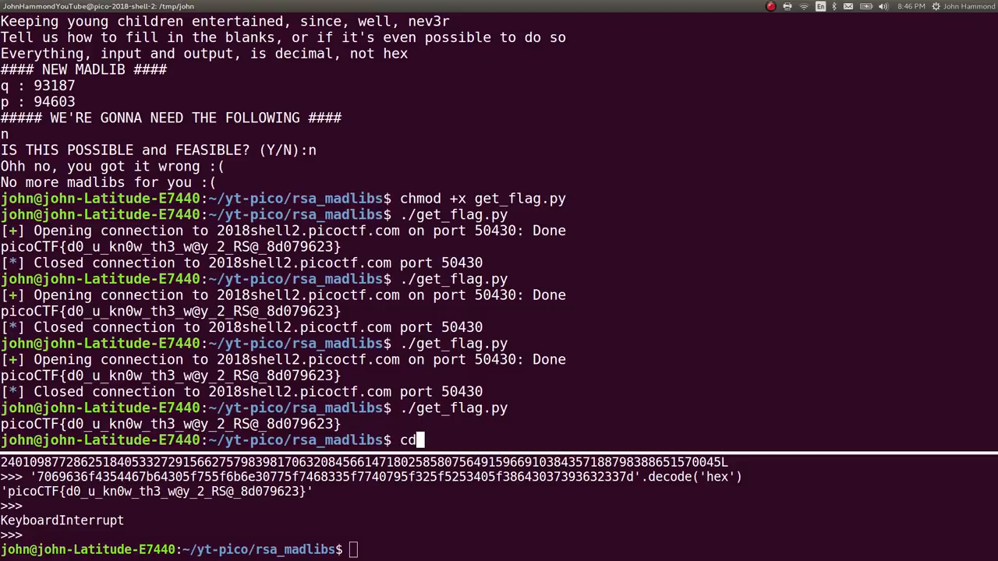
{"action": "type", "text": "./get_flag.py  > flag.txt"}
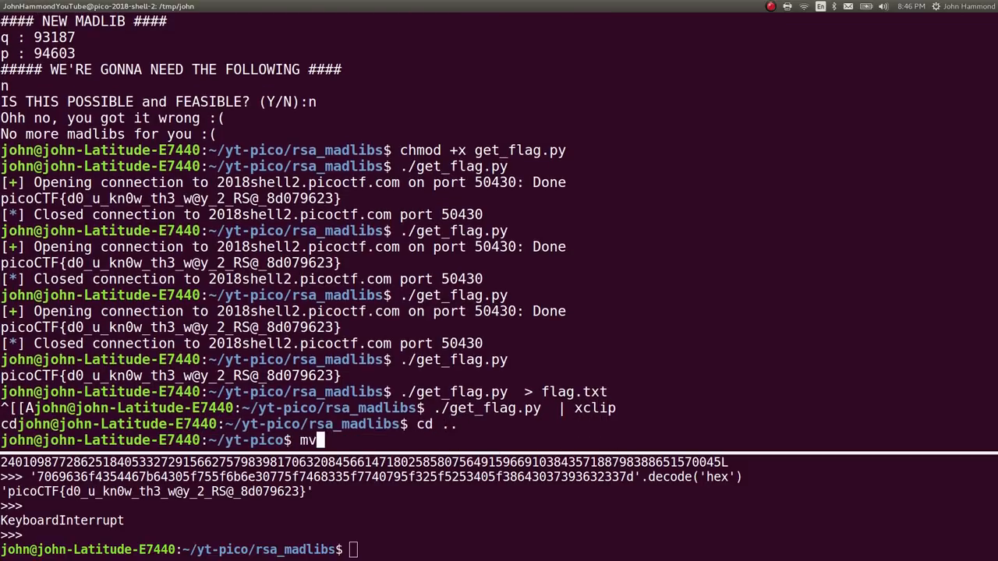
{"action": "type", "text": "rsa_madlibs{,"}
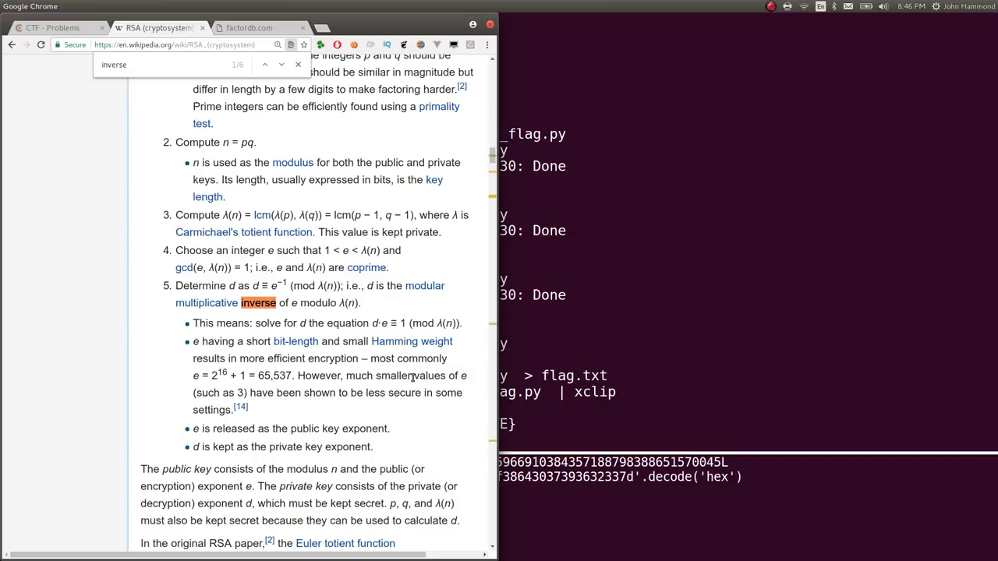
{"action": "left_click", "coordinate": [47, 25]}
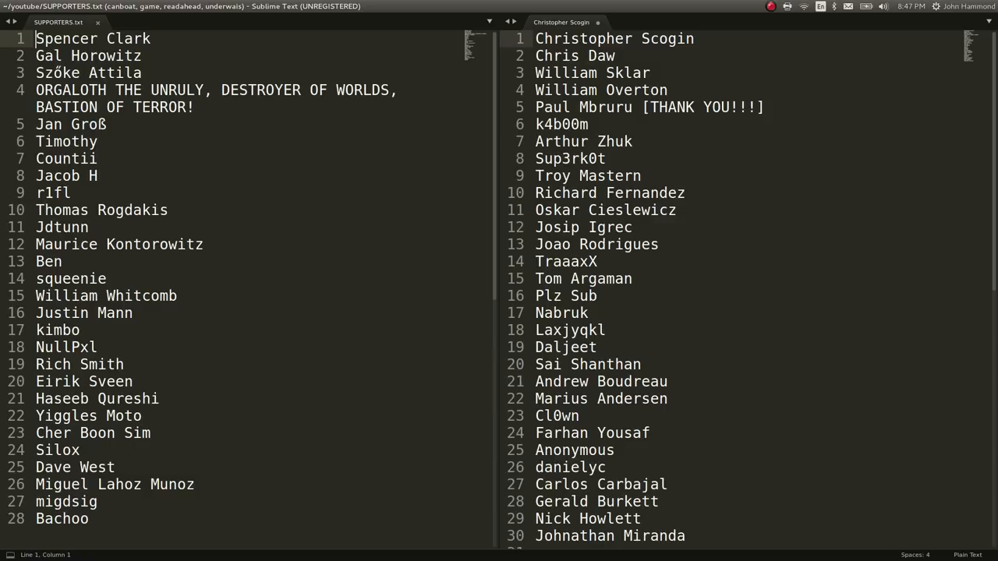
{"action": "left_click_drag", "start_coordinate": [36, 37], "coordinate": [36, 56]}
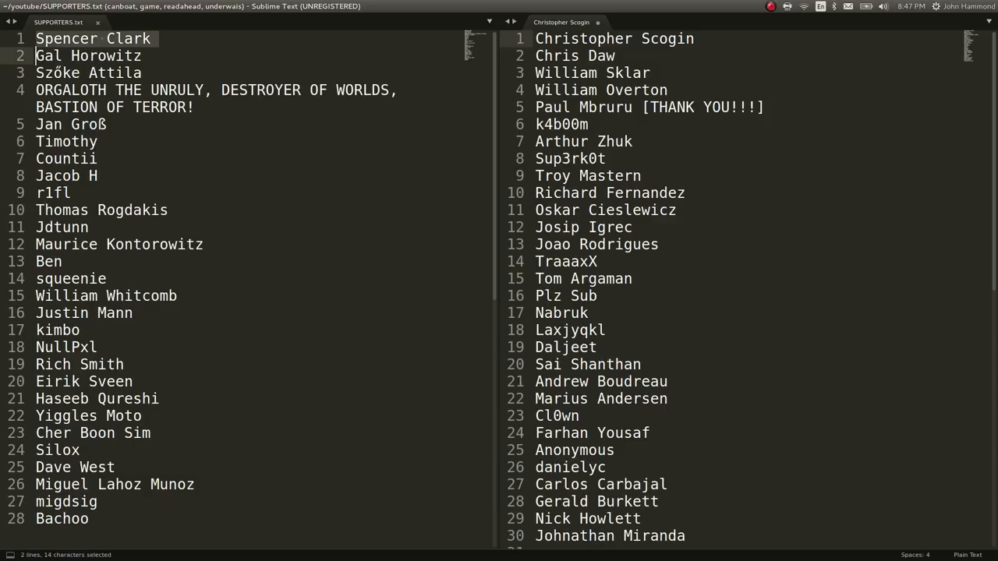
{"action": "key", "text": "ctrl+a"}
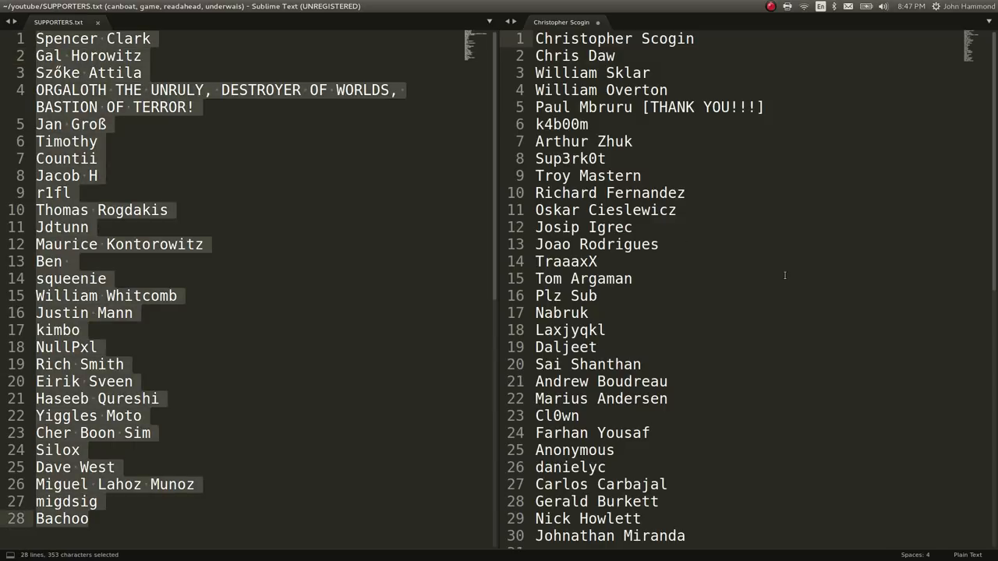
{"action": "left_click", "coordinate": [617, 37]}
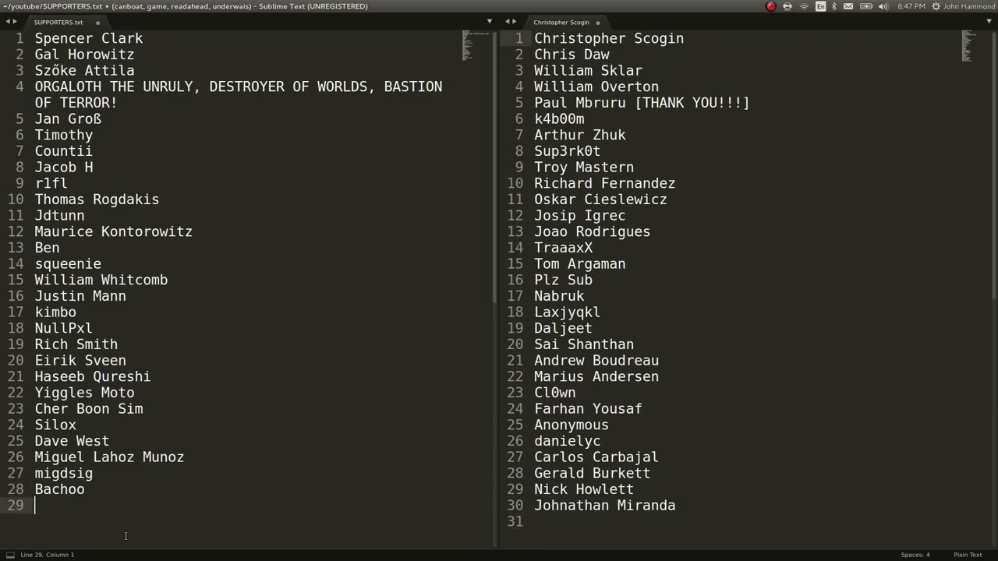
{"action": "type", "text": "vuisdhved please"}
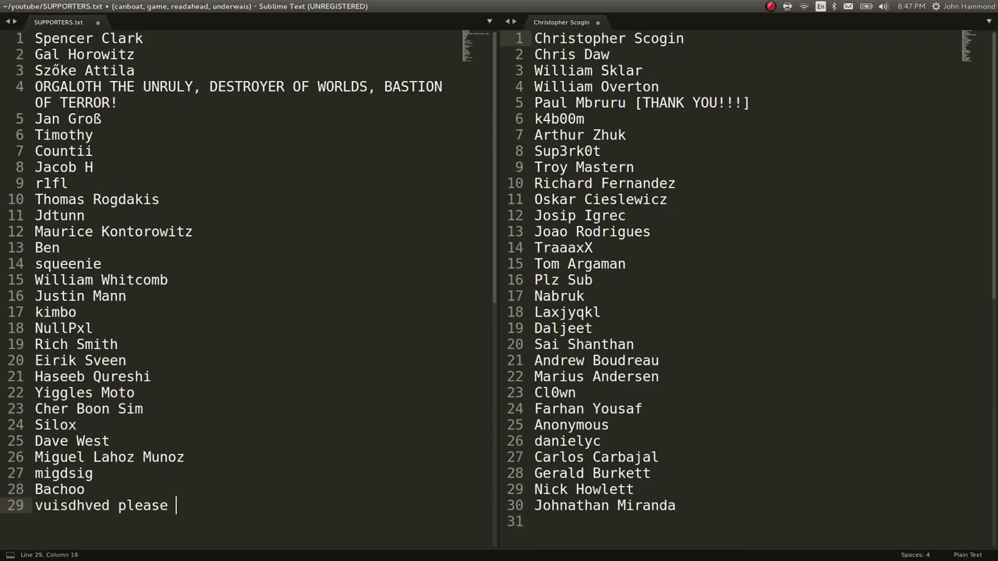
{"action": "type", "text": "subscribe fds;"}
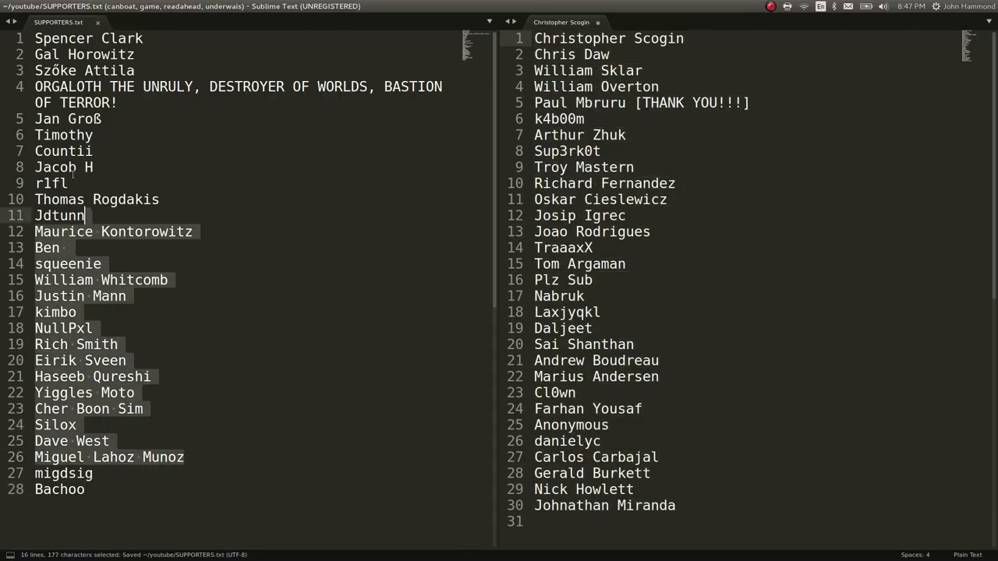
{"action": "left_click", "coordinate": [266, 264]}
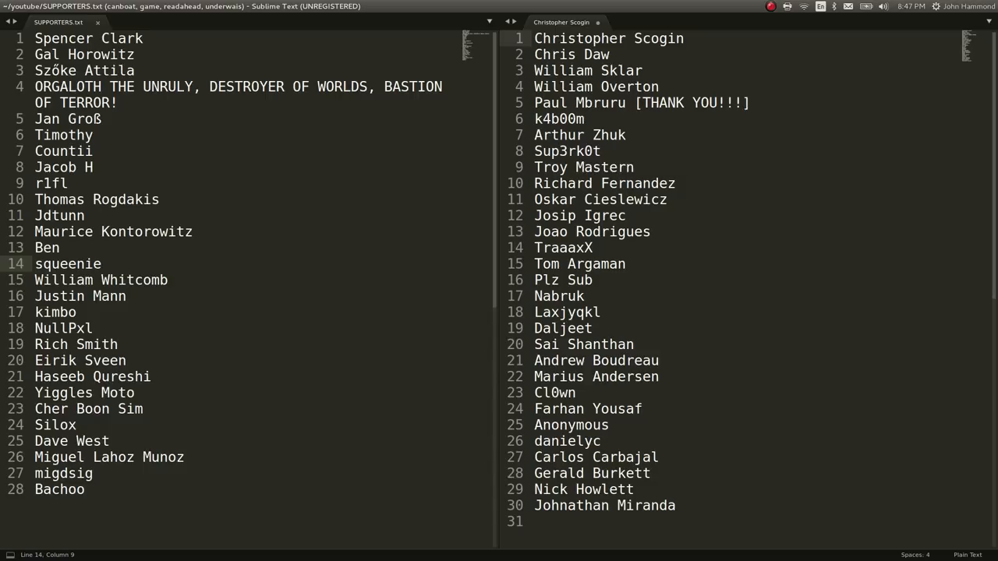
{"action": "left_click", "coordinate": [99, 263]}
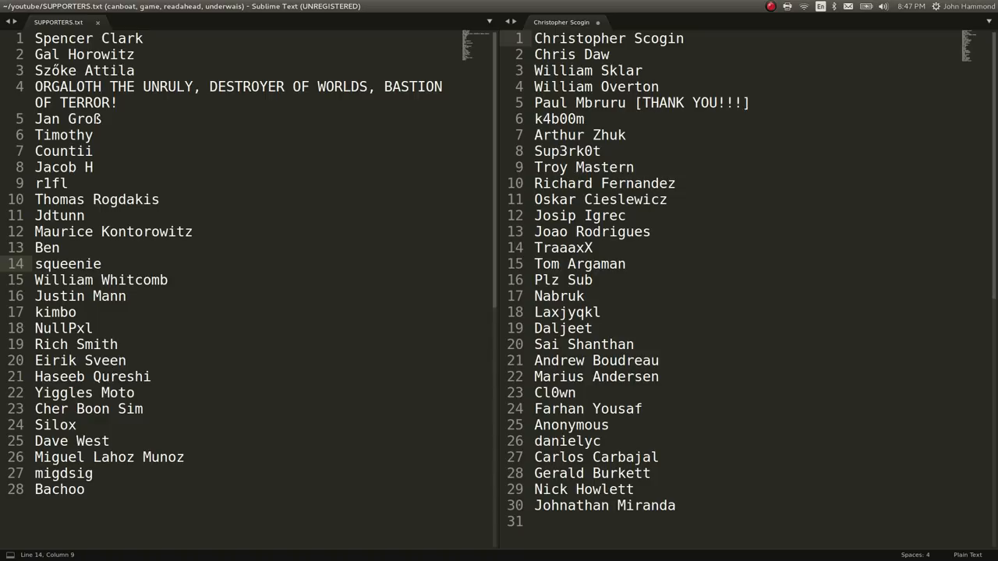
{"action": "left_click", "coordinate": [102, 263]}
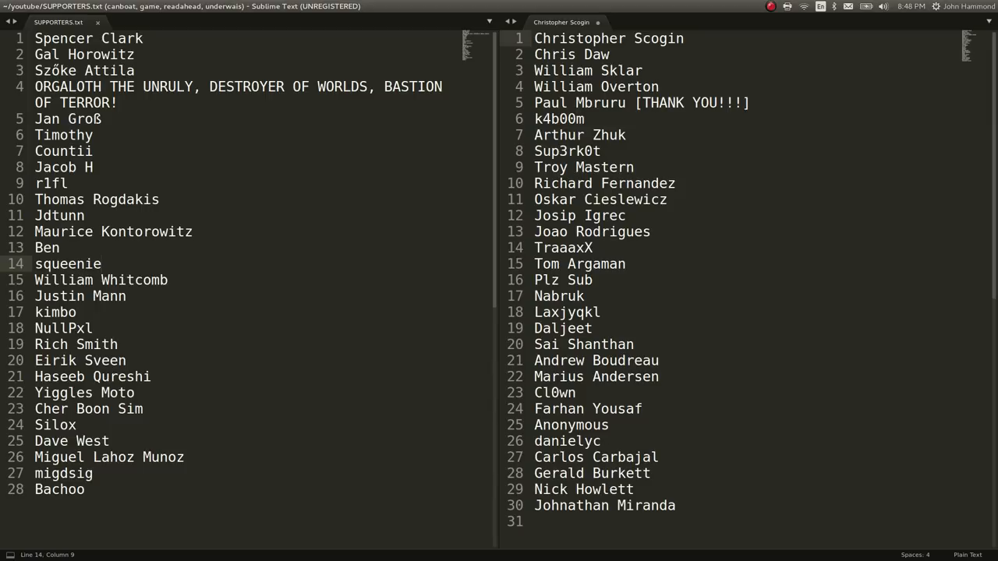
{"action": "left_click", "coordinate": [101, 264]}
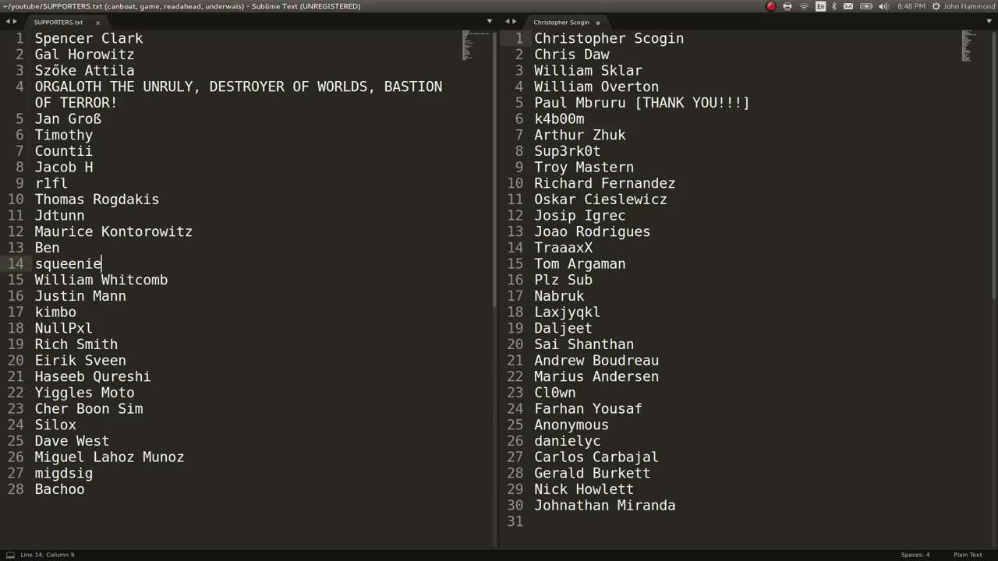